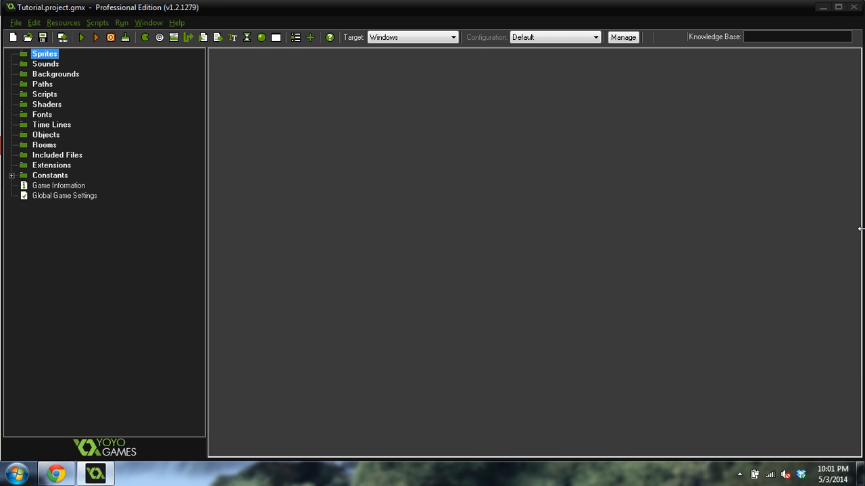
mouse_move(832, 153)
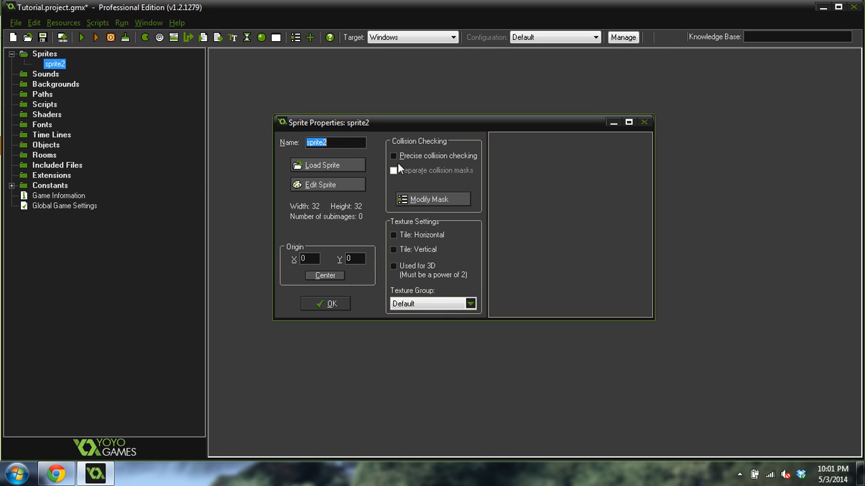
Step: Create a 32×32 white sprite named spr_player
type("spr_p")
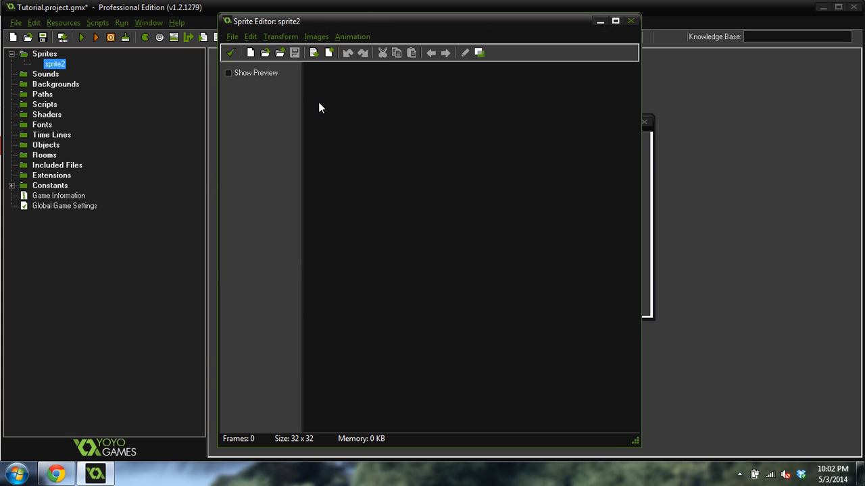
left_click(250, 53)
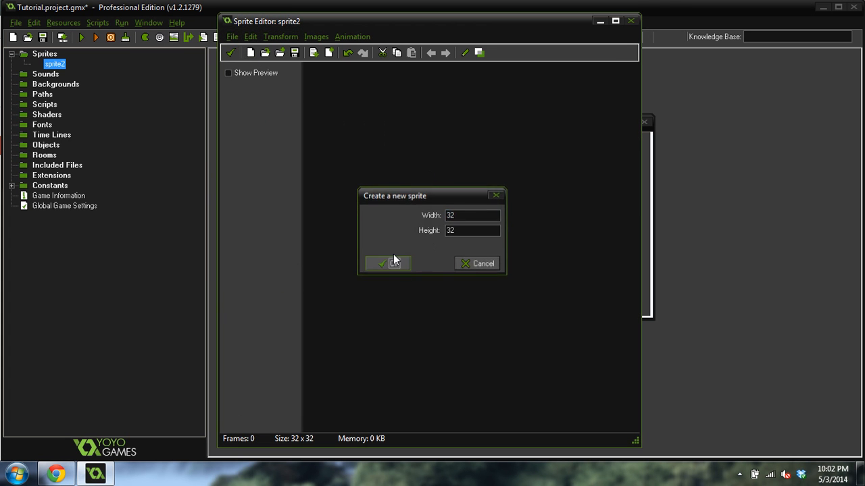
left_click(386, 264)
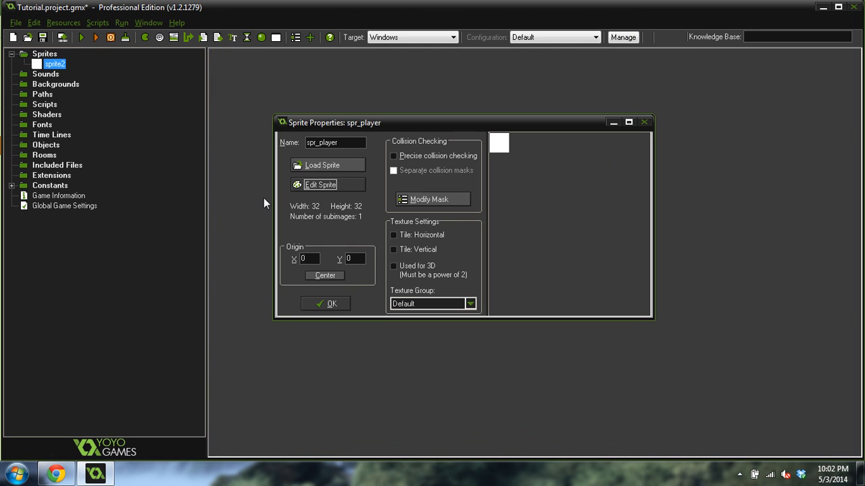
left_click(325, 303)
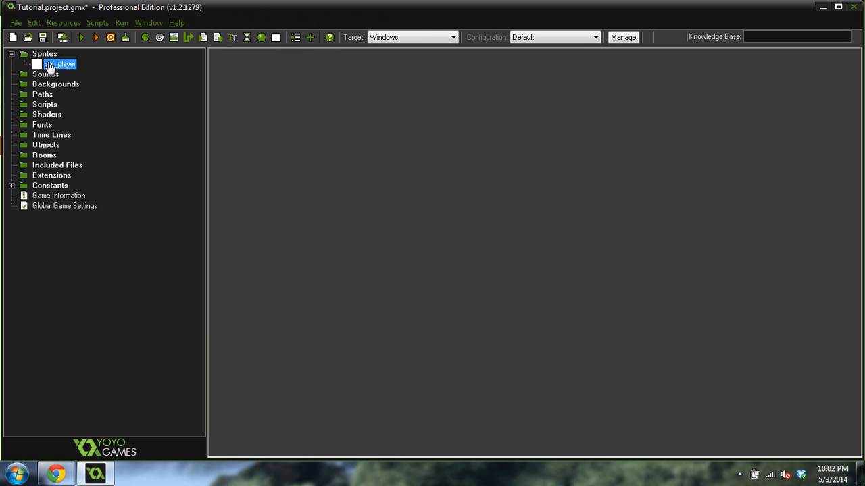
Step: Add a second sprite named spr_solid and open its image to paint it black
right_click(61, 63)
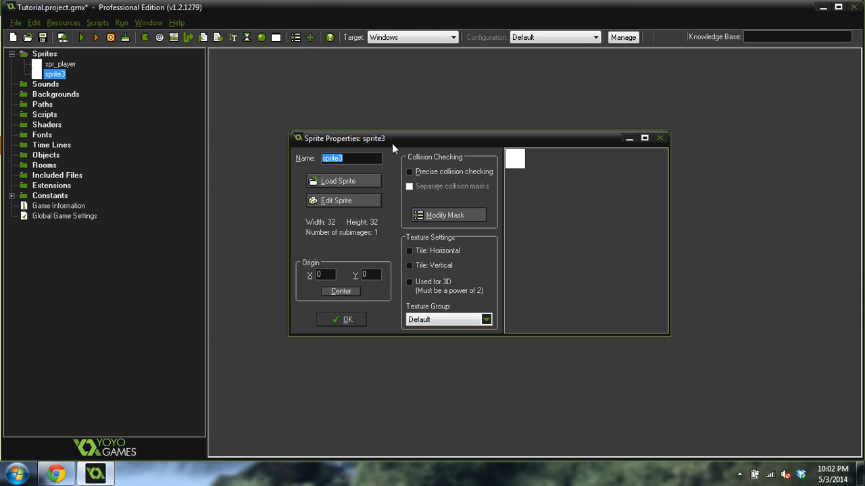
type("spr_sol")
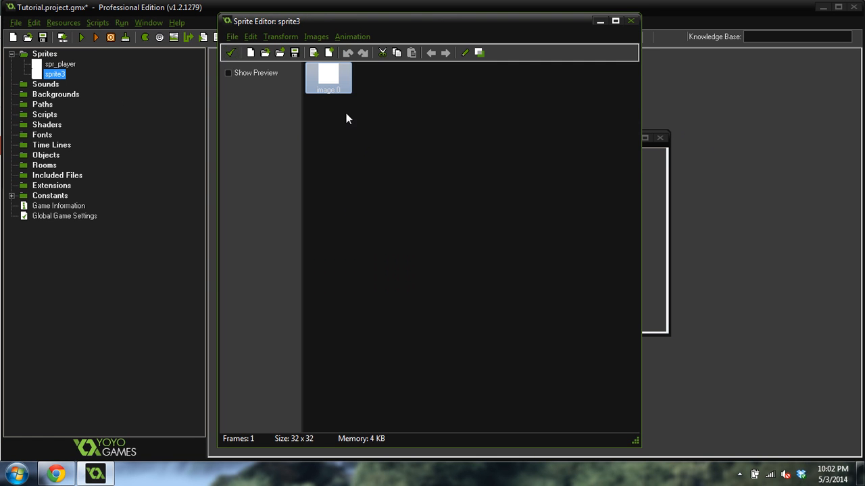
double_click(328, 77)
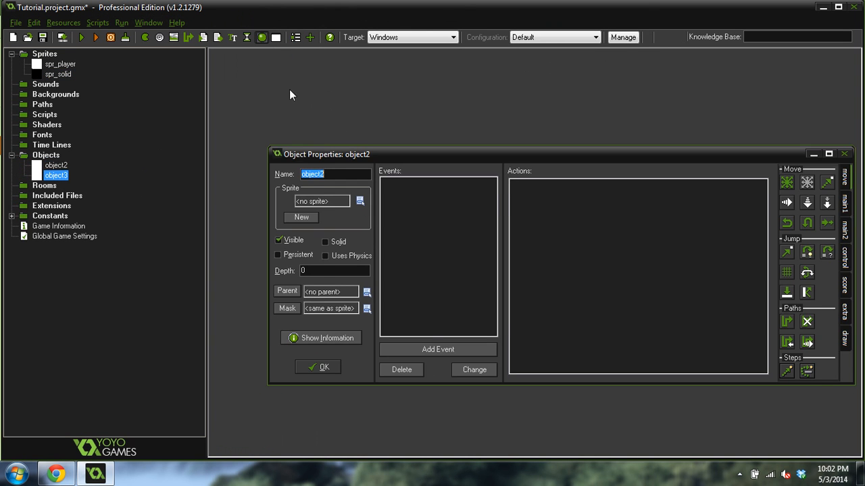
Step: Name the new objects obj_solid and obj_player, giving obj_player the spr_player sprite
double_click(56, 175)
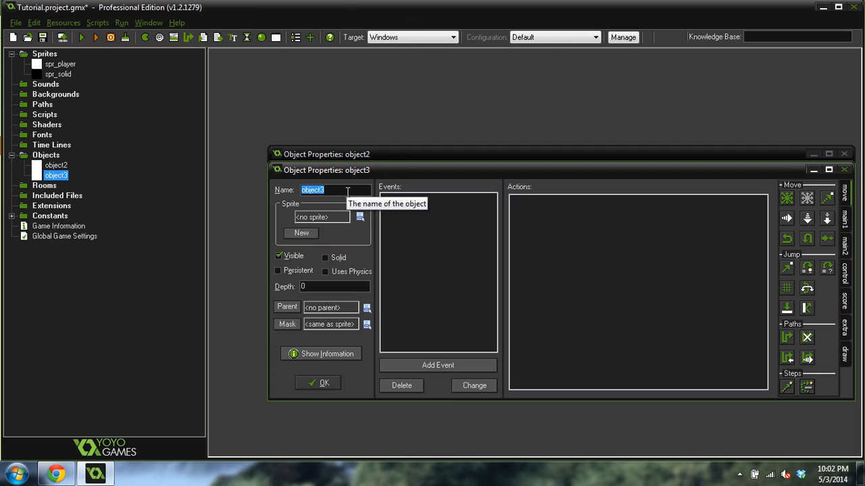
type("obj_solid")
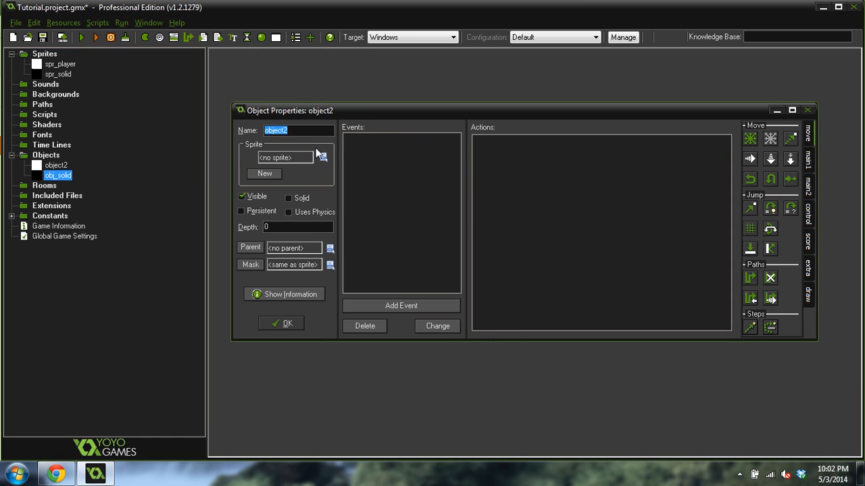
type("obj_player")
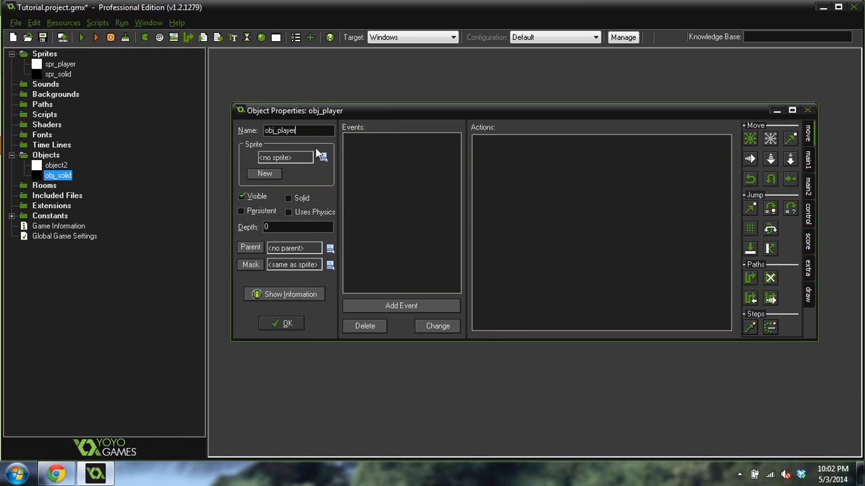
left_click(322, 157)
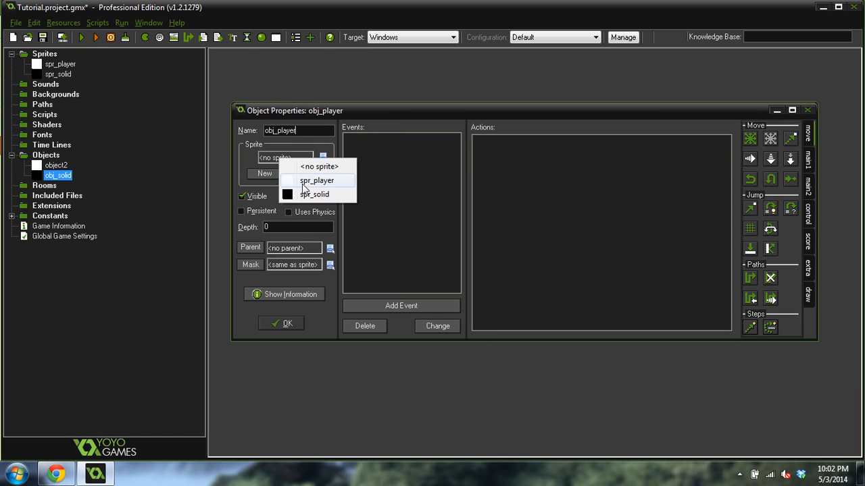
left_click(316, 180)
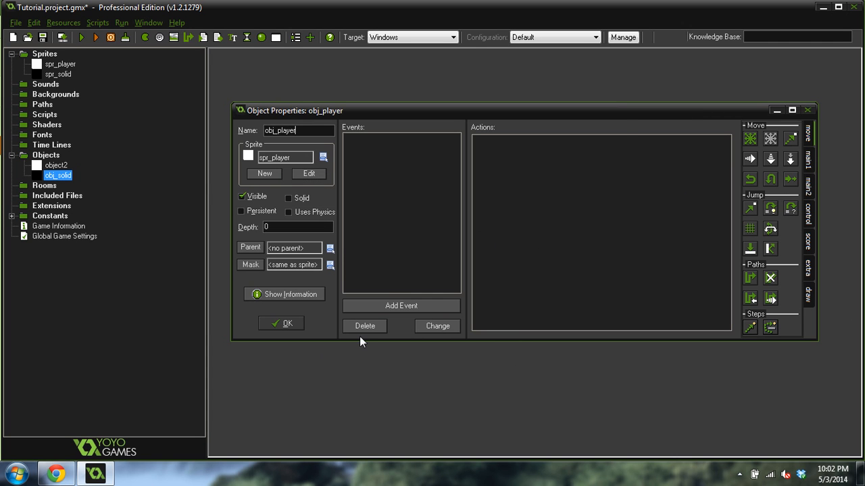
left_click(281, 323)
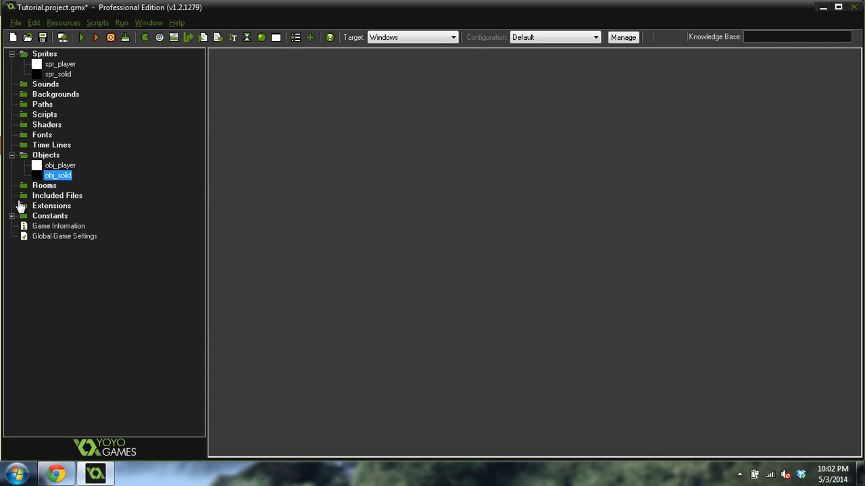
mouse_move(275, 37)
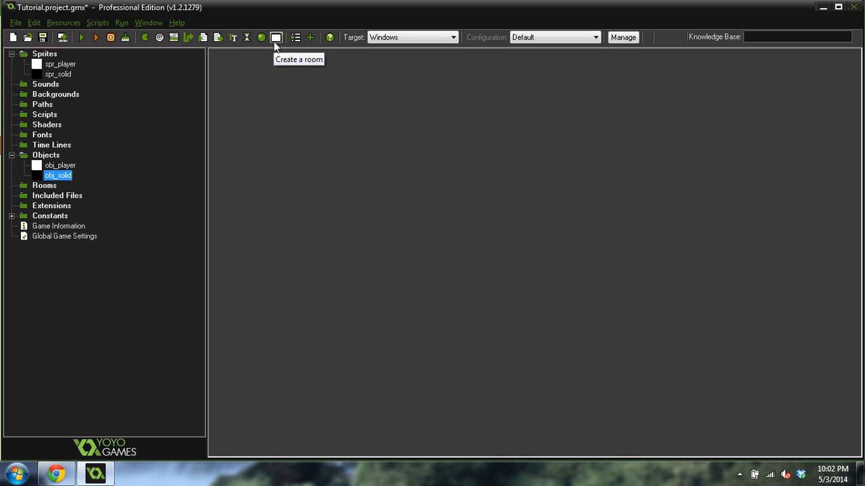
mouse_move(211, 75)
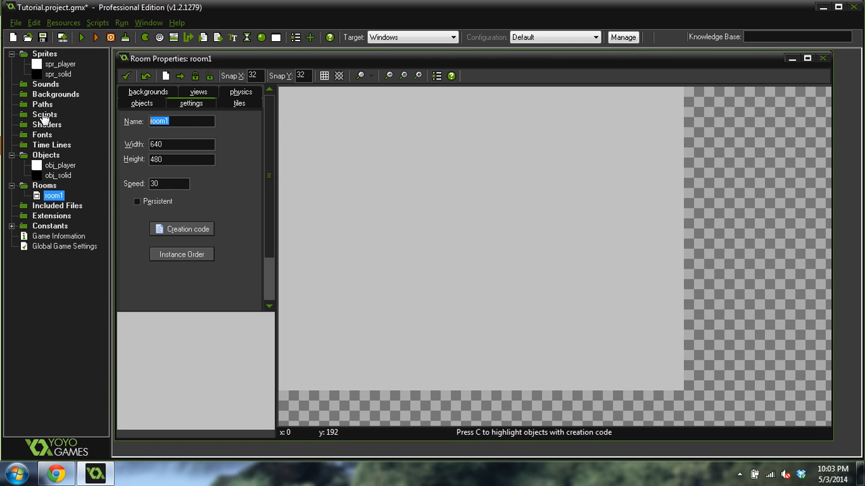
Step: Rename the room rm_test and set its background colour to dark red
type("rm_test")
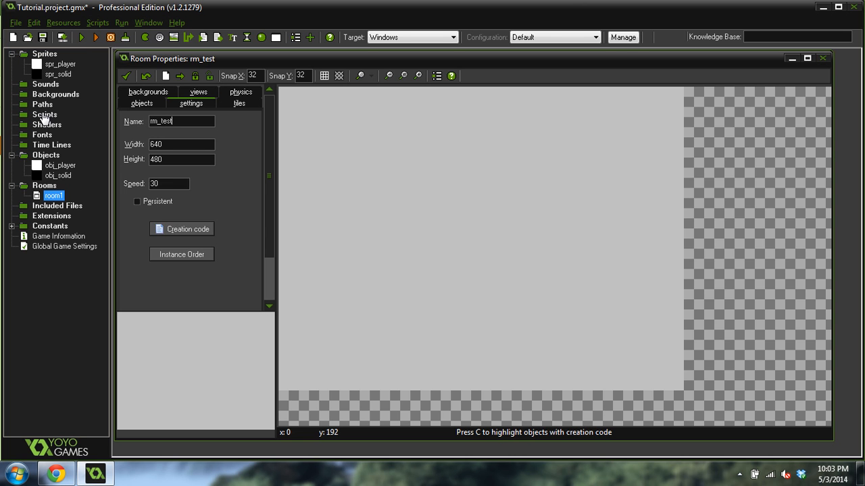
left_click(148, 91)
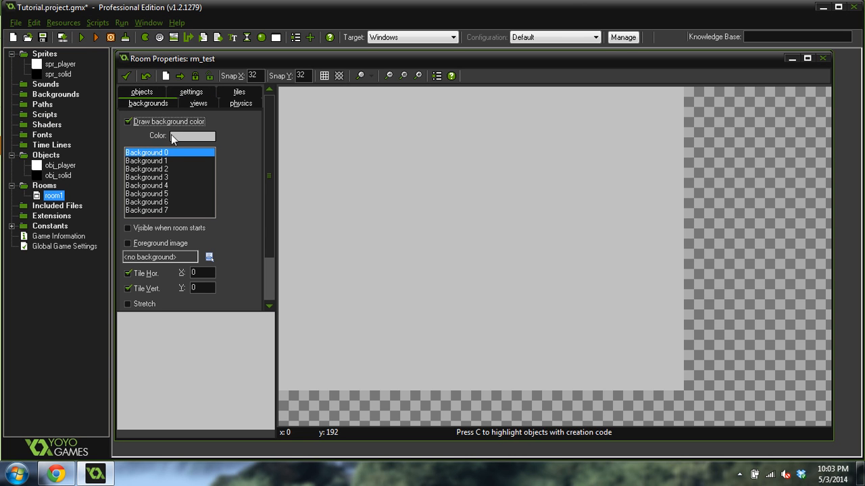
left_click(192, 136)
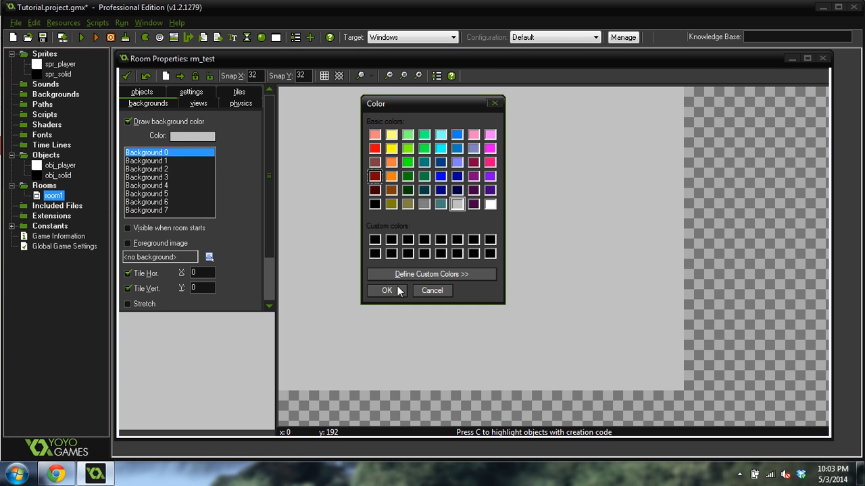
left_click(386, 290)
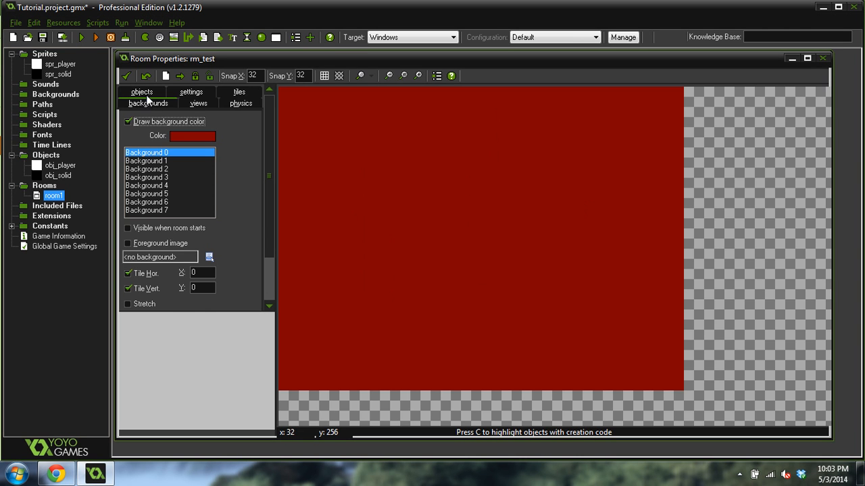
Step: Lay out obj_solid blocks as platforms, then close the room
left_click(142, 103)
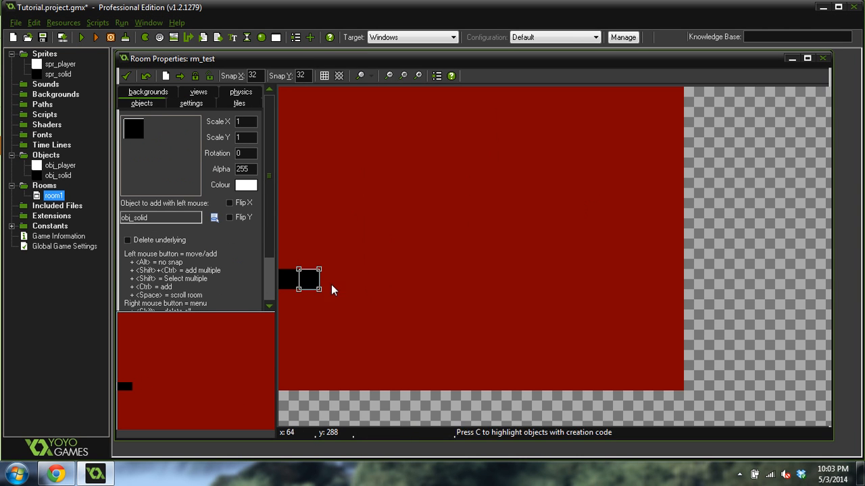
left_click(348, 281)
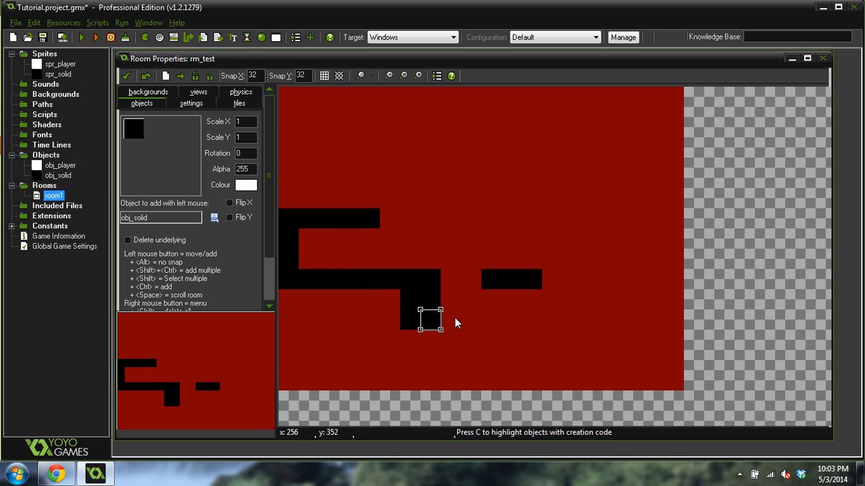
left_click_drag(430, 321, 491, 321)
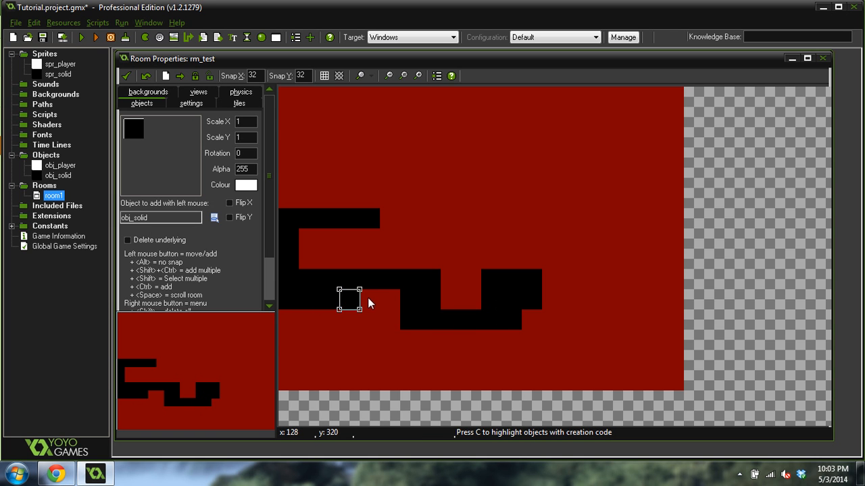
left_click_drag(349, 300, 349, 202)
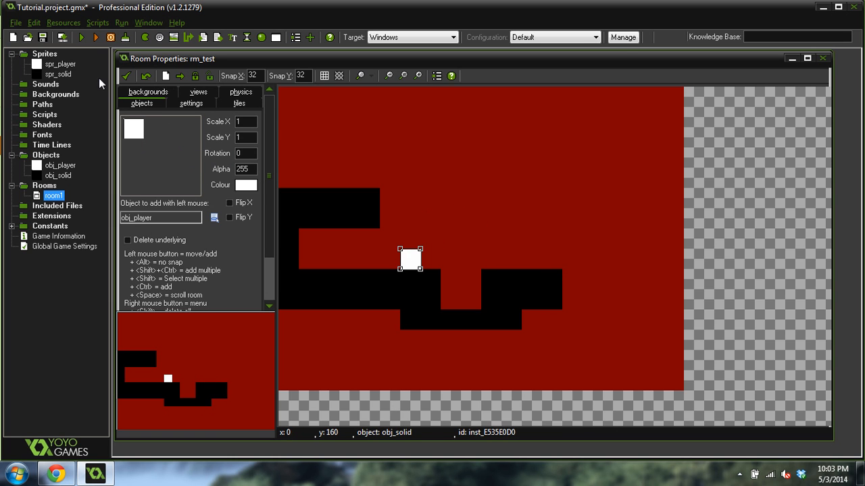
left_click(126, 76)
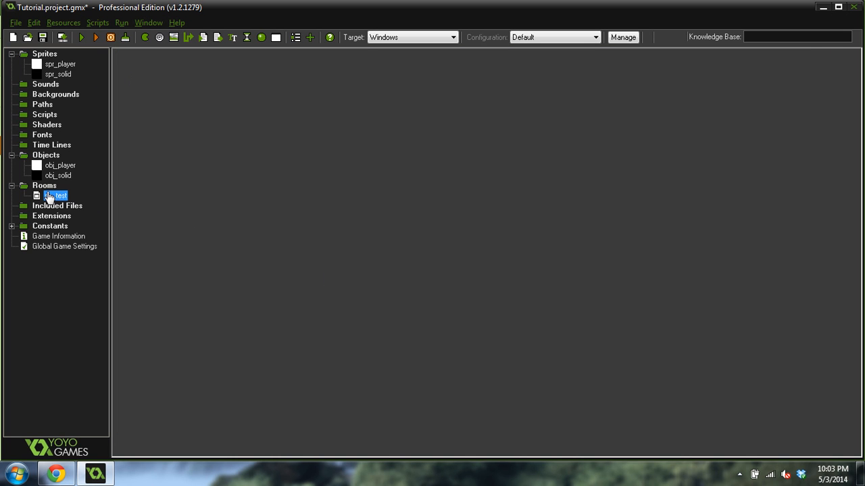
Step: Add a Create event to obj_player and enlarge its code window
left_click(60, 166)
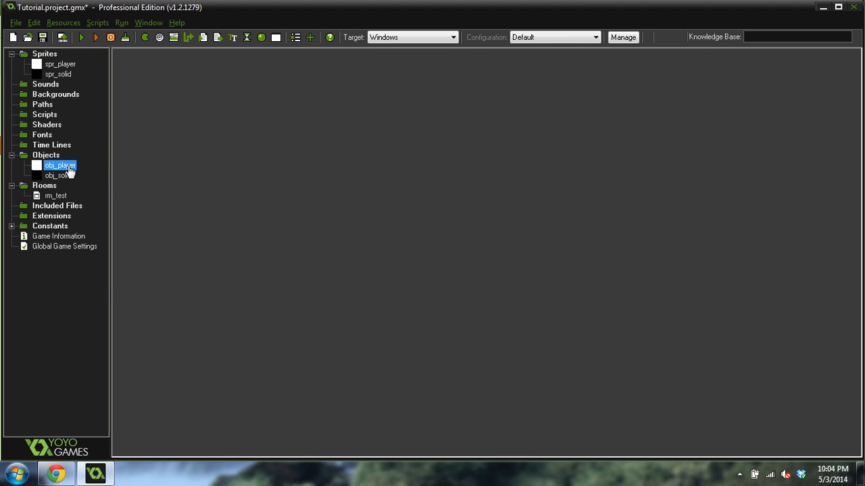
double_click(60, 165)
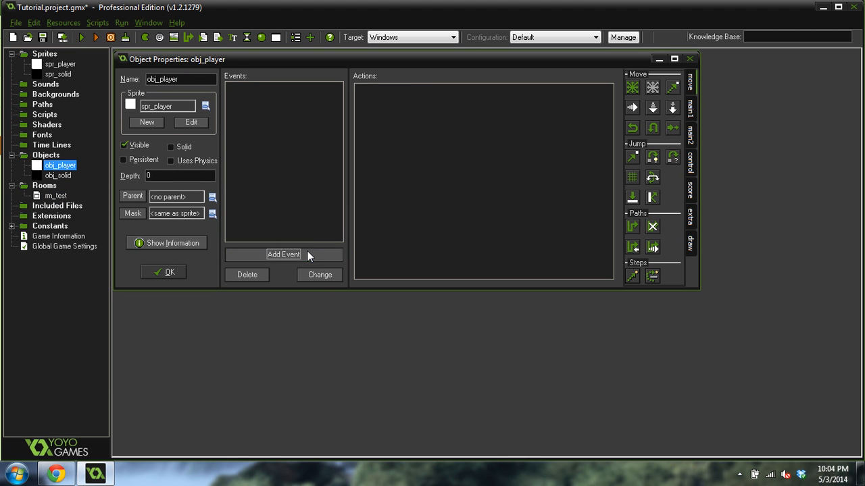
left_click(283, 254)
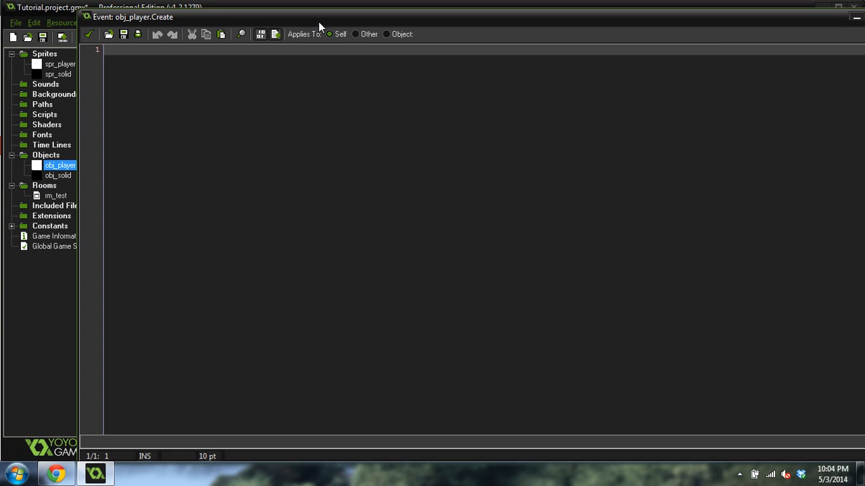
left_click(837, 16)
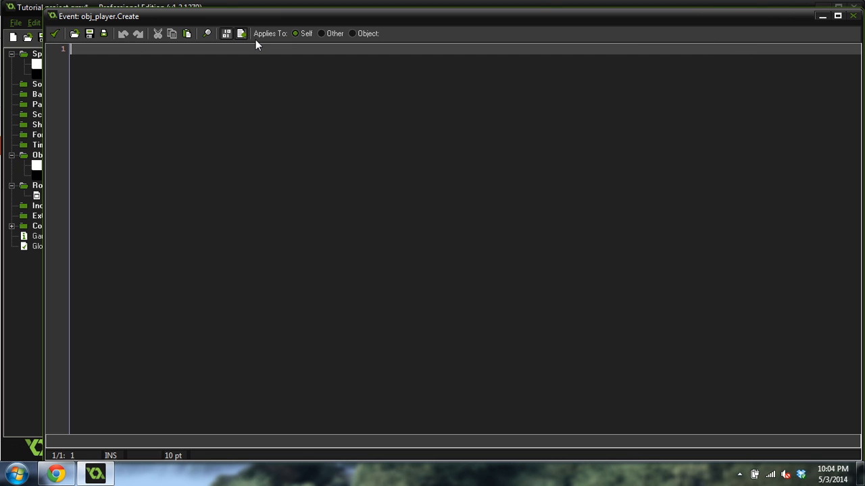
Step: Type the comment '/// Initialize varibles' in the Create code
type("///")
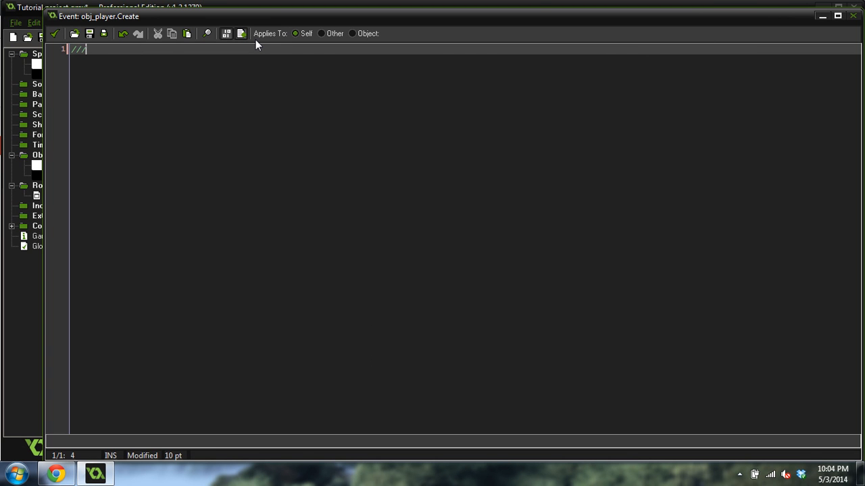
type("Init")
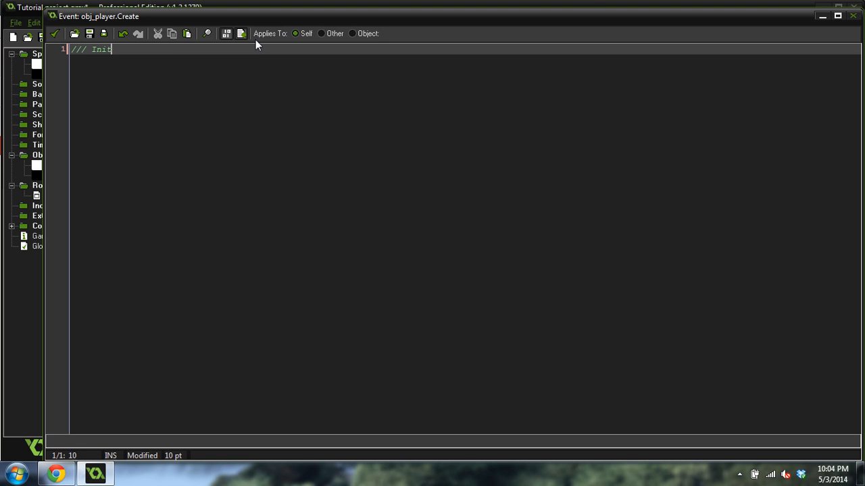
type("ialize ba")
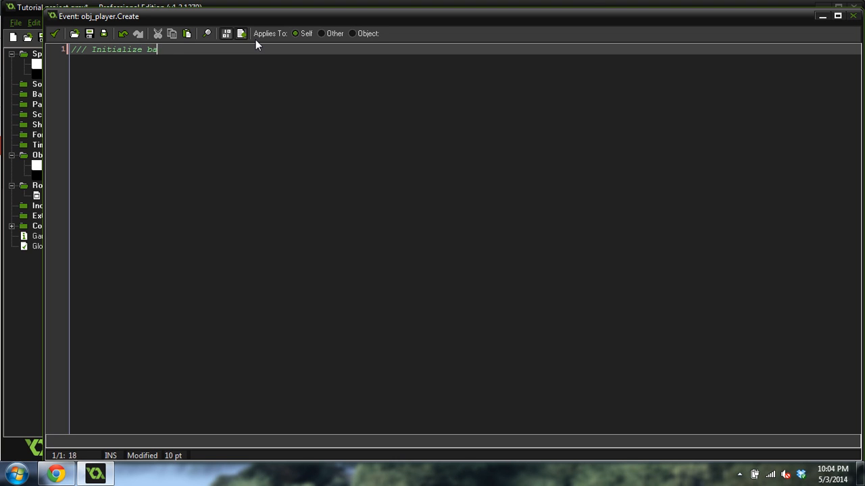
type("varibles")
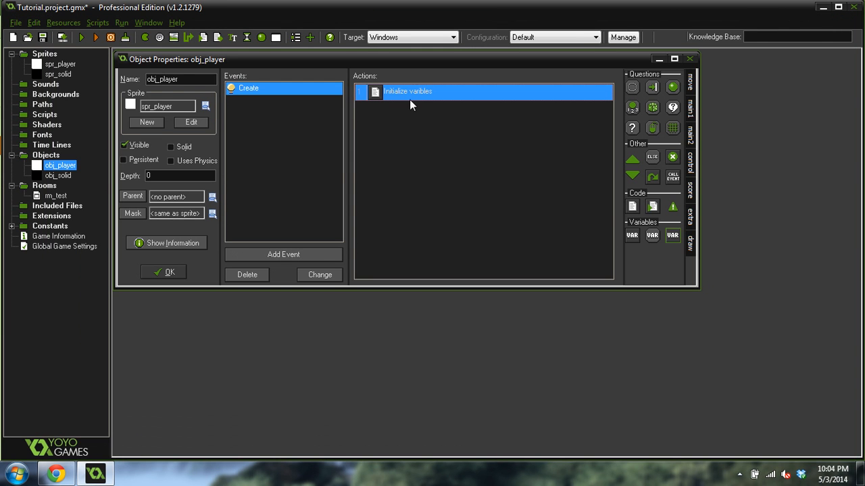
mouse_move(424, 101)
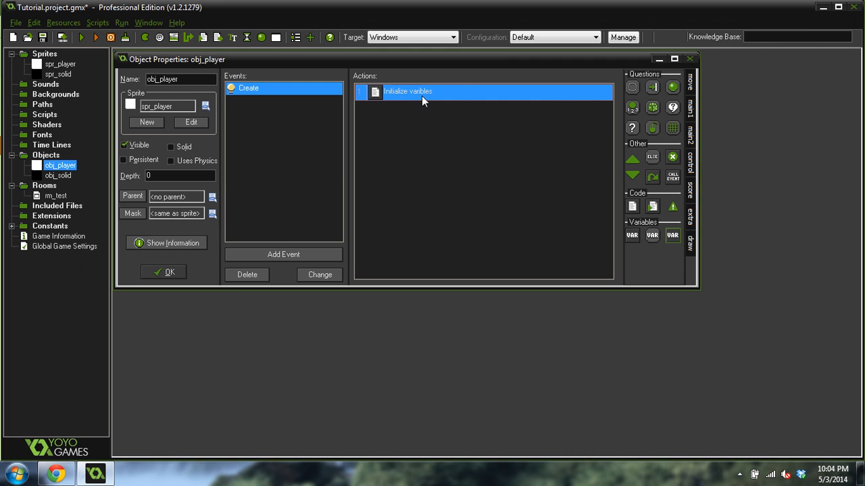
Step: Set grav = 1, spd = 4, jspd, hspd = 0, vspd = 0 in Create code, then add a Step event
double_click(408, 91)
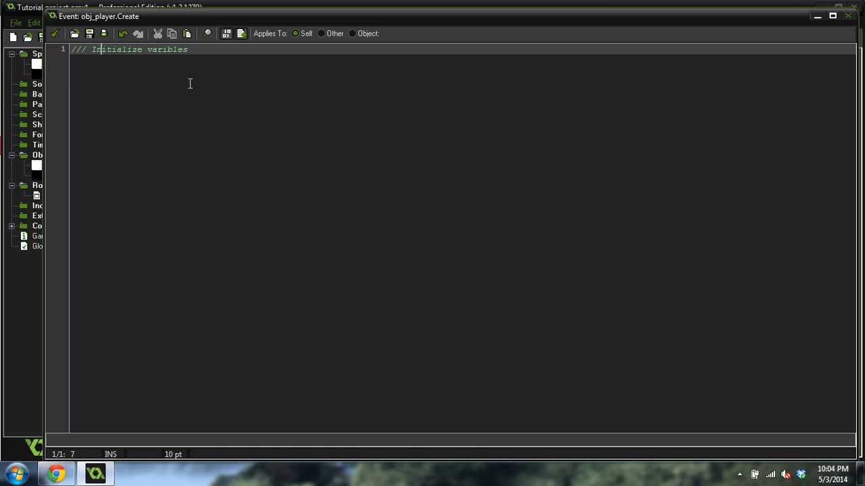
key("Enter")
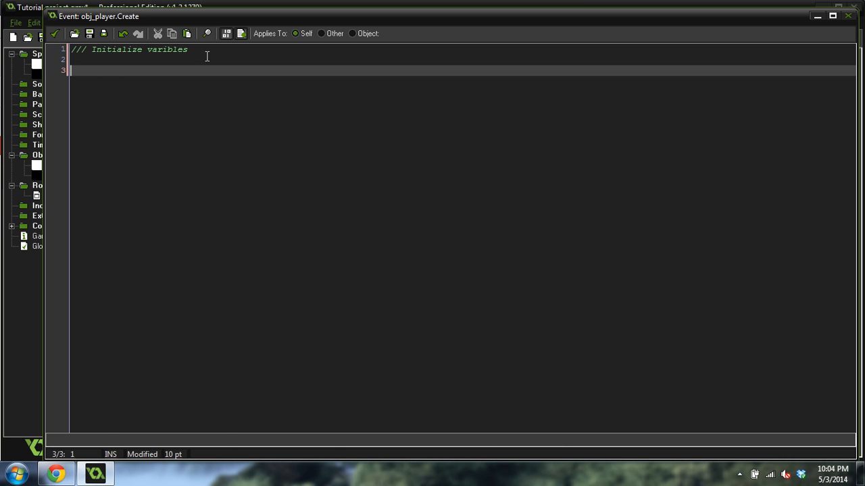
type("grav =")
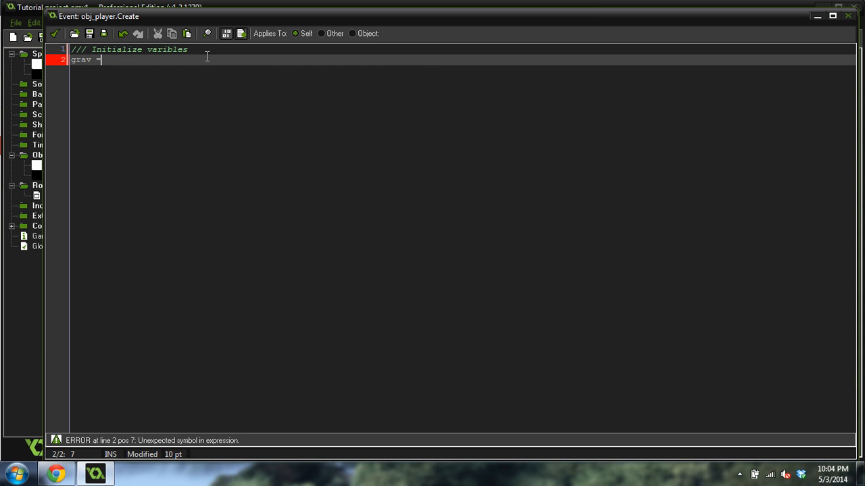
type("1;")
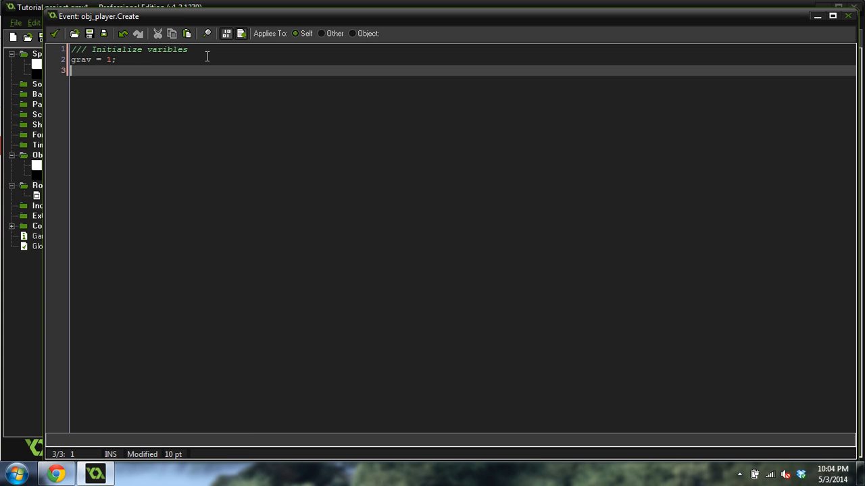
type("spd =")
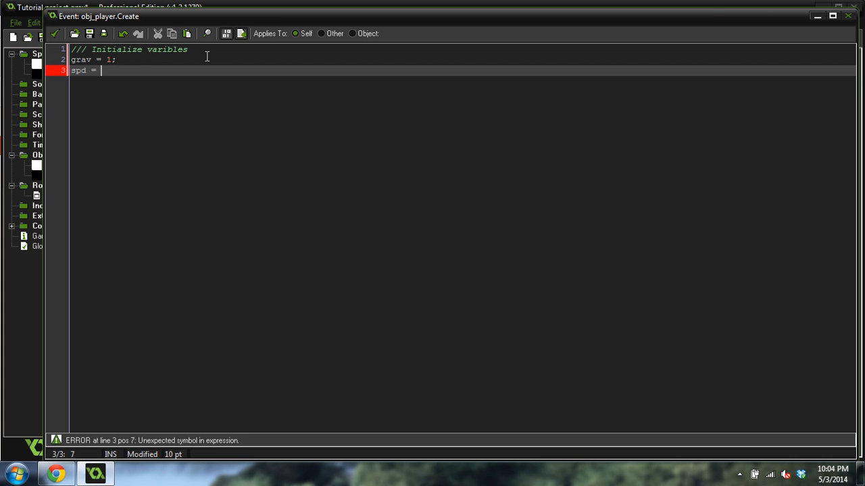
type("4;")
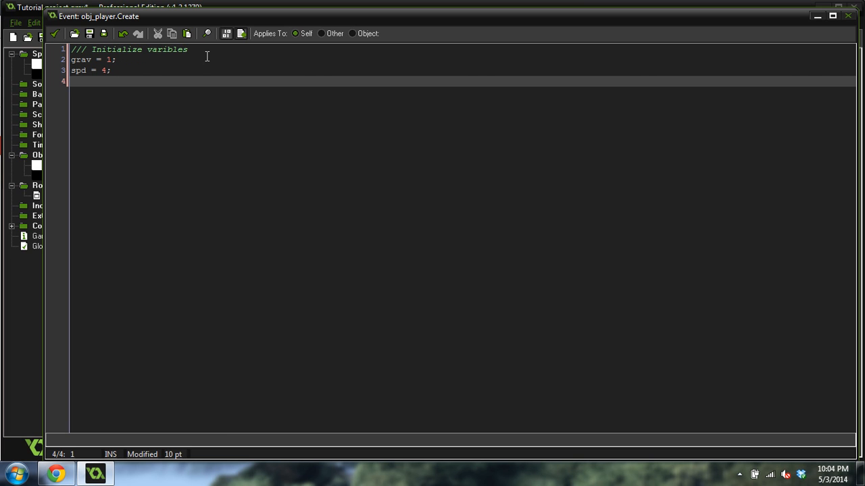
type("jspd = 12;")
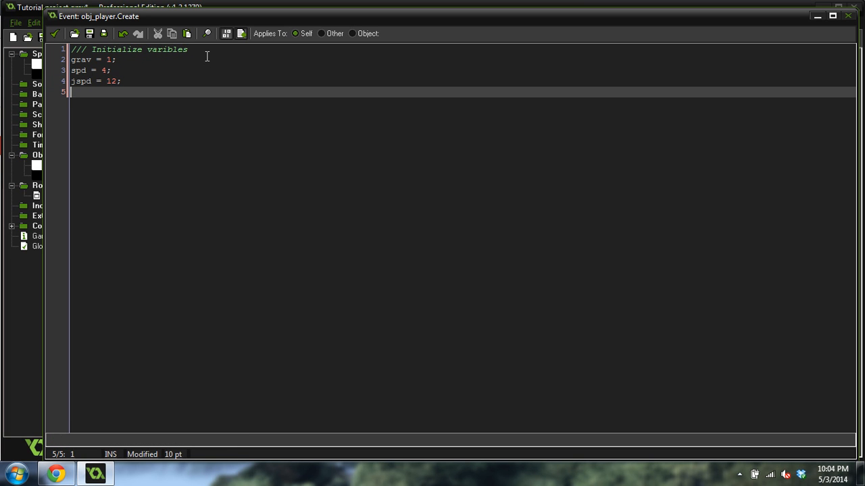
type("hspd = 0;")
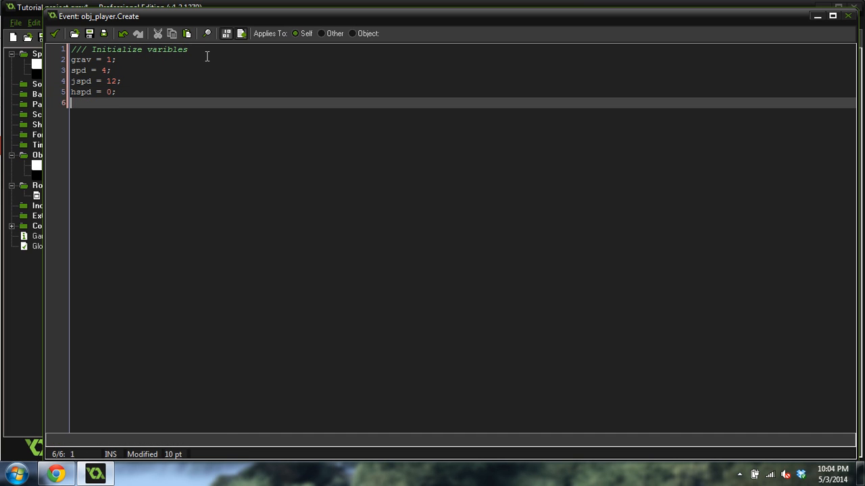
type("vspd = 0;")
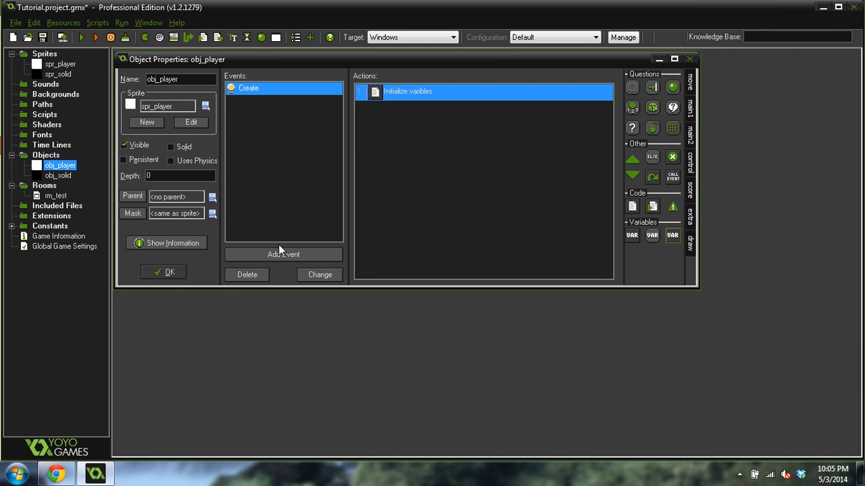
left_click(383, 232)
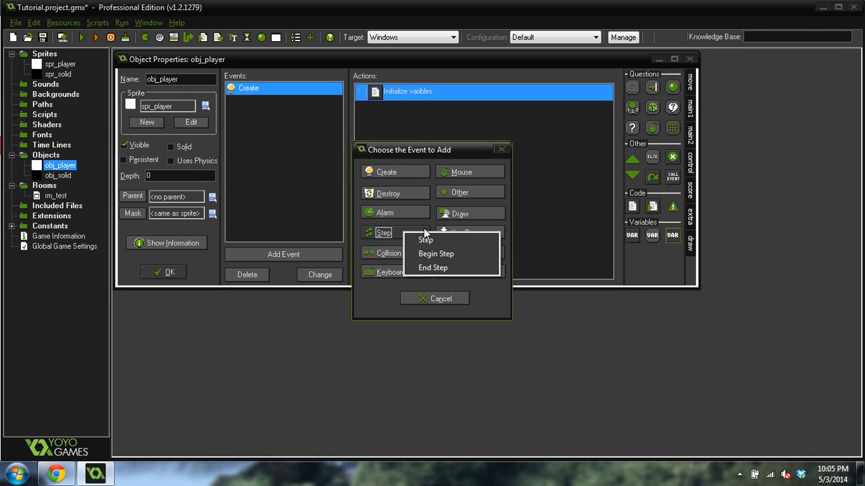
left_click(426, 240)
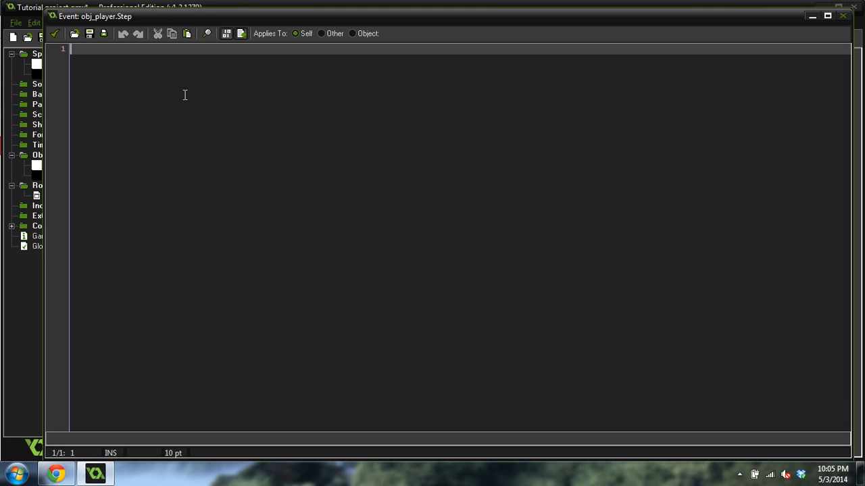
Step: Start the Step code with the comment '/// platfrom physics'
type("///")
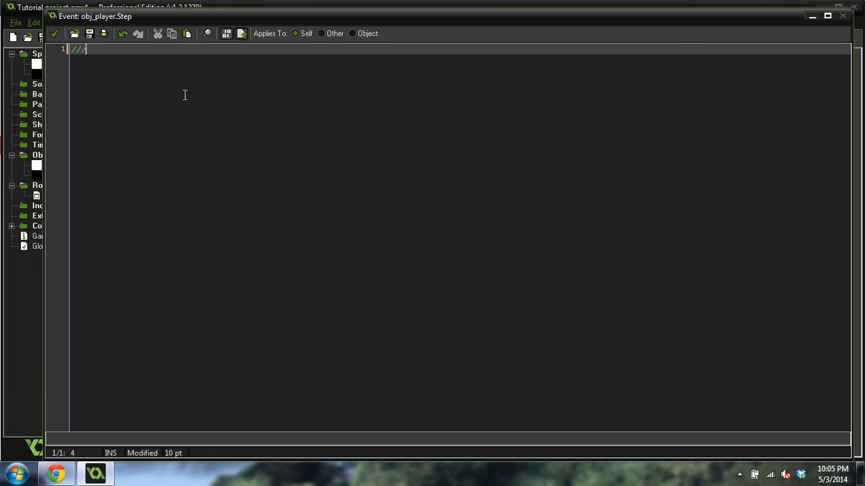
type("Move the play")
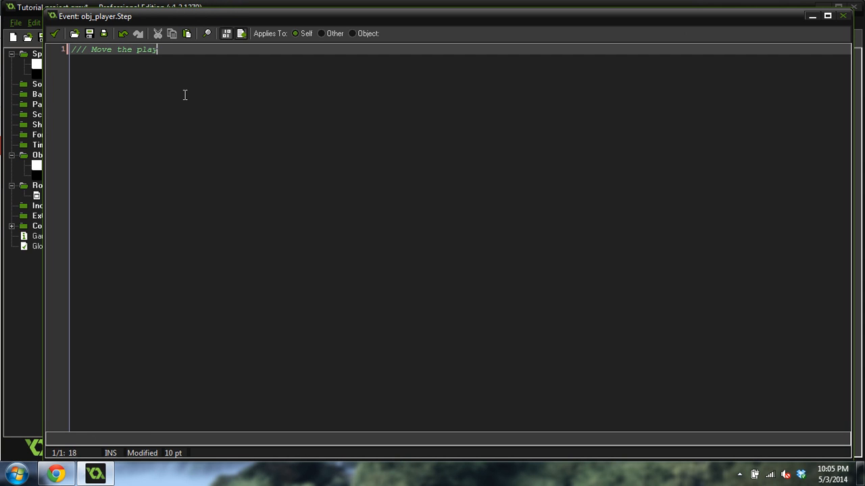
key("BackSpace")
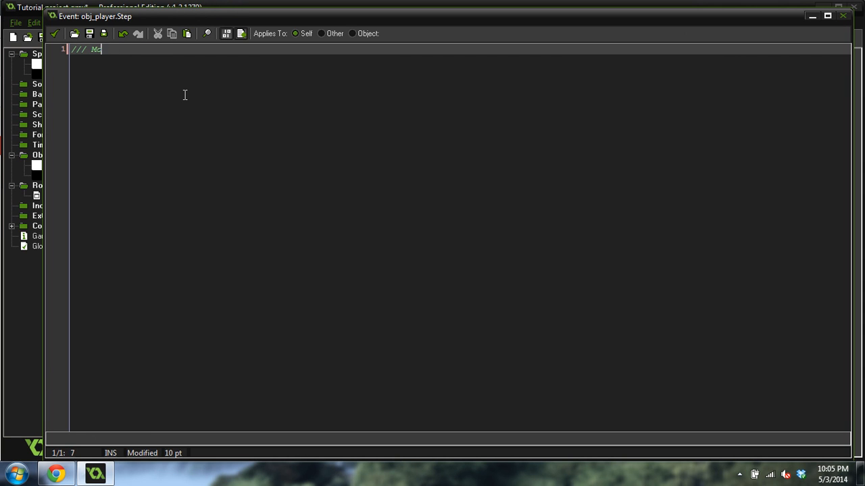
type("plat")
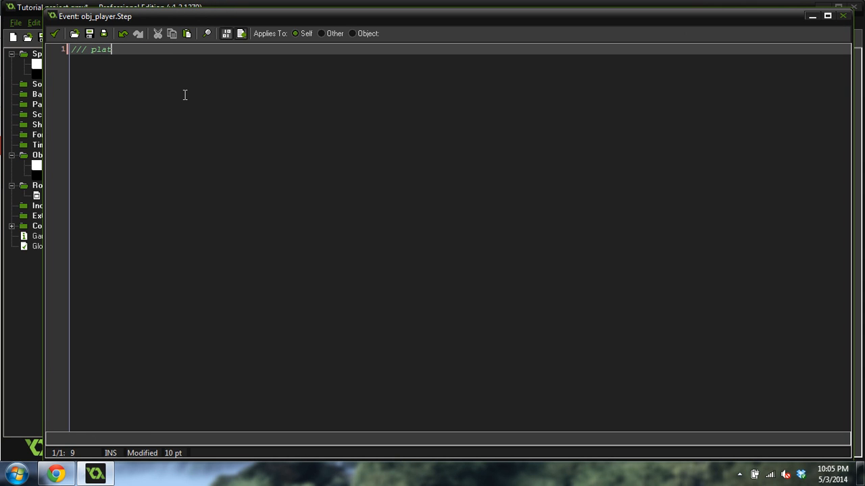
type("from")
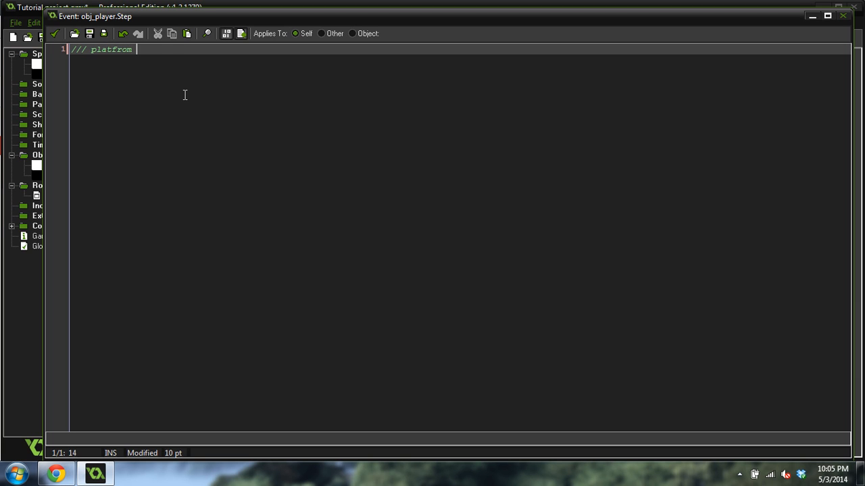
type("physics")
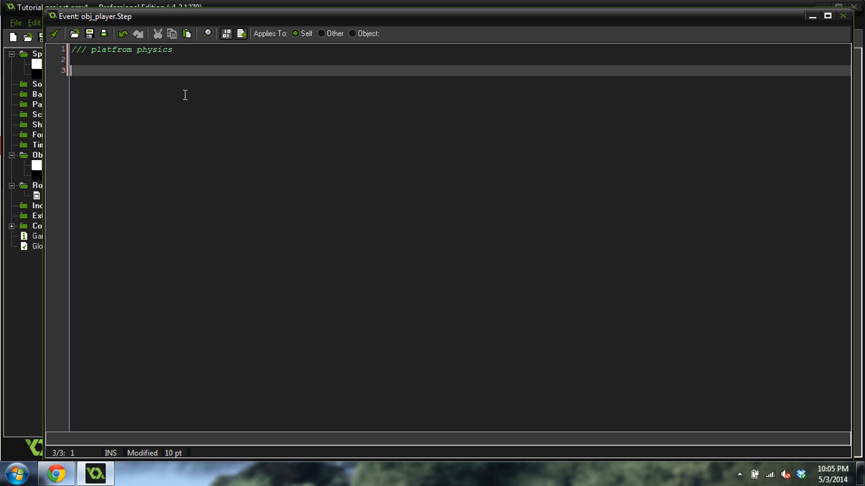
Step: Declare rkey and lkey from keyboard_check of vk_right and vk_left
type("var")
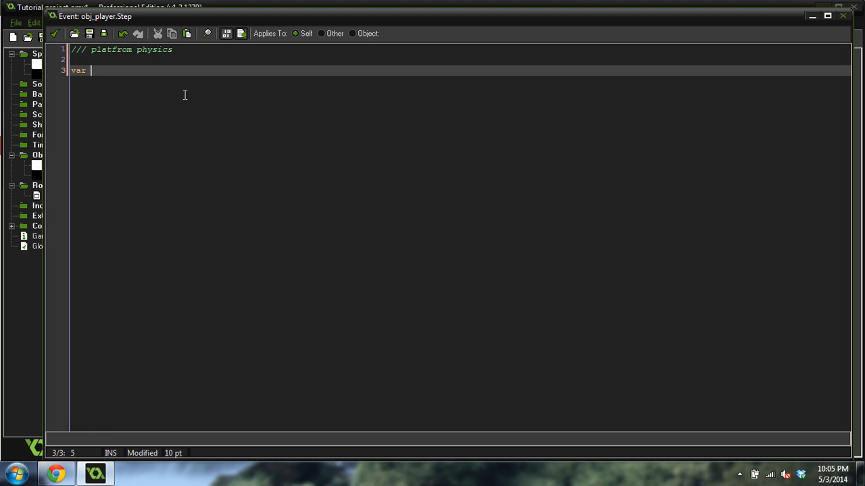
type("rk")
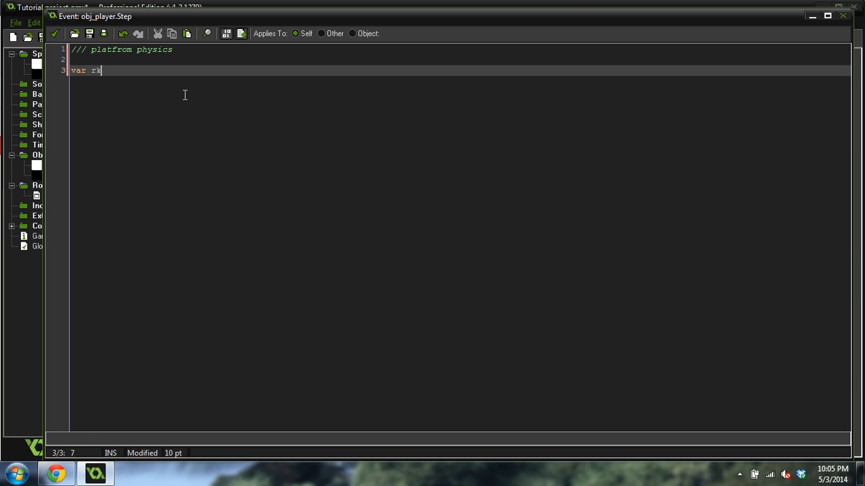
type("ey = keyboard")
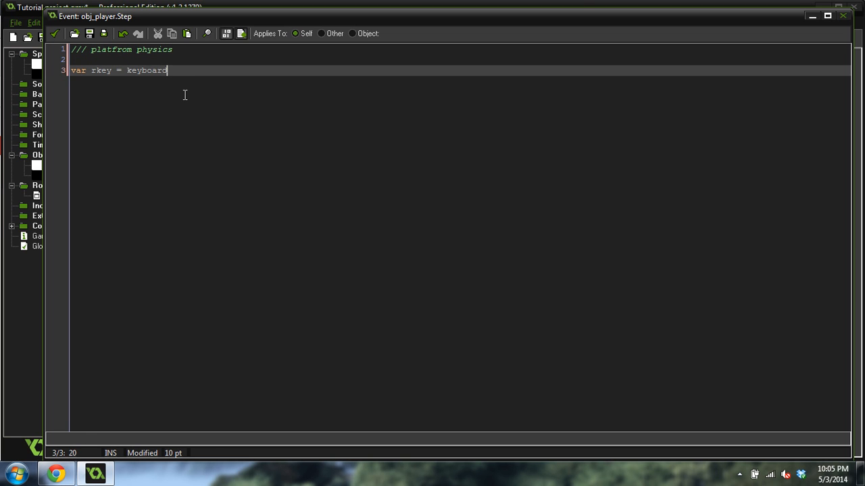
type("_check(vk")
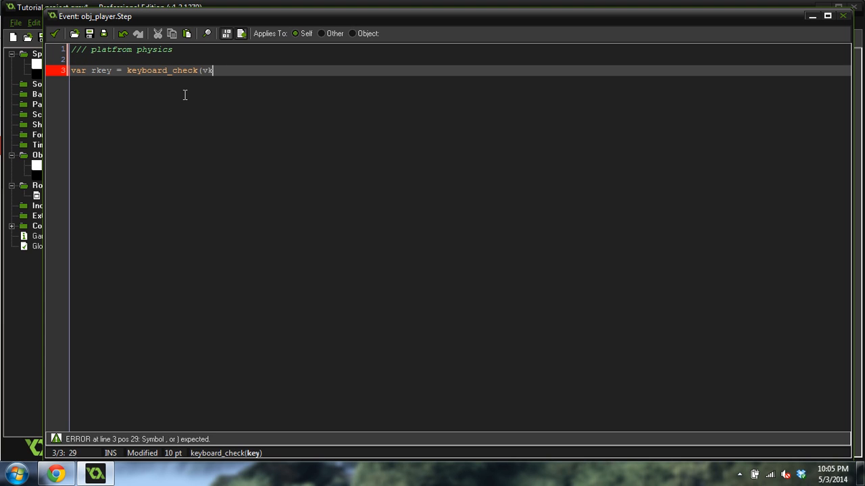
type("_right);")
type("var lkey =")
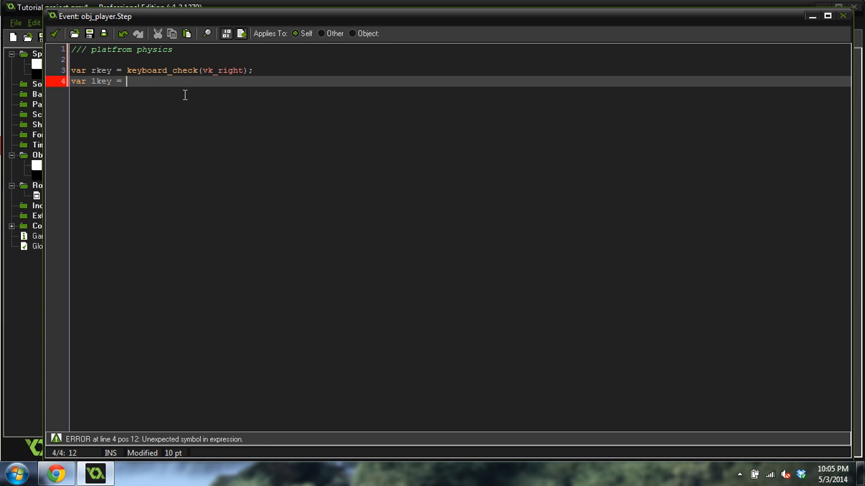
type("keyboa")
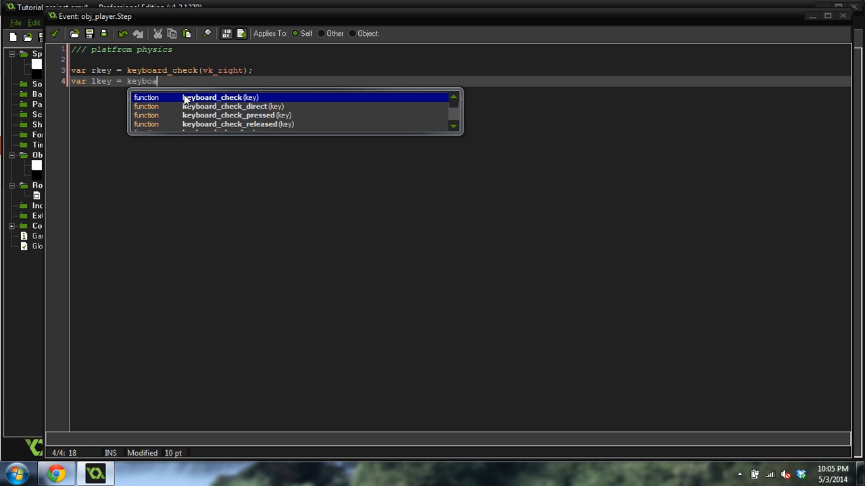
type("rd_check(vk_")
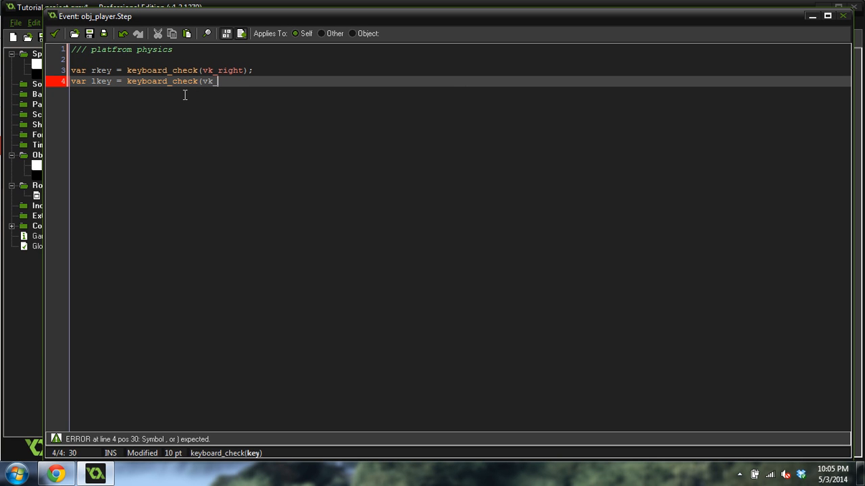
type("left);")
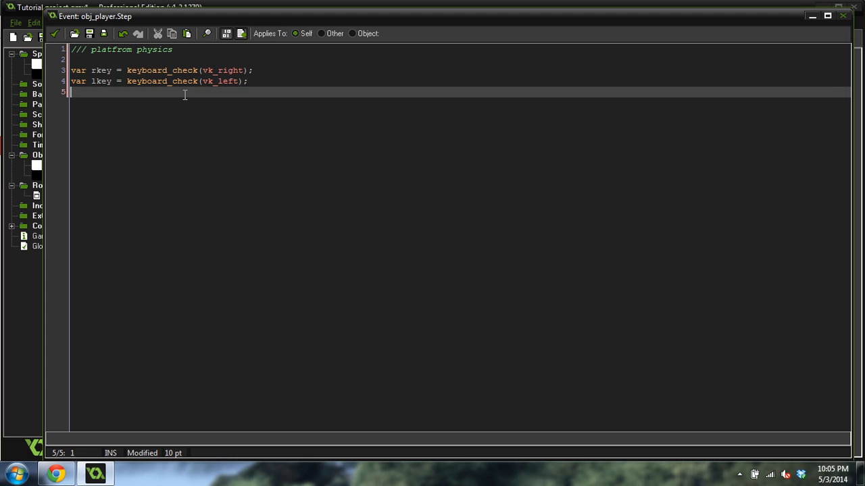
Step: Declare jkey = keyboard_check(vk_up) and add new lines below
type("var u")
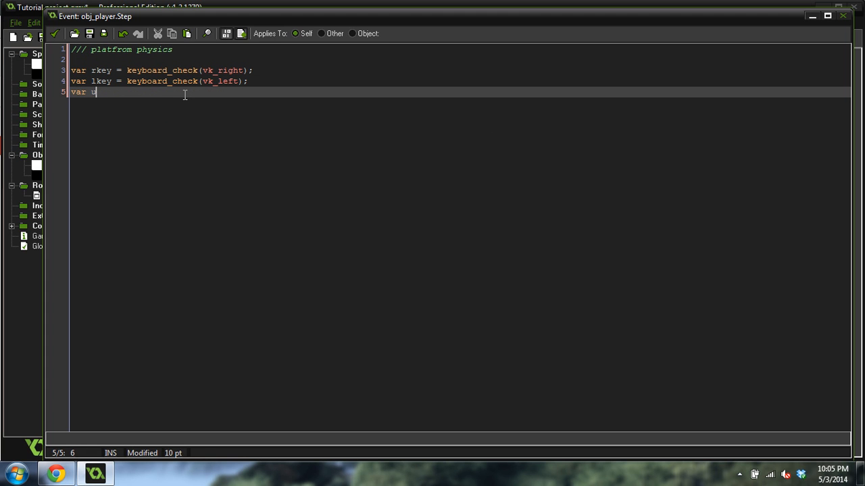
key("backspace")
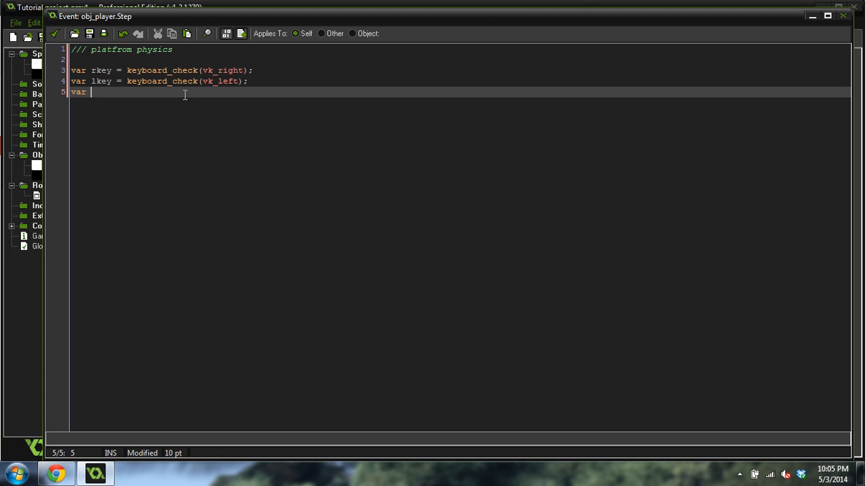
type("jkey =")
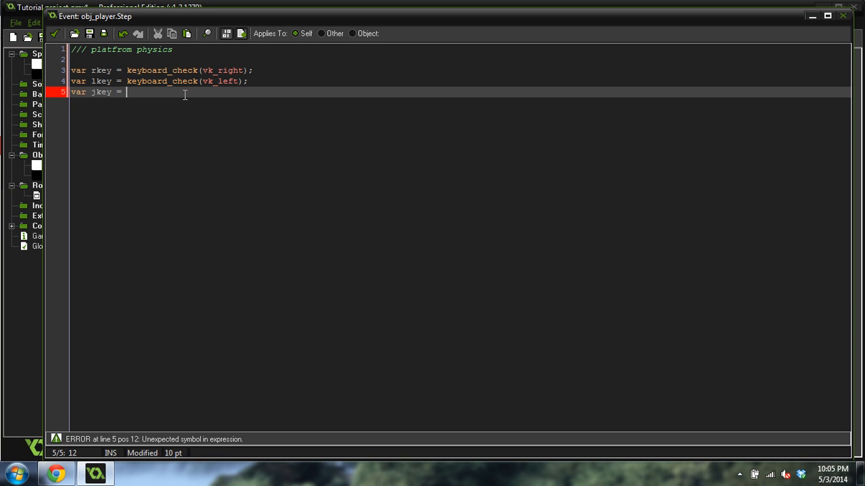
type("keyboard_check")
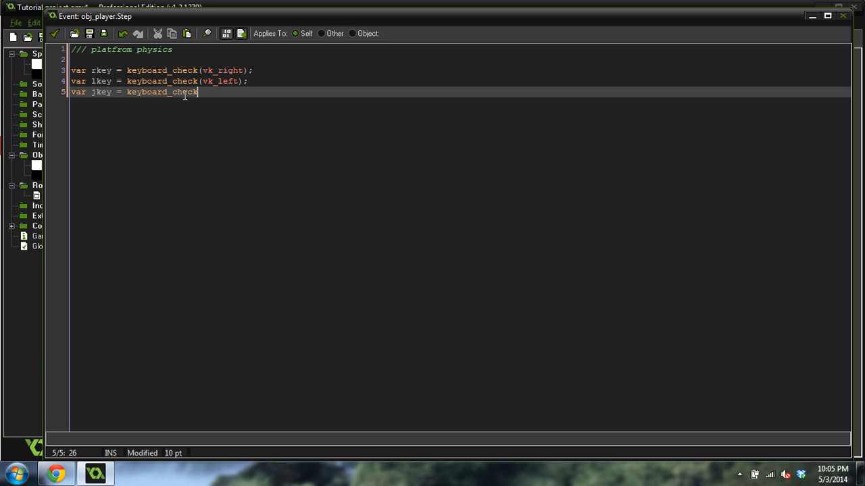
type("(vk_up);")
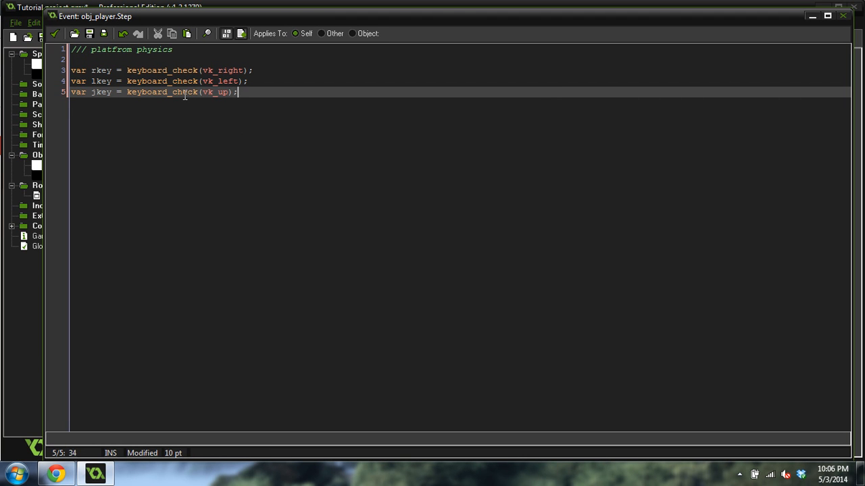
key("Enter")
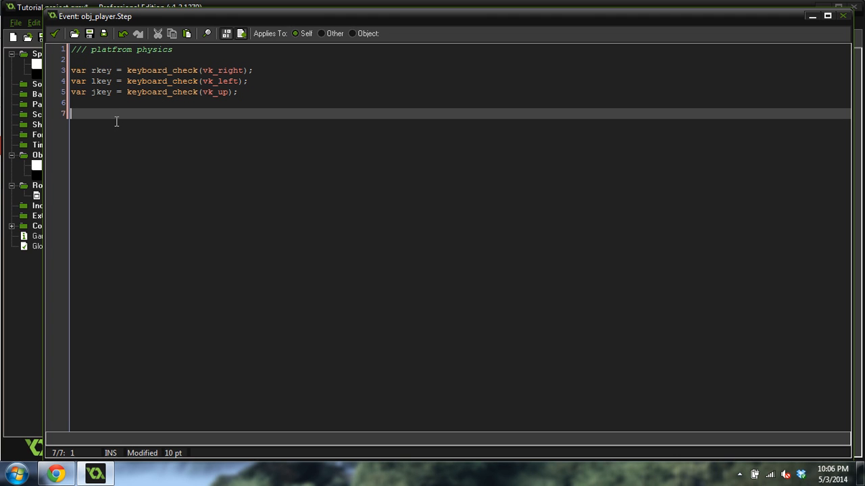
type("if")
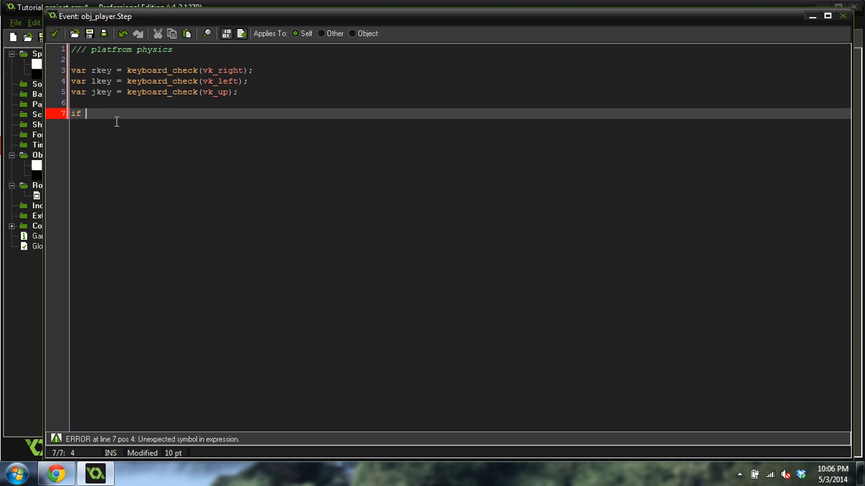
type("(keyb")
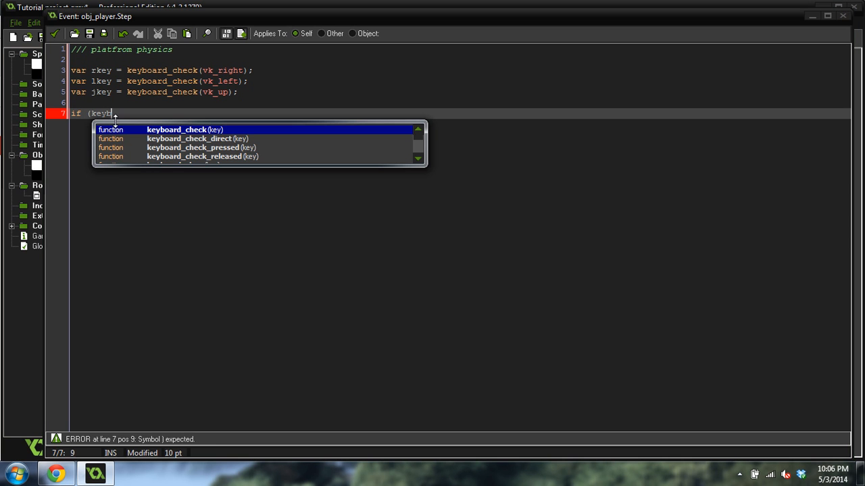
type("oard_ch")
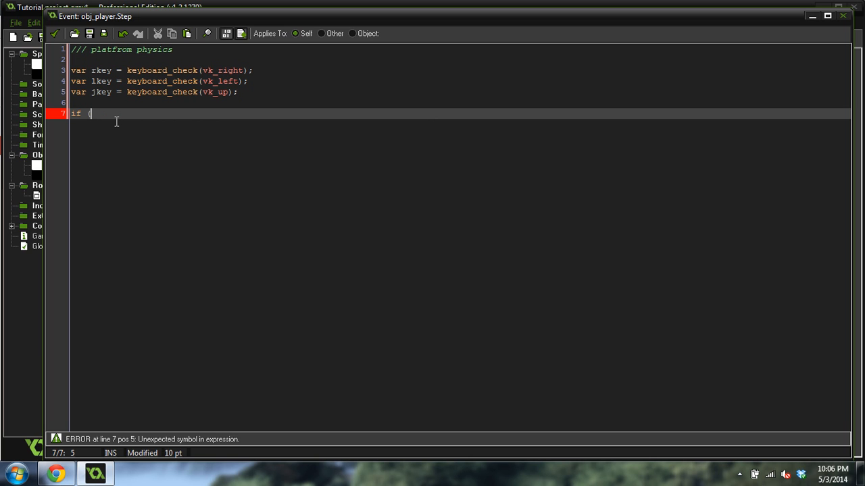
type("rkey)")
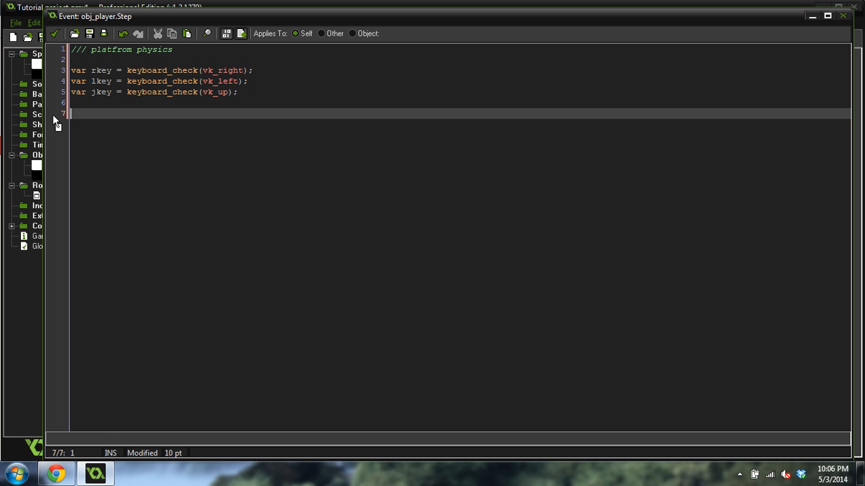
Step: Add '// Check for ground' with if (place_meeting(x, y+1, obj_solid)) { }
type("// Check for ground")
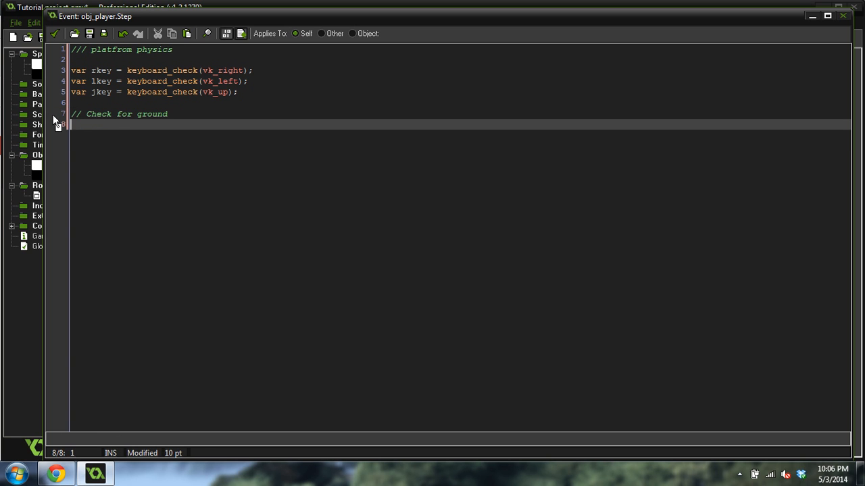
type("if")
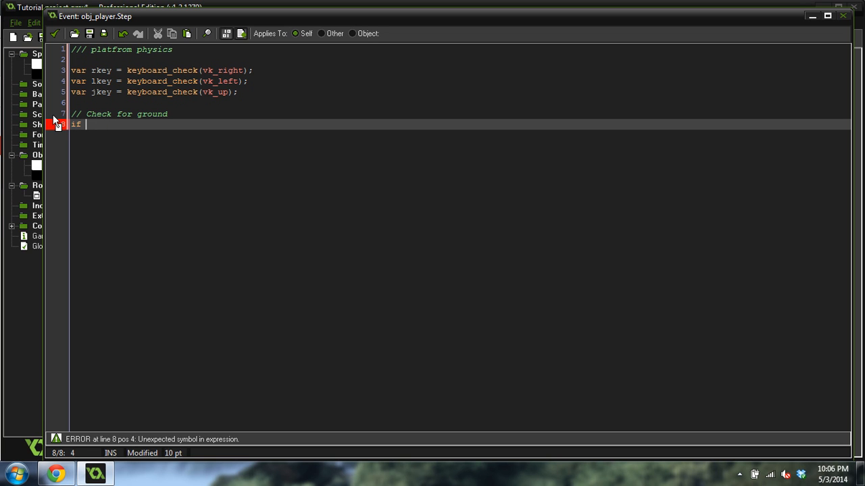
type("(place_meeting(x,")
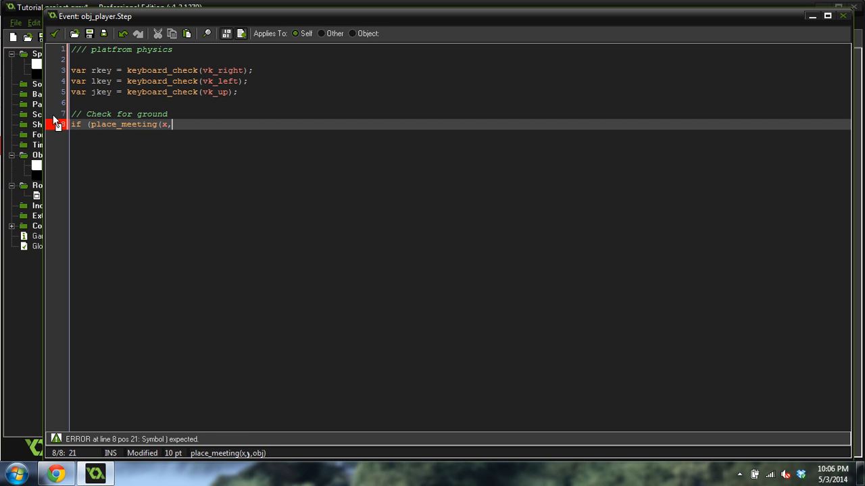
type("y+1")
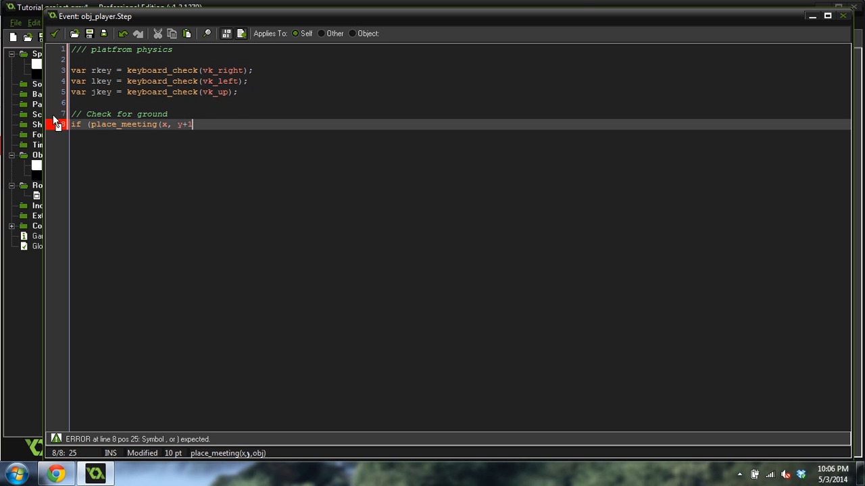
type(", obj_sc")
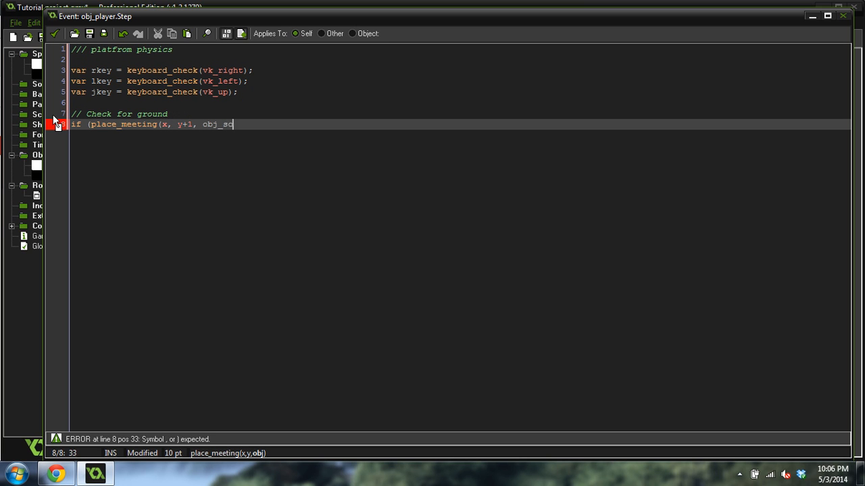
type("lid))")
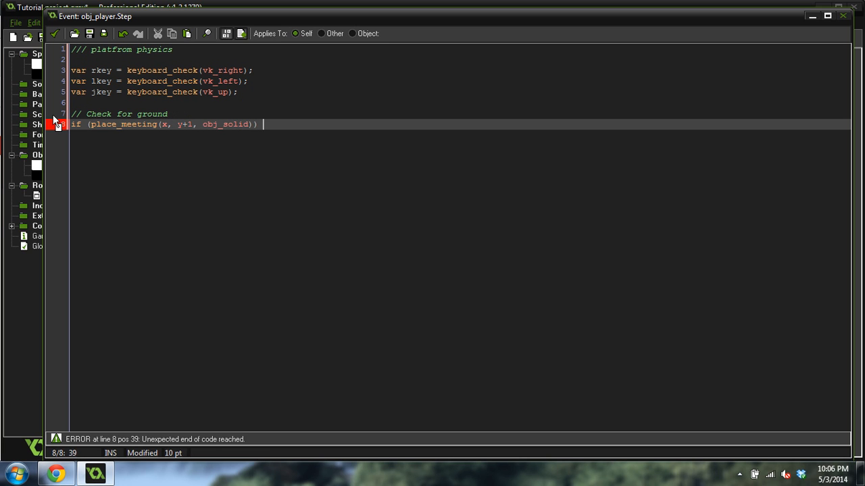
type("{")
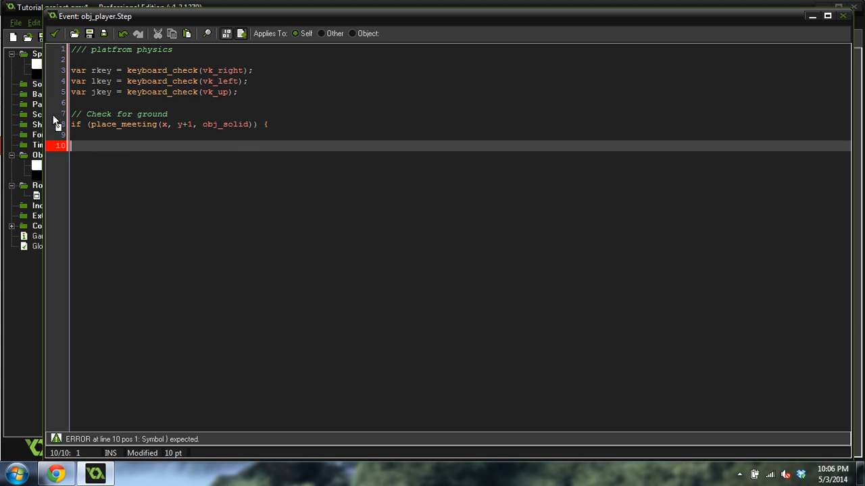
type("}")
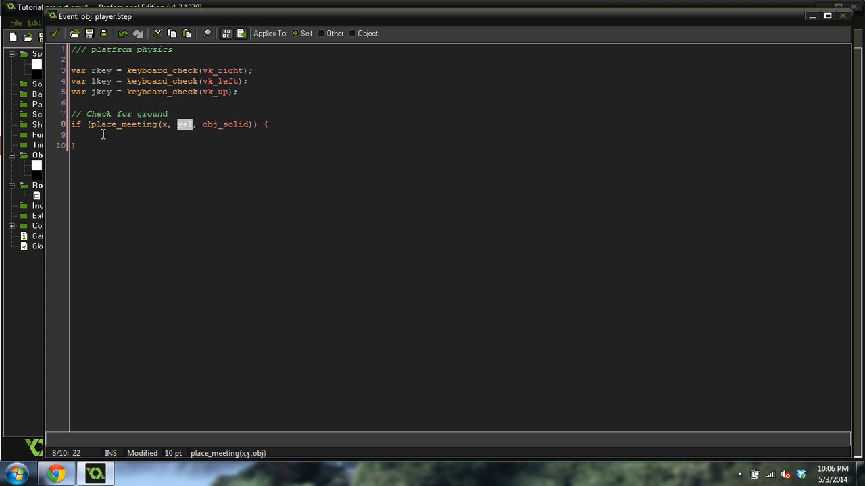
Step: Set vspd = 0 inside the ground block and begin a Jumping comment
type("y+1")
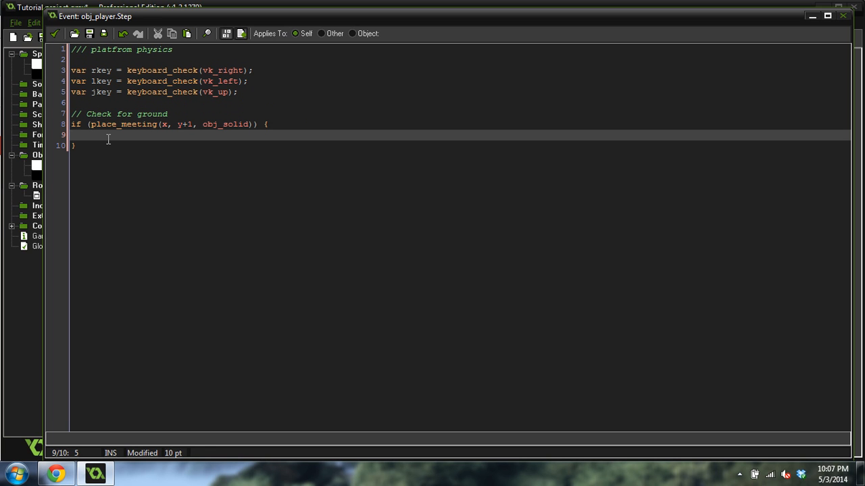
type("vspd =")
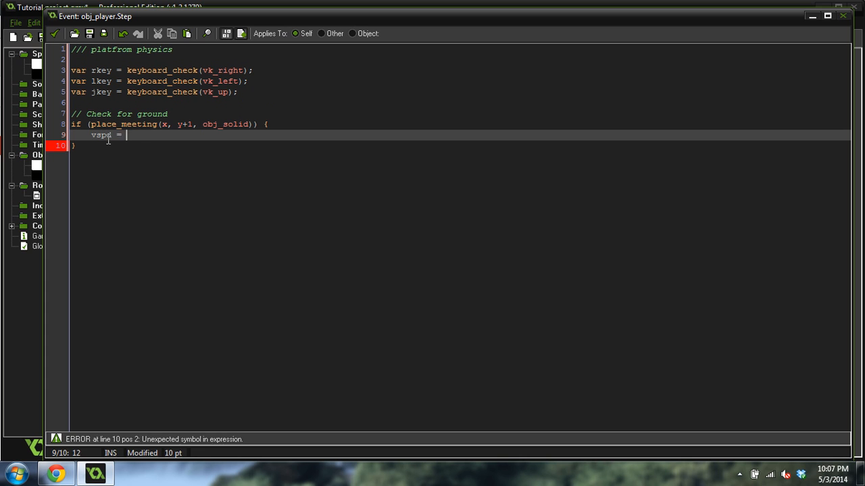
type("0;")
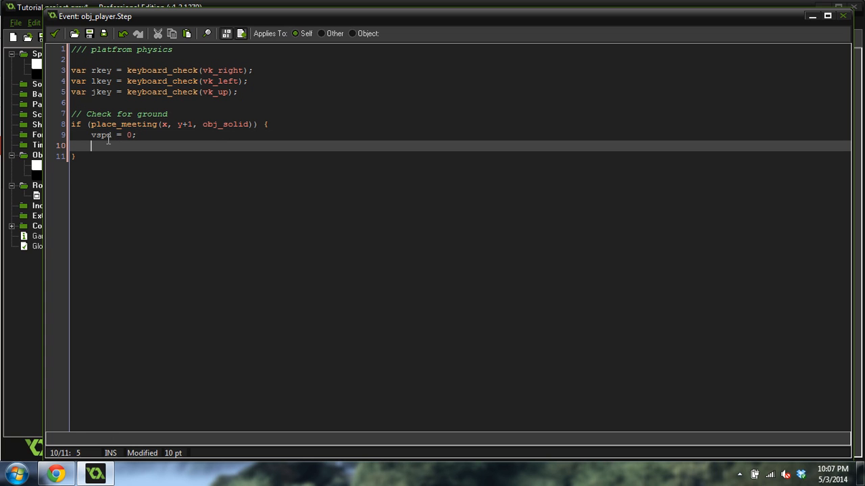
type("//")
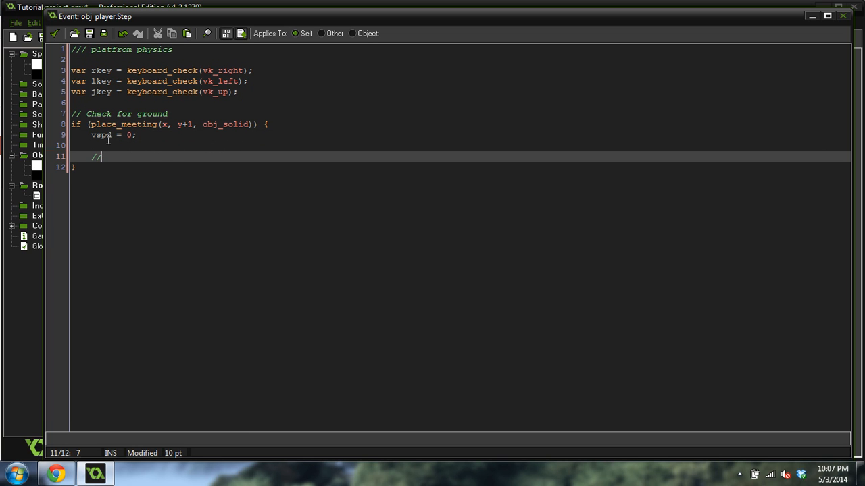
type("Juping")
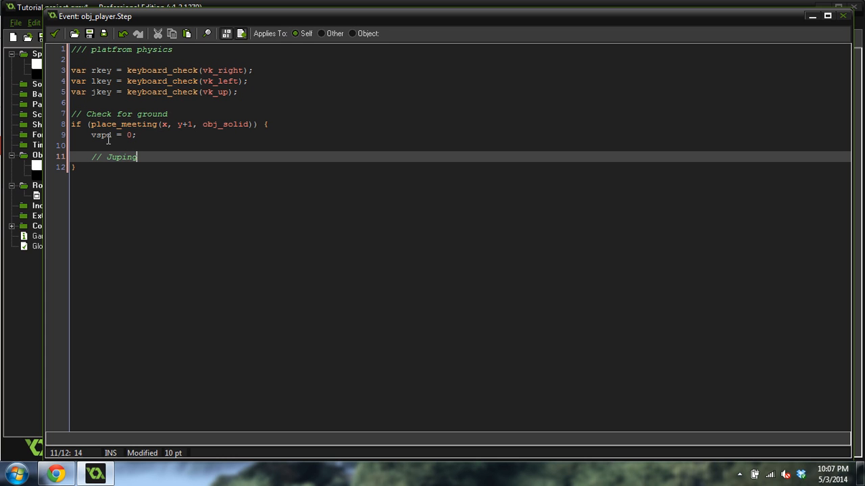
Step: Finish the Jumping comment and add if (jkey) { vspd = -jspd; }
type("m")
type("if (jkey")
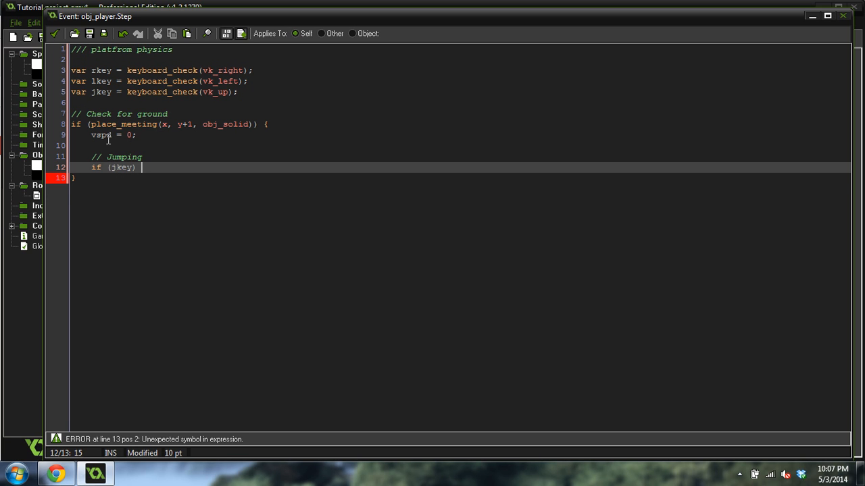
type("{")
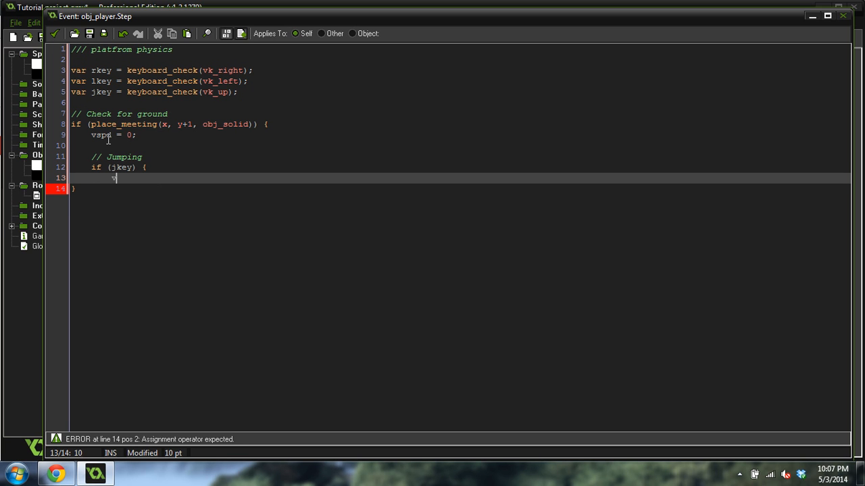
type("vspd = -5")
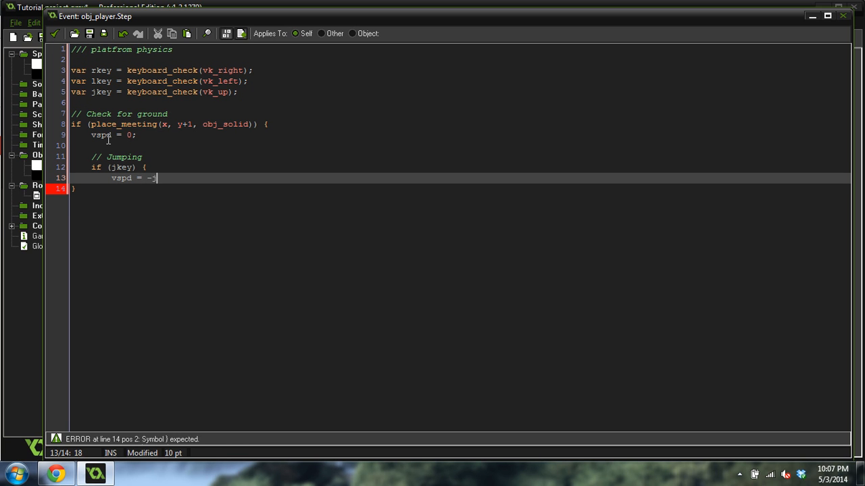
type("jspd;")
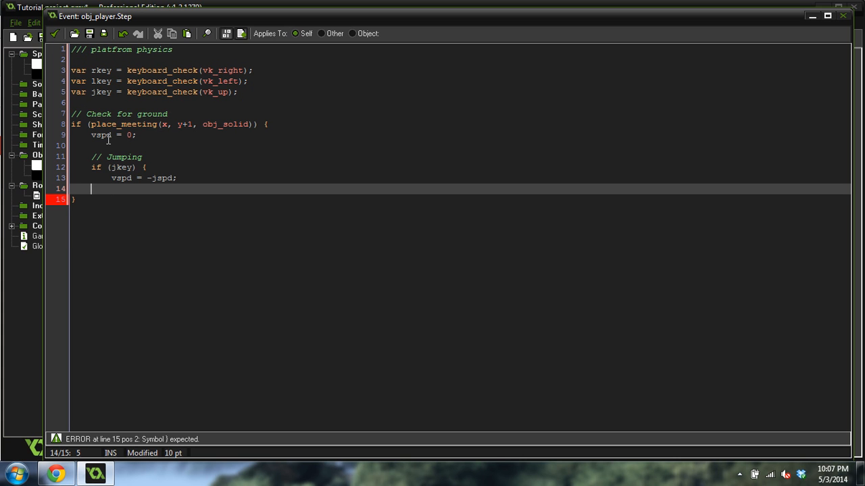
type("}")
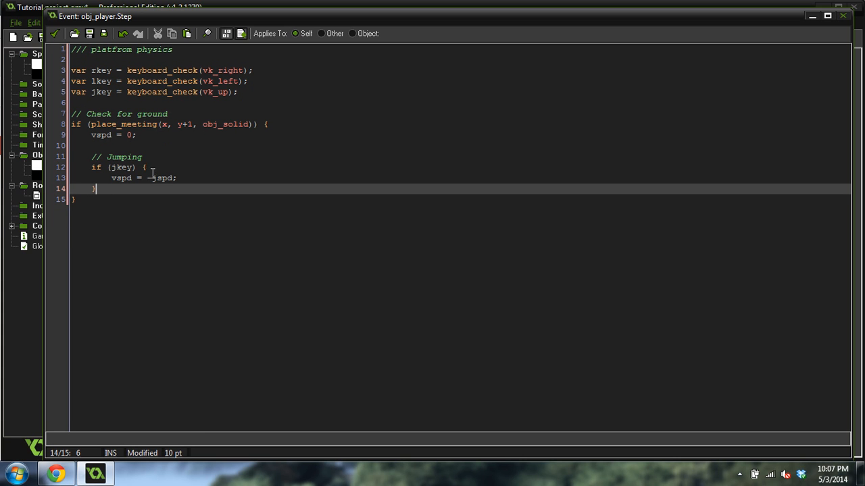
double_click(160, 178)
type("//")
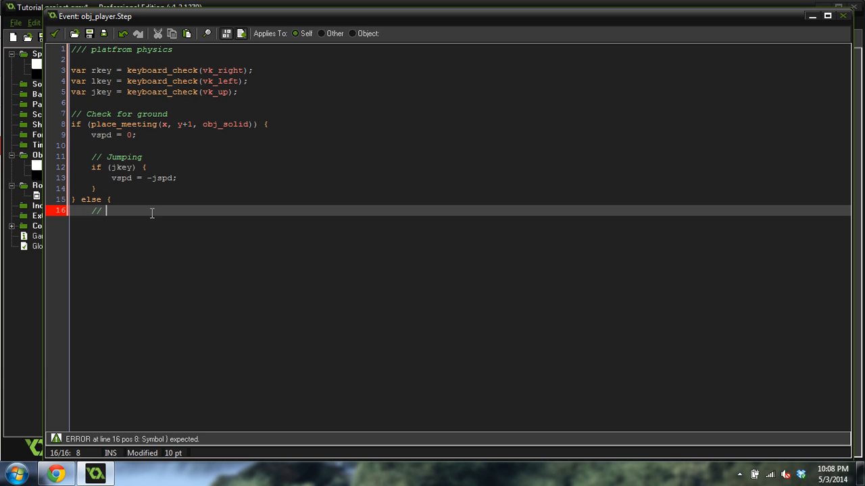
Step: Add a Gravity comment and if (vspd < 10) { vspd += grav; } in the else branch
type("Gravity")
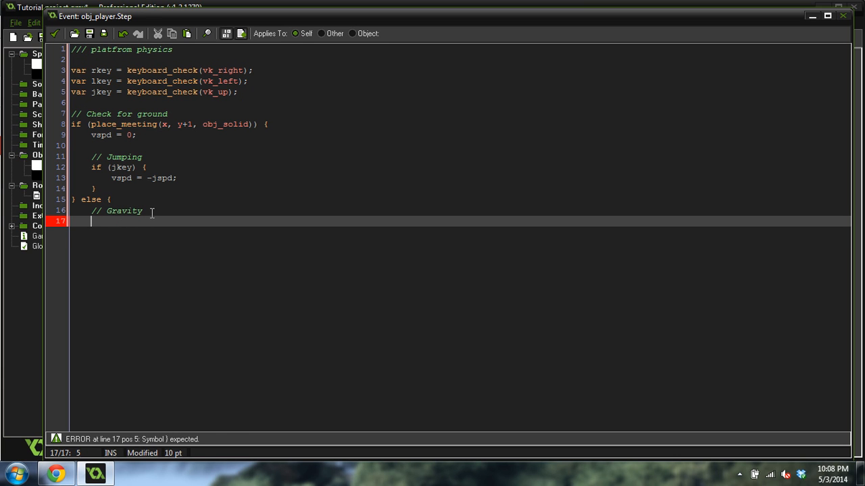
type("if (vspd")
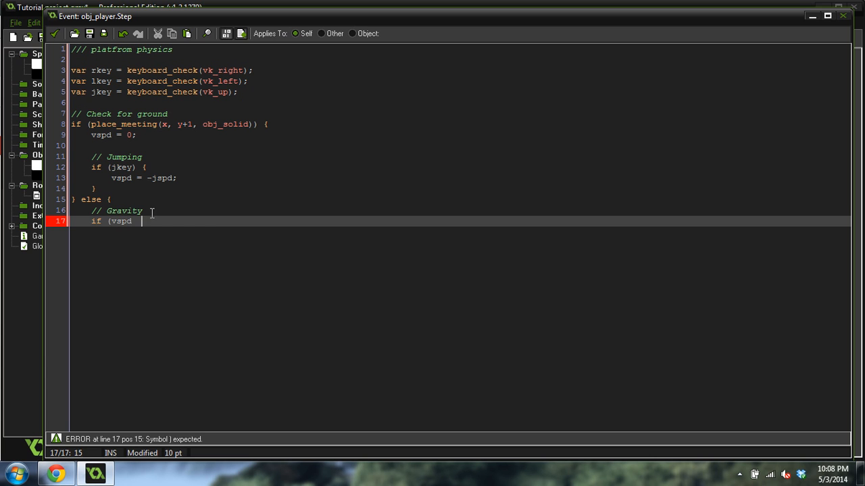
type("< 10) {")
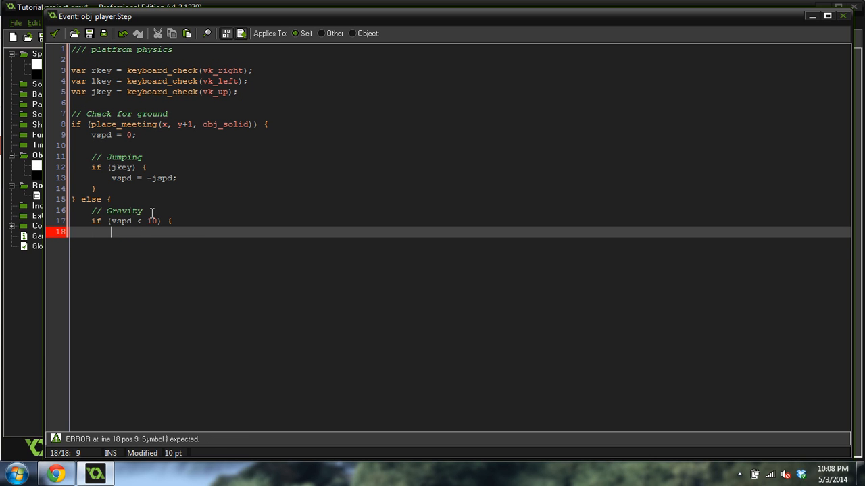
type("vspd +")
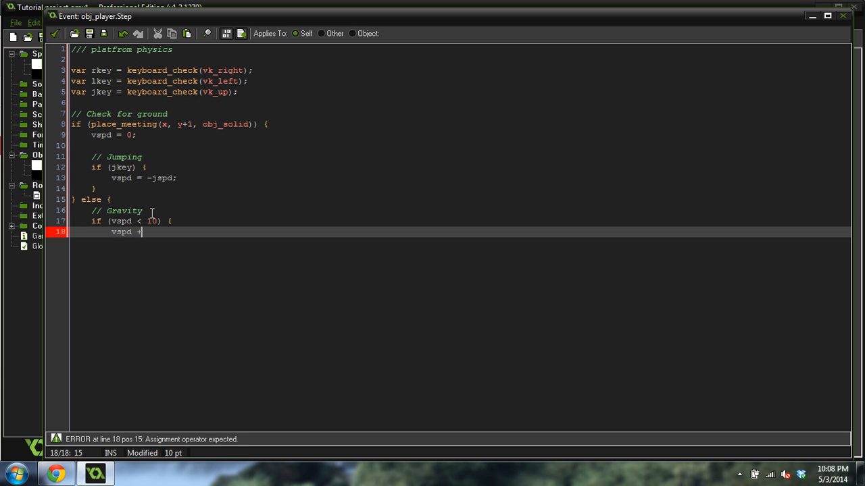
type("= grav;")
type("}")
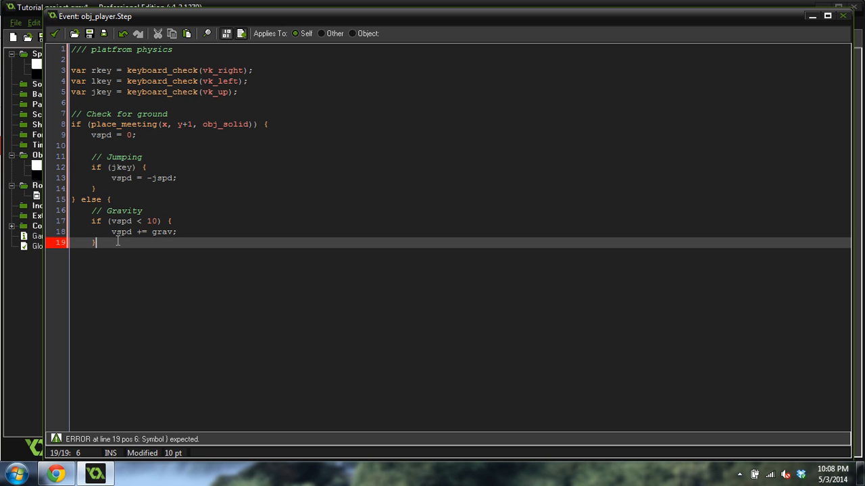
mouse_move(161, 245)
type("}")
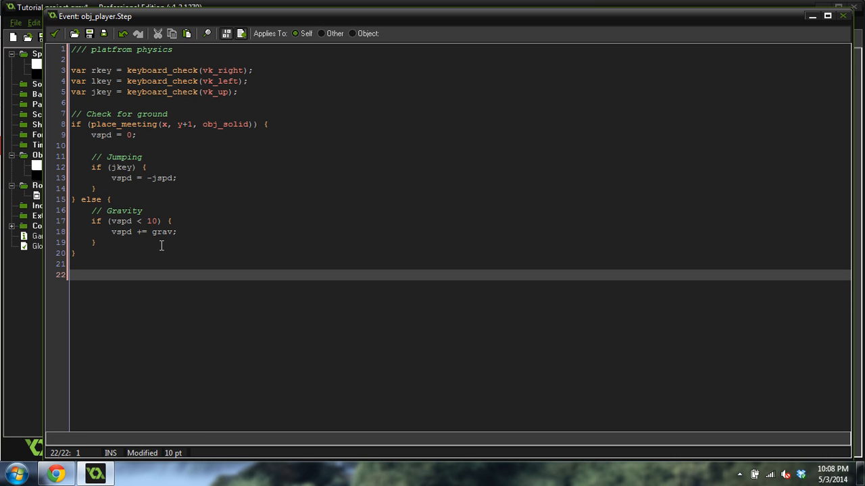
Step: Add '// Moving right' with if (rkey) { hspd = spd; }
type("// Mov")
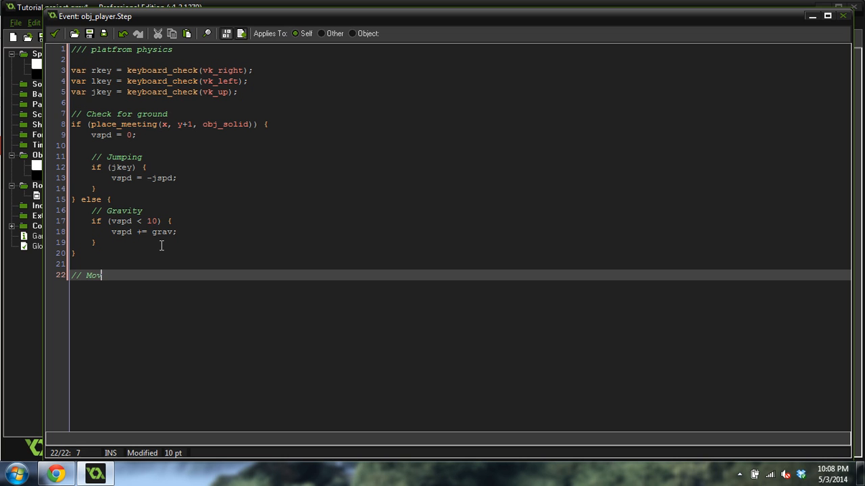
type("ing right")
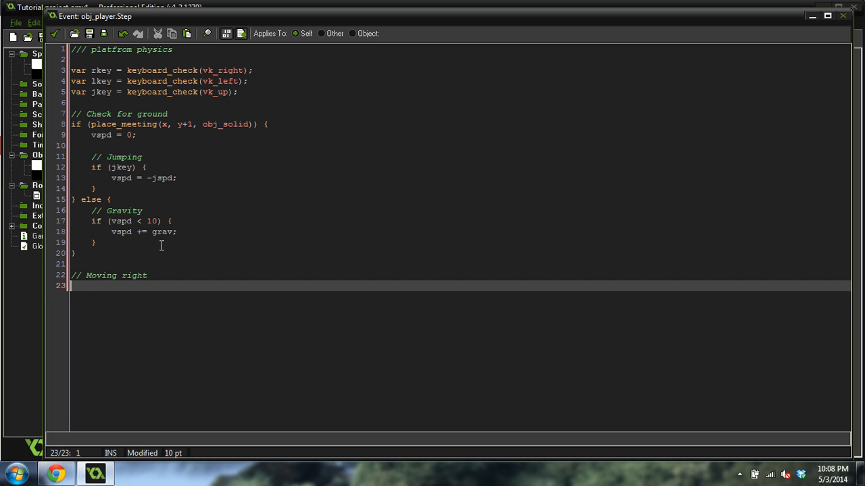
type("if (rk")
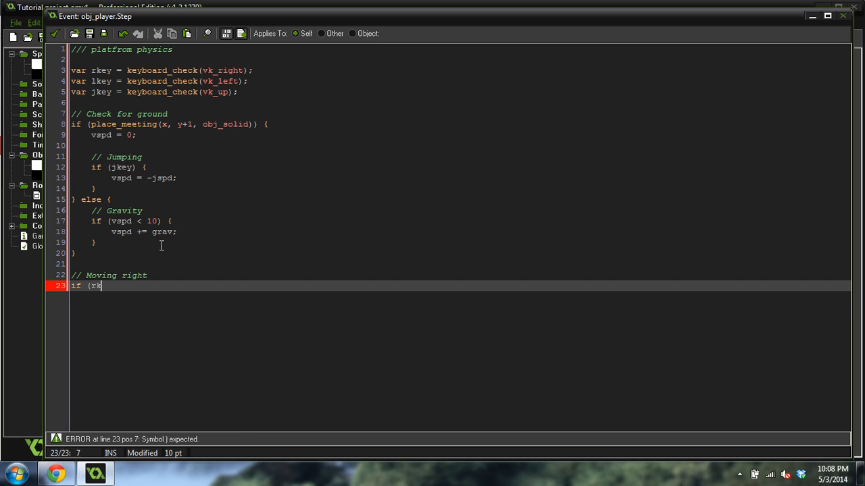
type("ey) {")
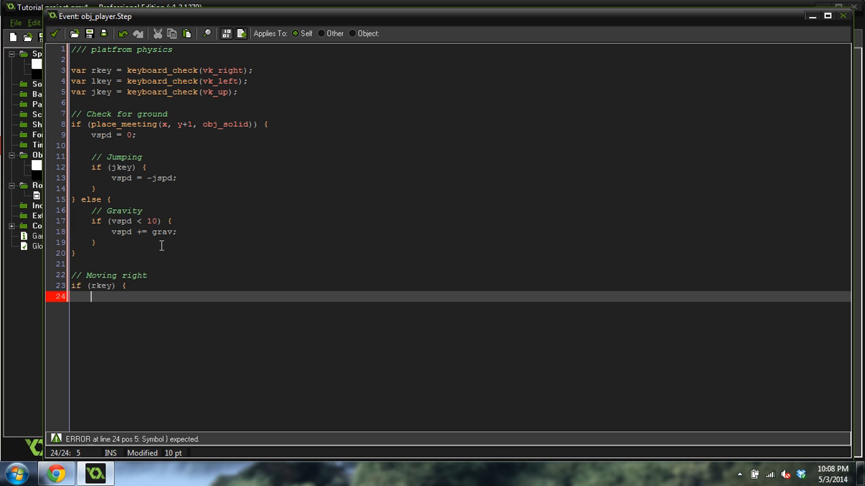
type("hspd =")
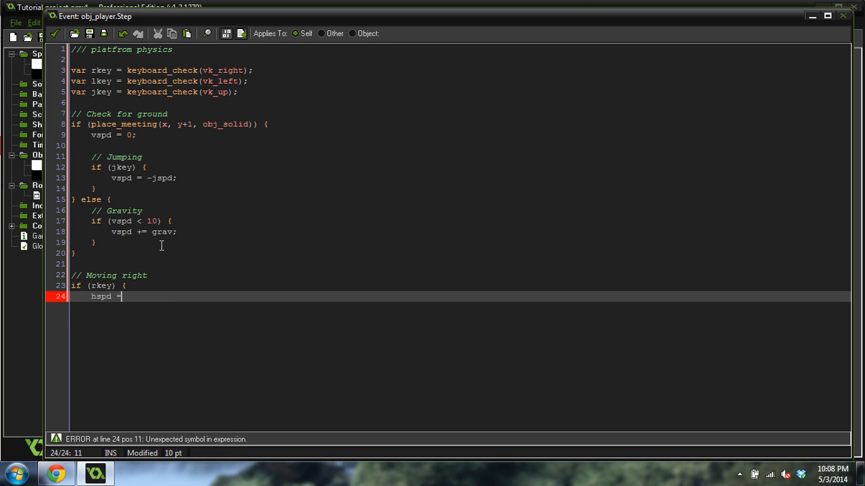
type("spd;")
type("if")
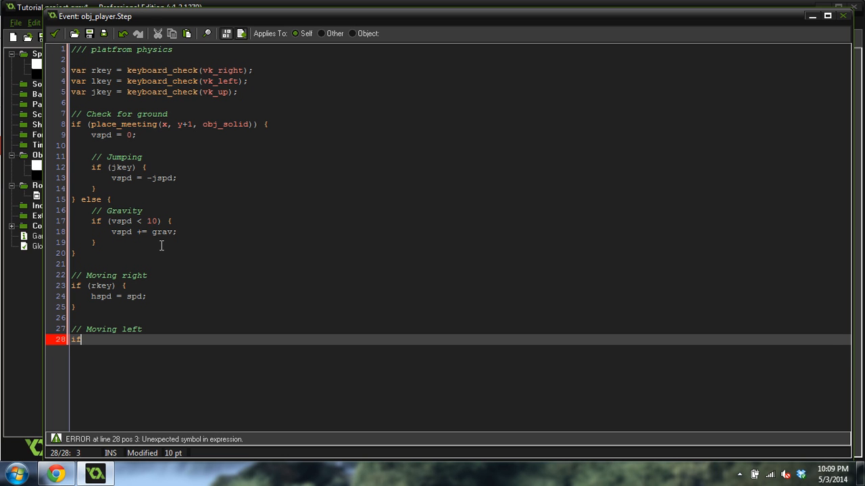
Step: Add the Moving left block if (lkey) { hspd = -spd; } and start the next comment
type("(lkey) {")
type("hp")
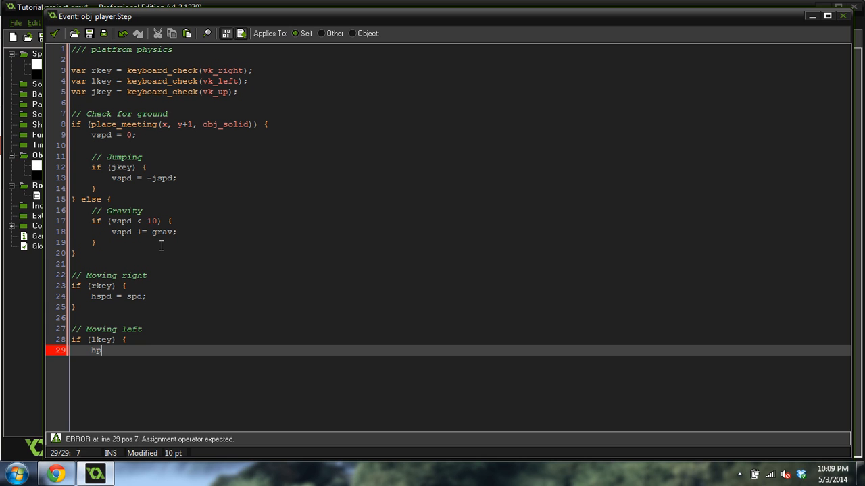
key("Backspace")
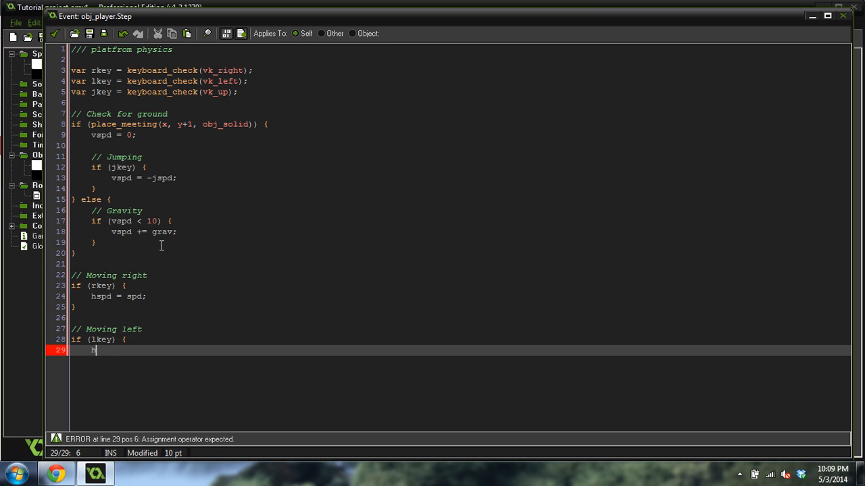
type("spd = -")
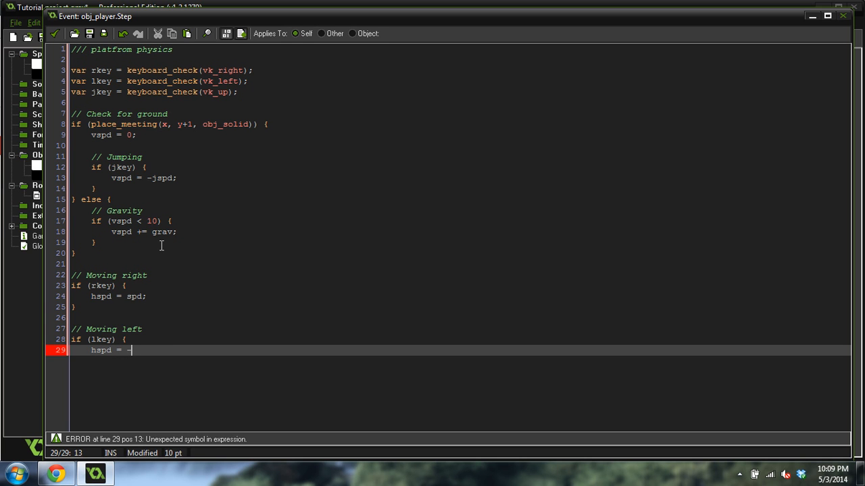
type("spd;")
type("}")
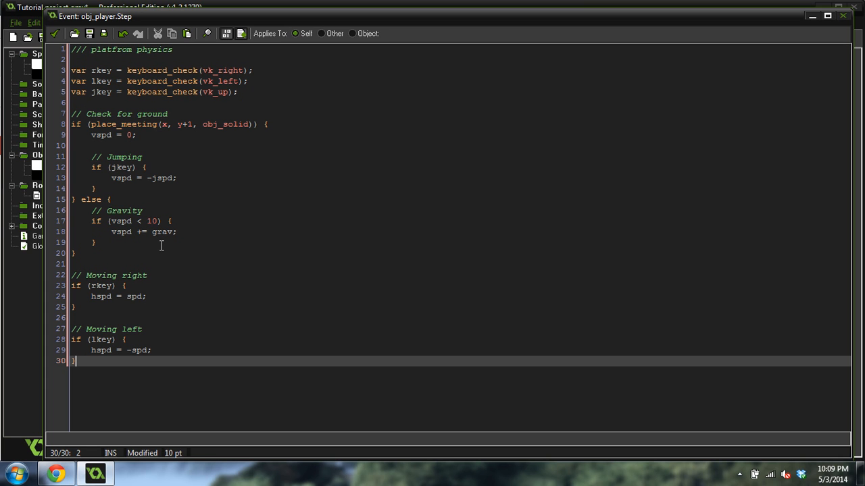
key("Enter")
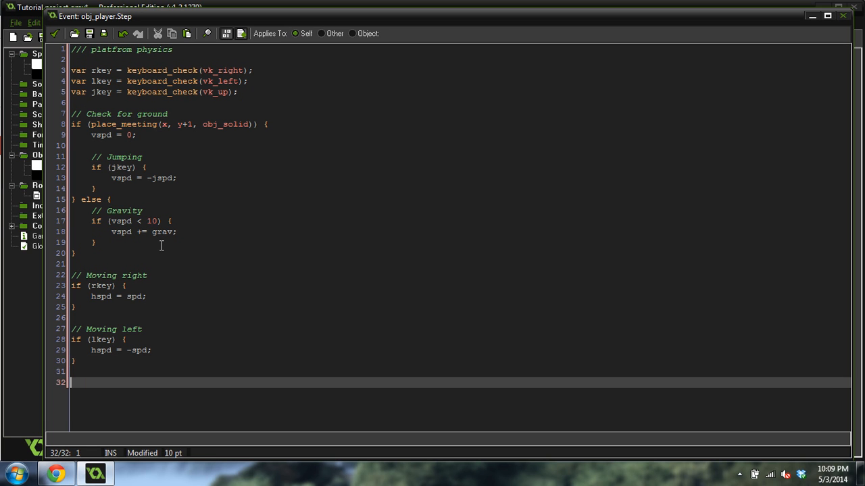
type("// Check for not moving")
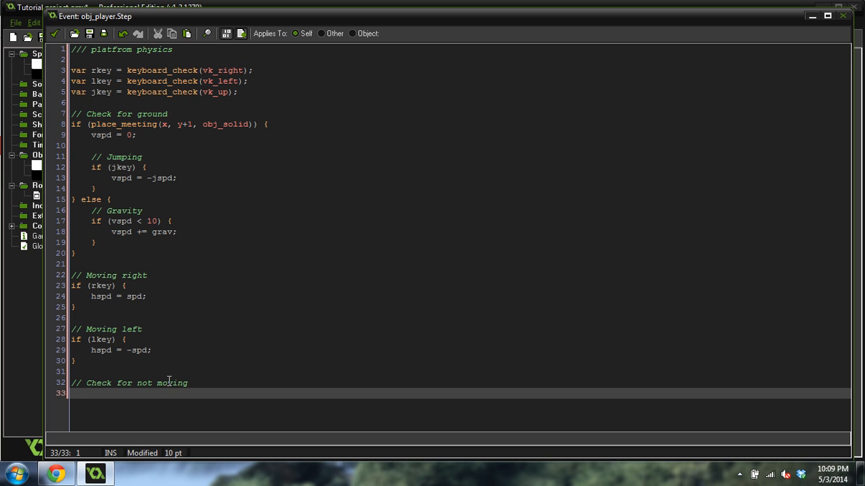
Step: Write the condition if ((!rkey && !lkey) || (rkey && lkey)) with a speed-zeroing block
type("if ((")
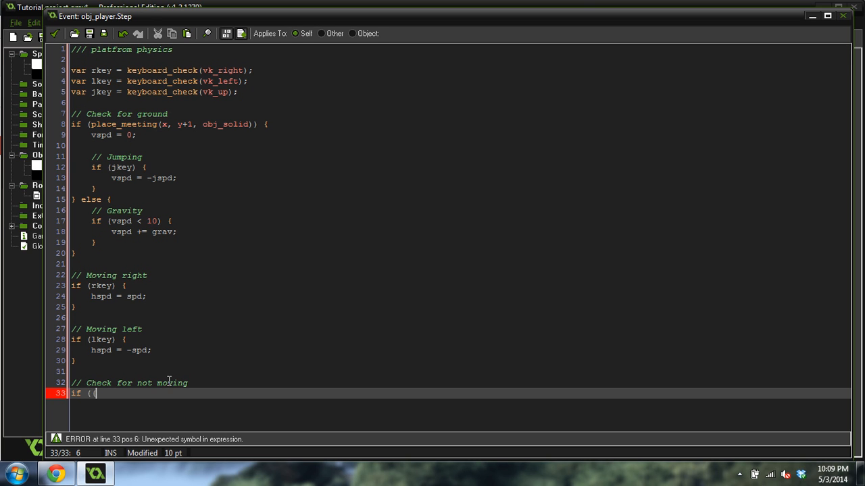
type("!")
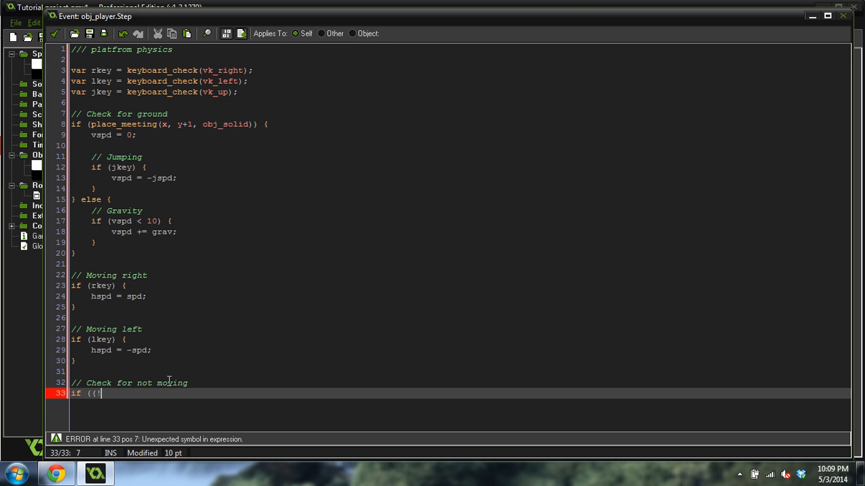
type("!rkey")
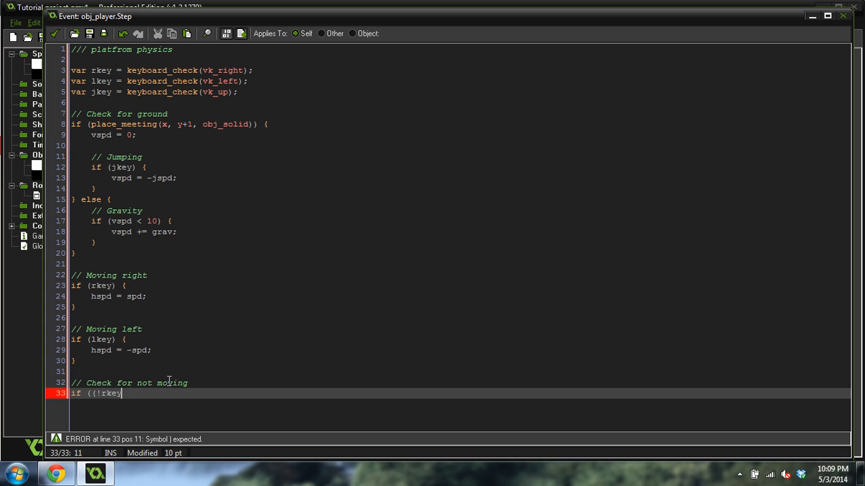
type("&& !l")
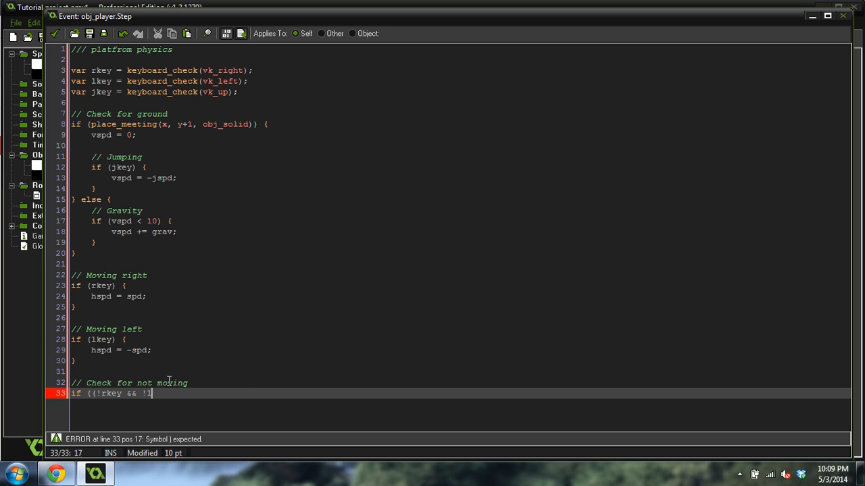
type("key) ||")
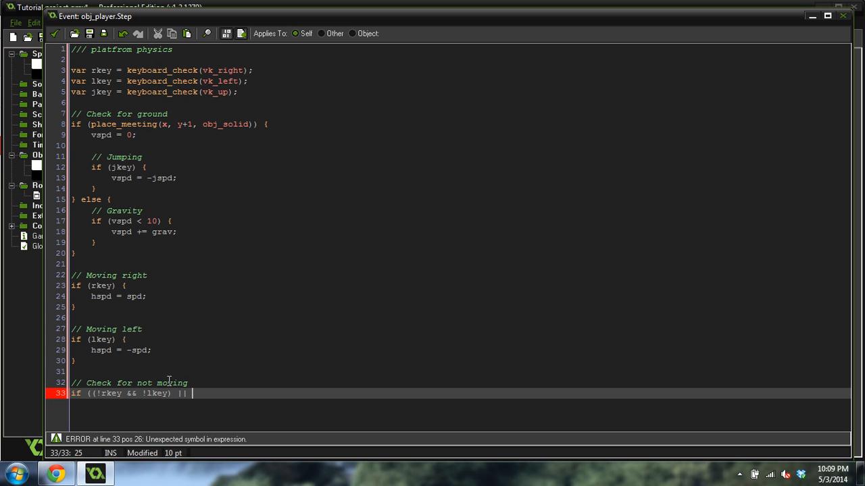
type("(")
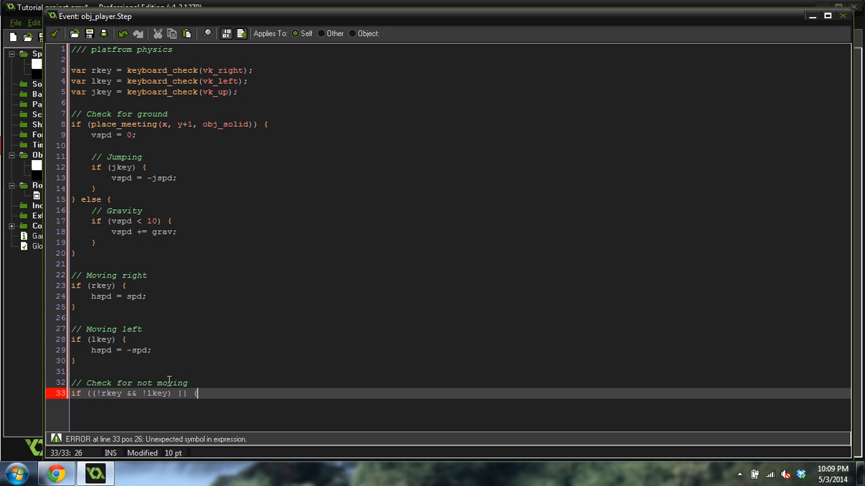
type("rkey &&")
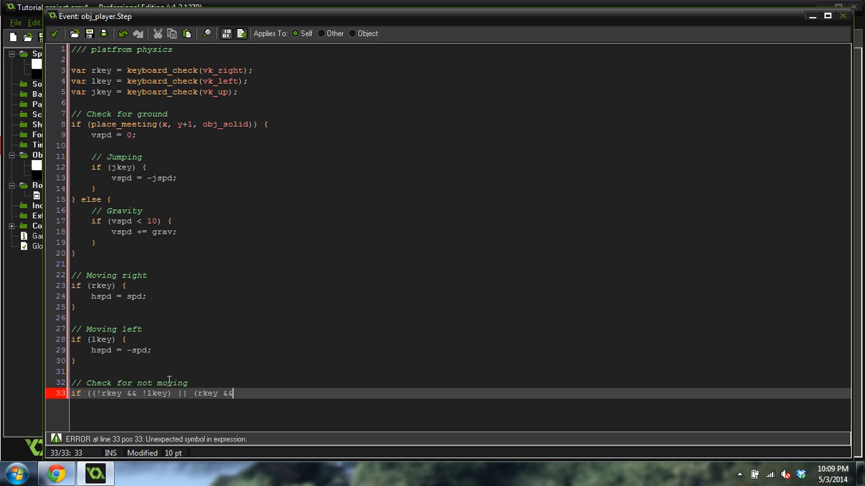
type("lkey)) {")
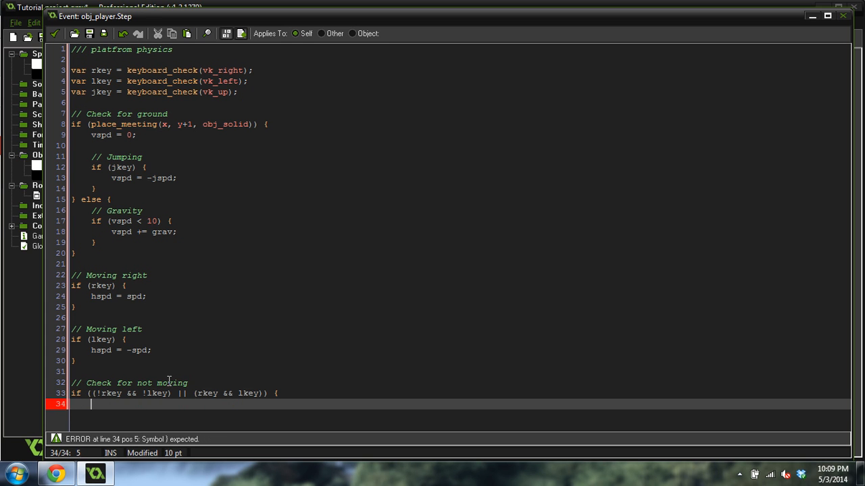
type("vspd = 0;")
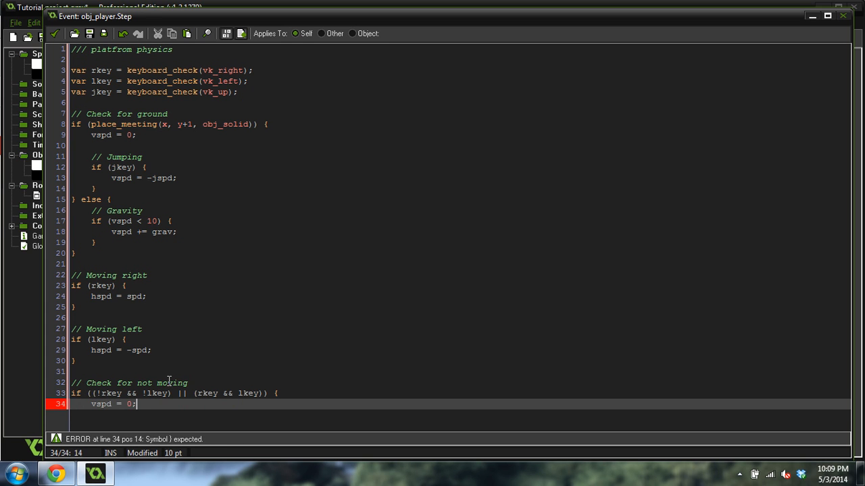
type("}")
type("h")
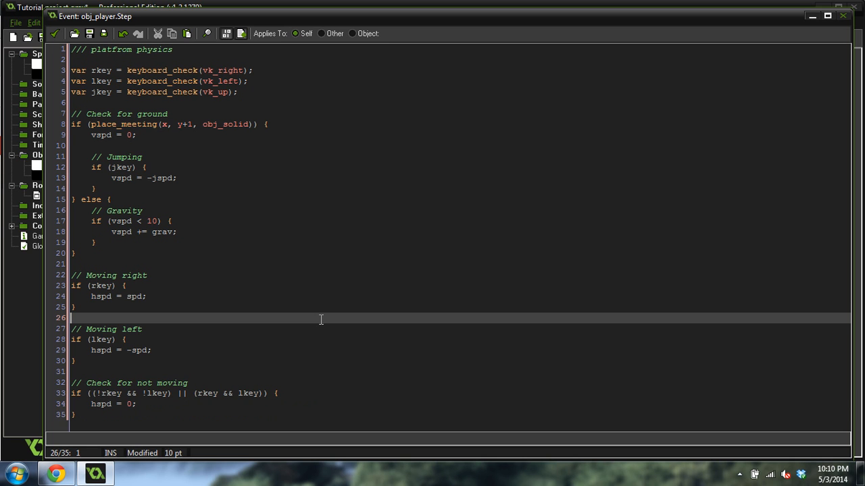
mouse_move(319, 294)
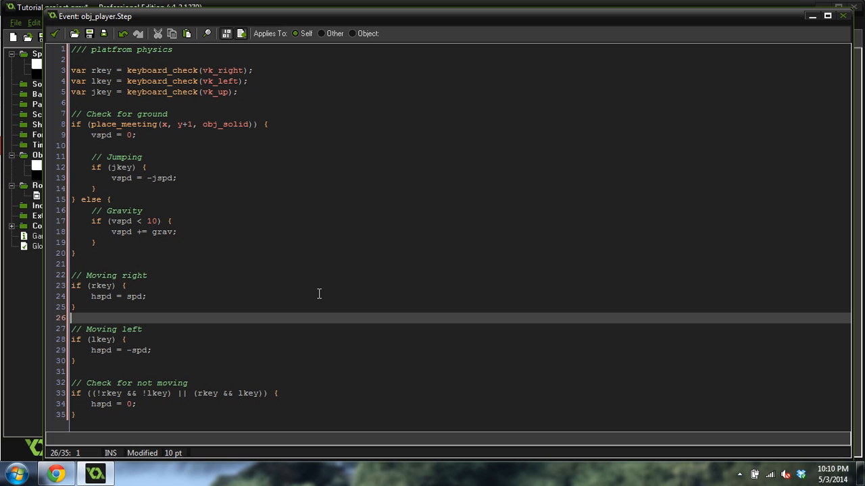
mouse_move(212, 243)
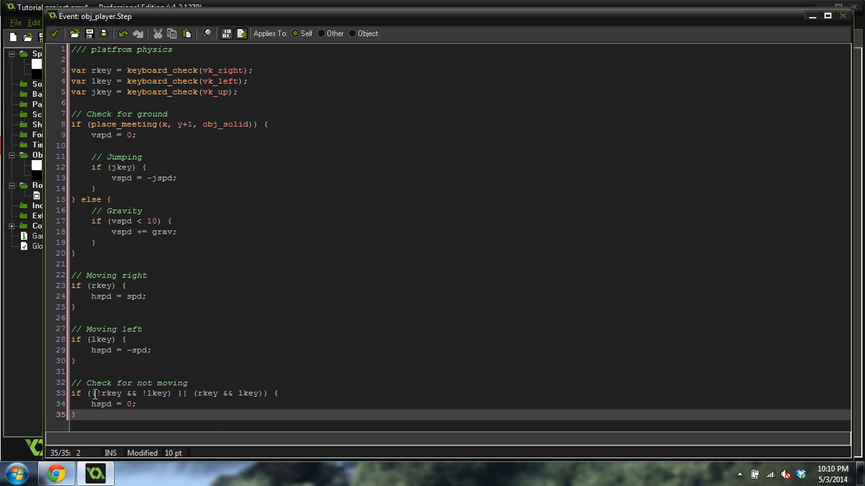
Step: Correct the second half of the not-moving condition to rkey && lkey
left_click_drag(97, 393, 172, 393)
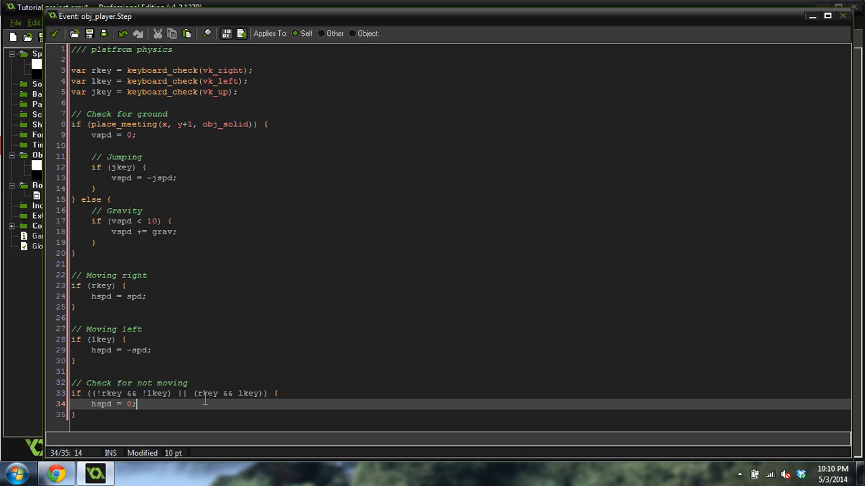
double_click(205, 393)
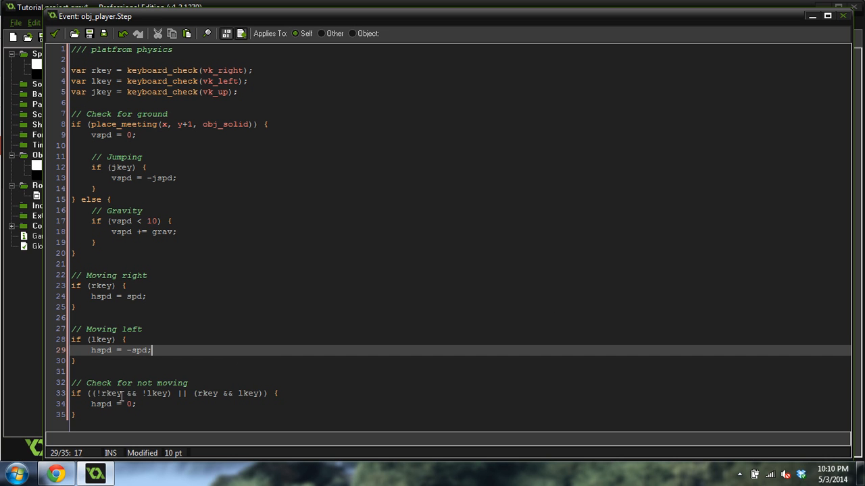
left_click(199, 393)
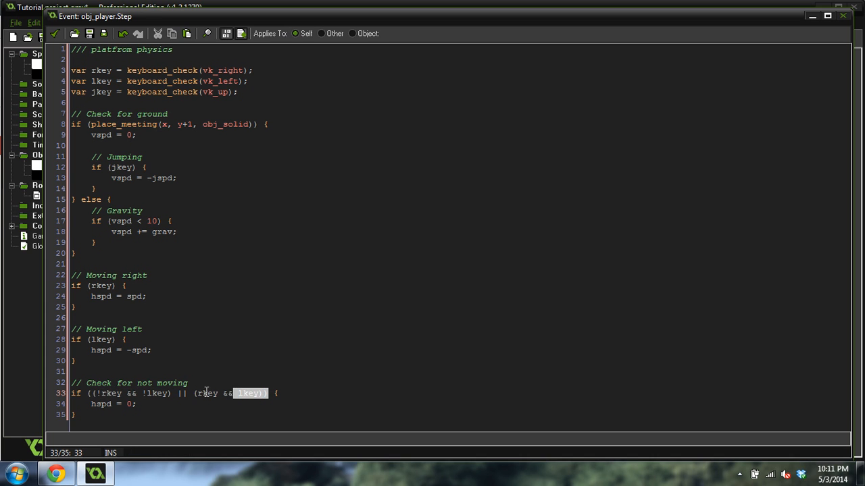
type("rkey && lkey")
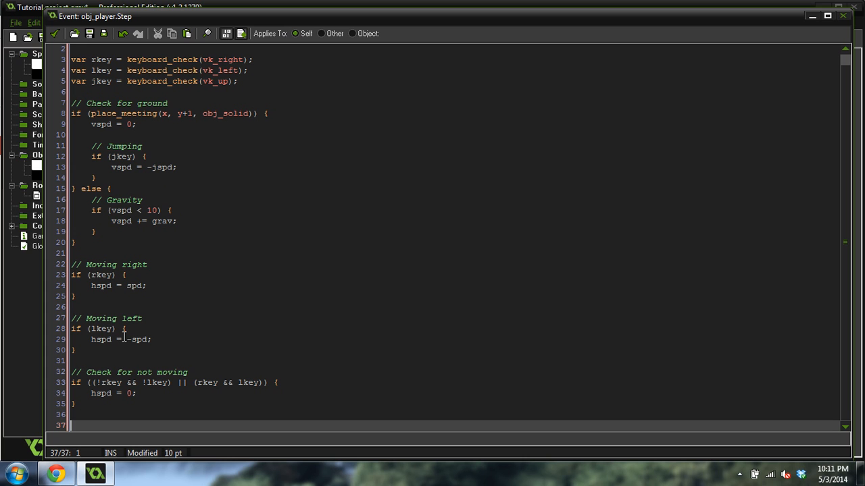
Step: Add a '// Horizontal collisions' comment and an if place_meeting(x+hspd, y, obj_solid) check
type("//")
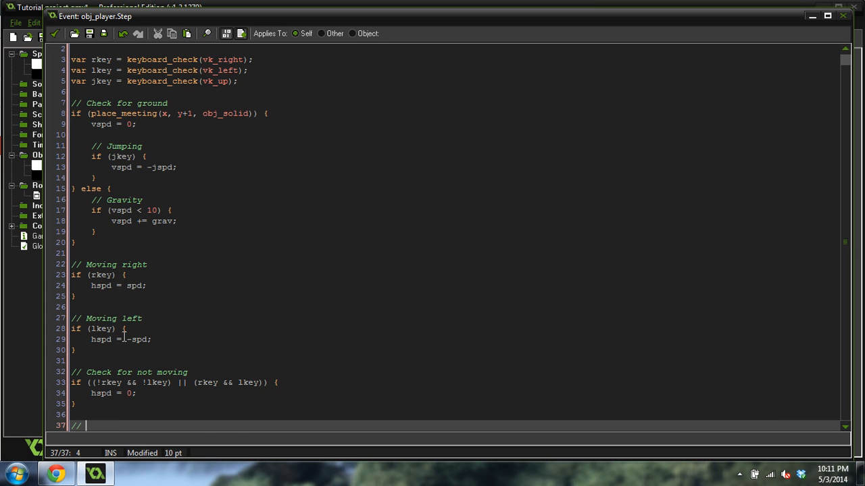
type("Horizon")
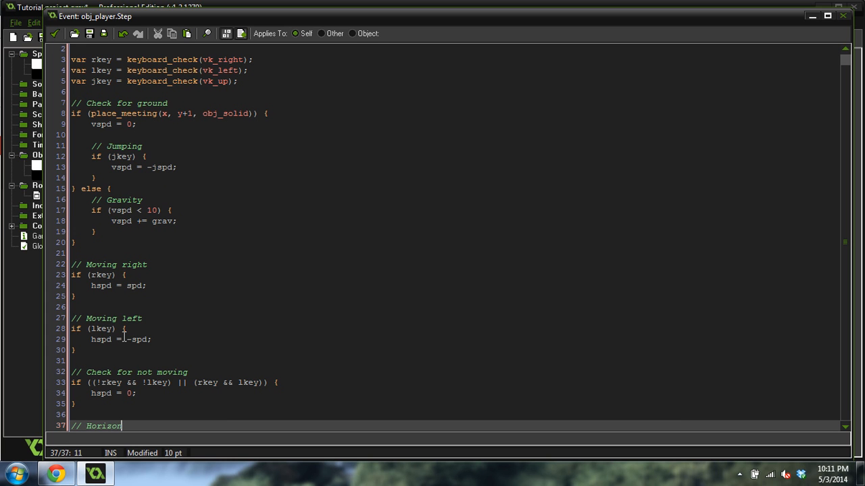
type("tal collis")
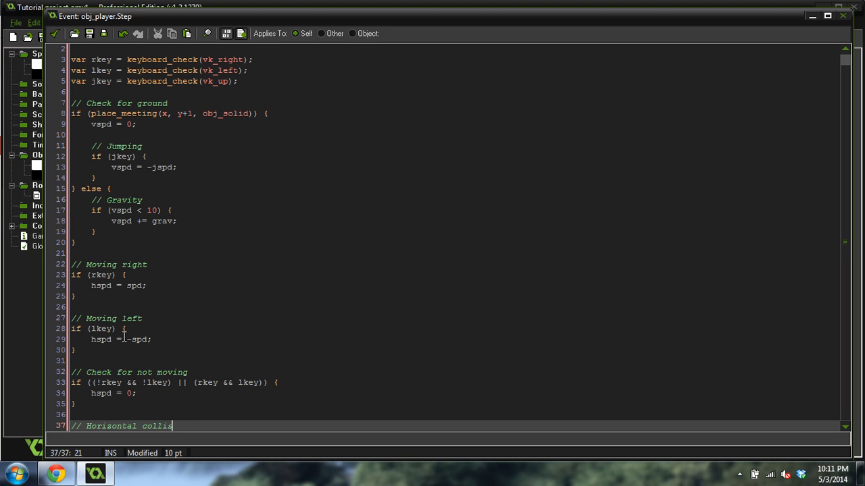
type("ions")
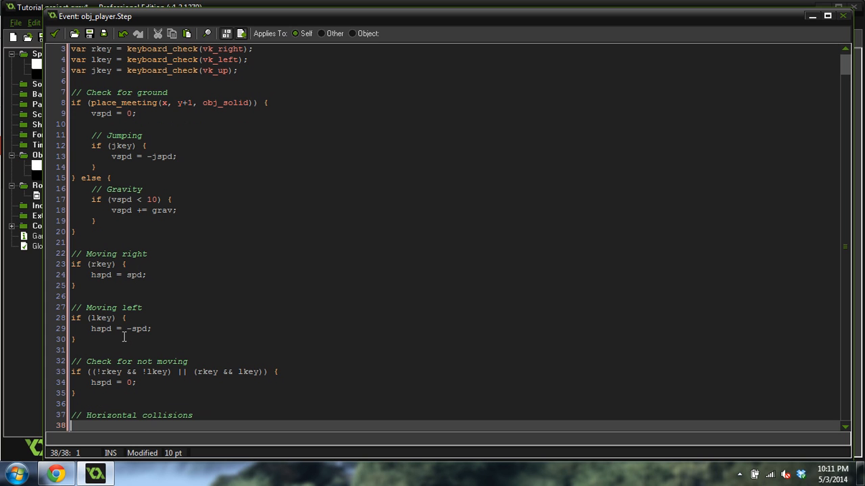
type("if")
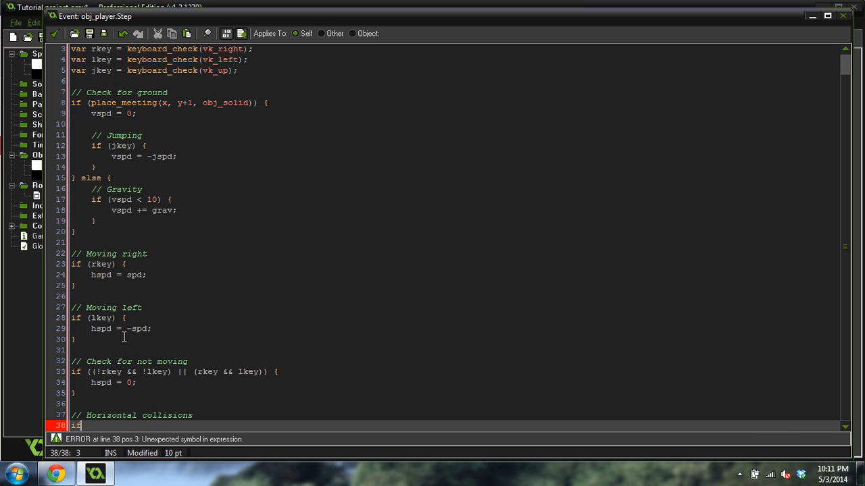
type("(")
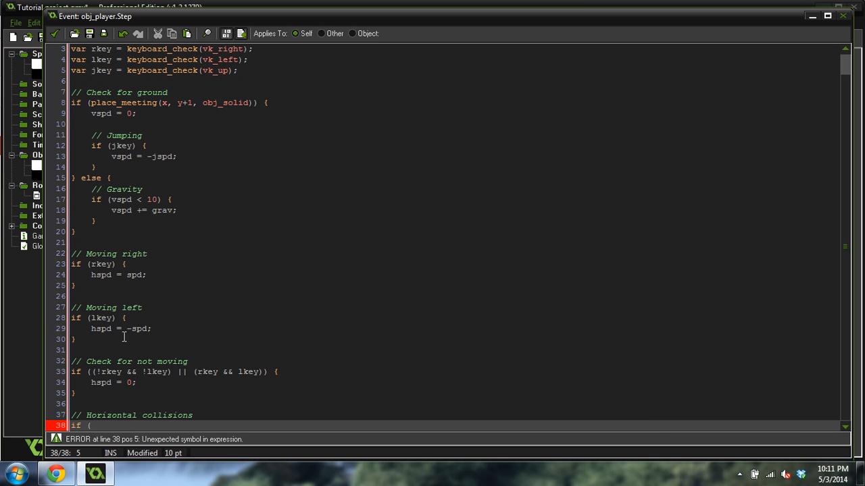
type("place_meeting(x+")
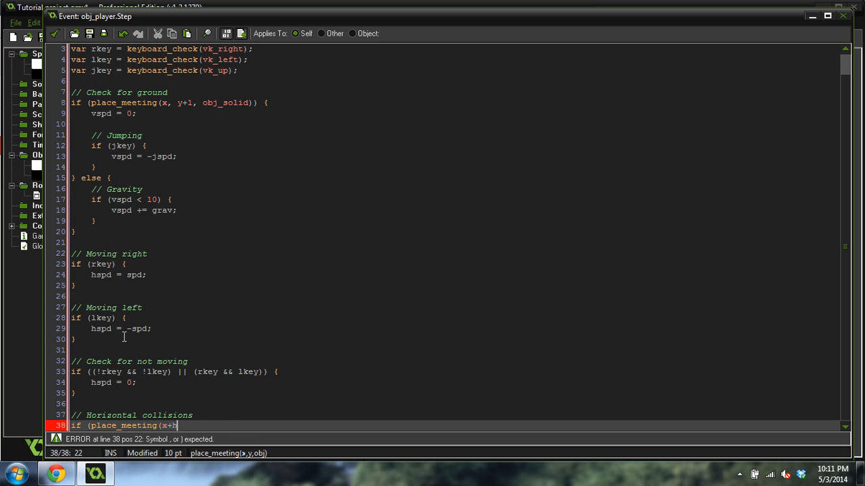
type("hspd")
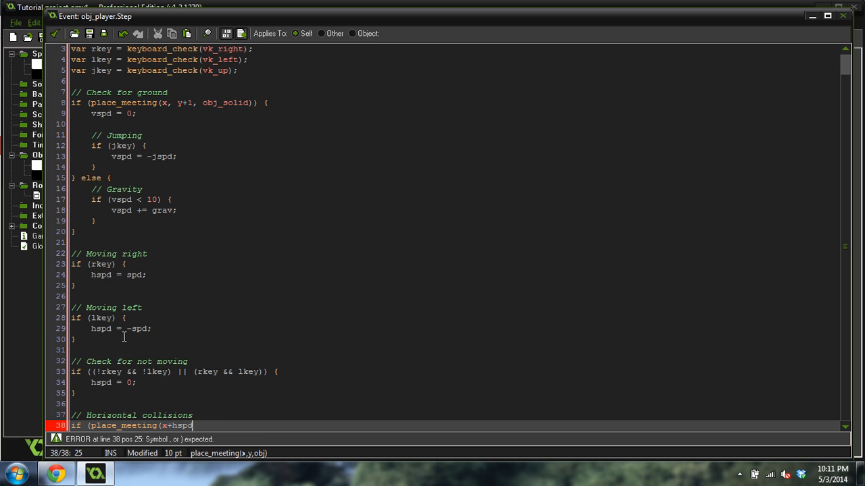
type(",")
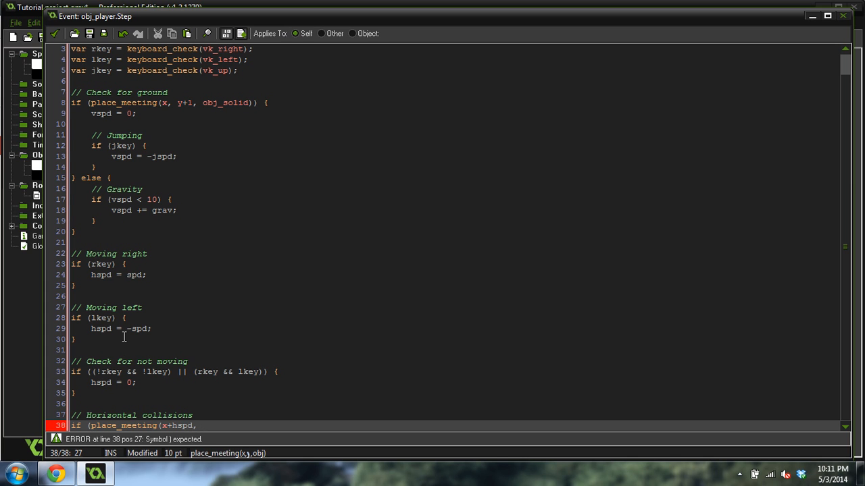
type("y, objj")
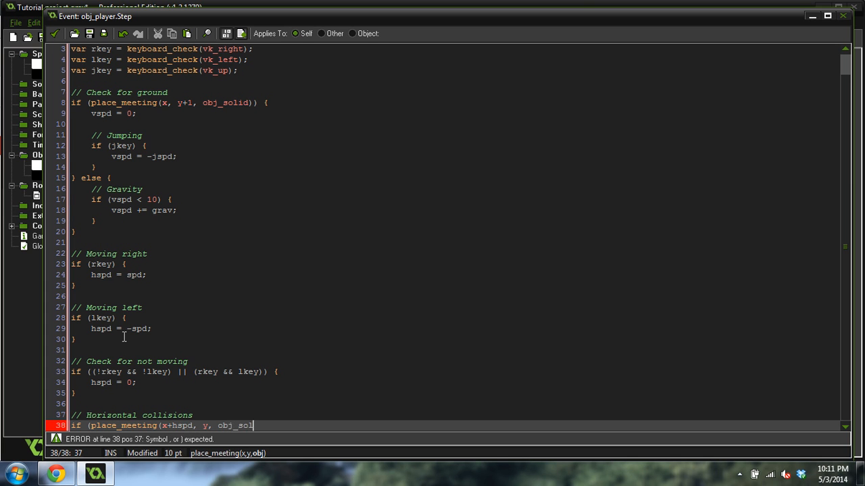
type("id))")
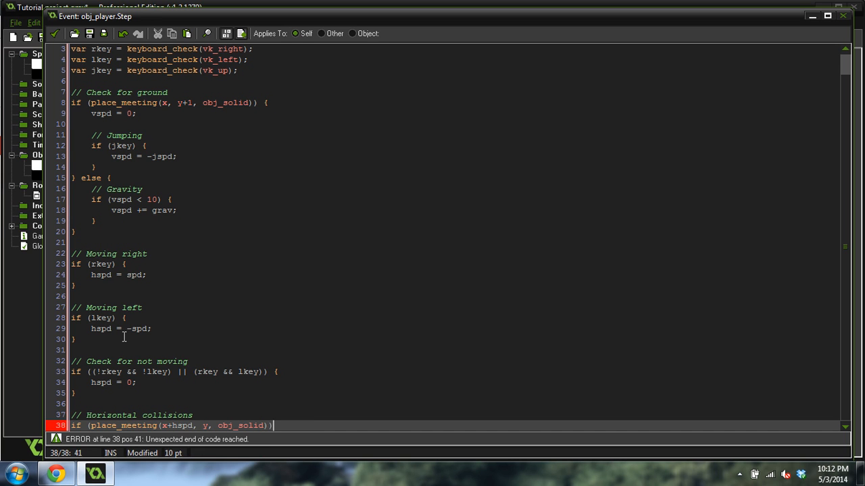
type("{")
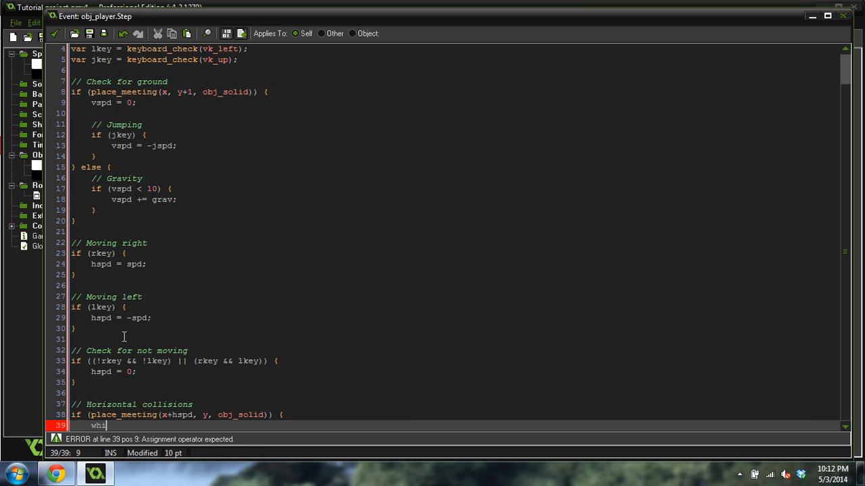
Step: Add a while !place_meeting(x+sign(hspd), y, ...) loop nudging x, then a Move horizontally comment
type("le")
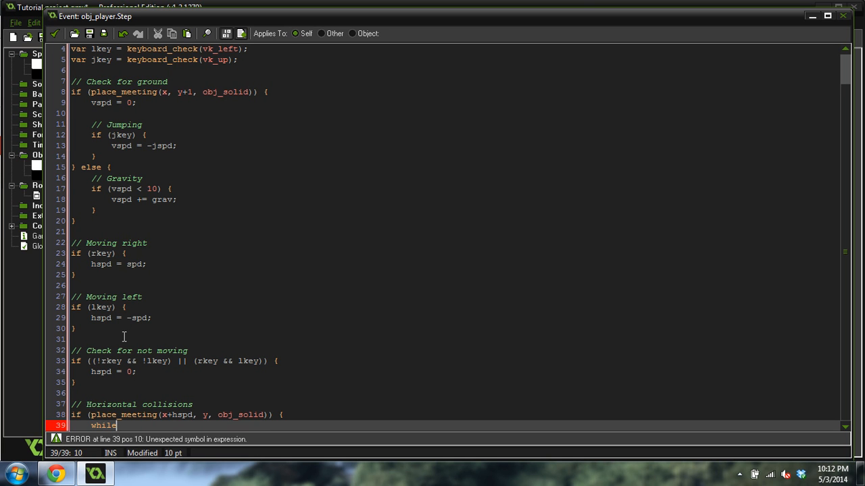
type("(")
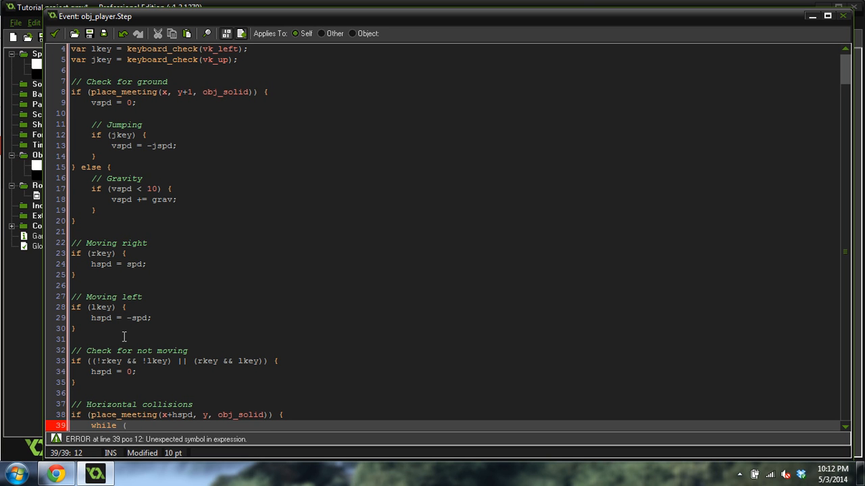
type("!p")
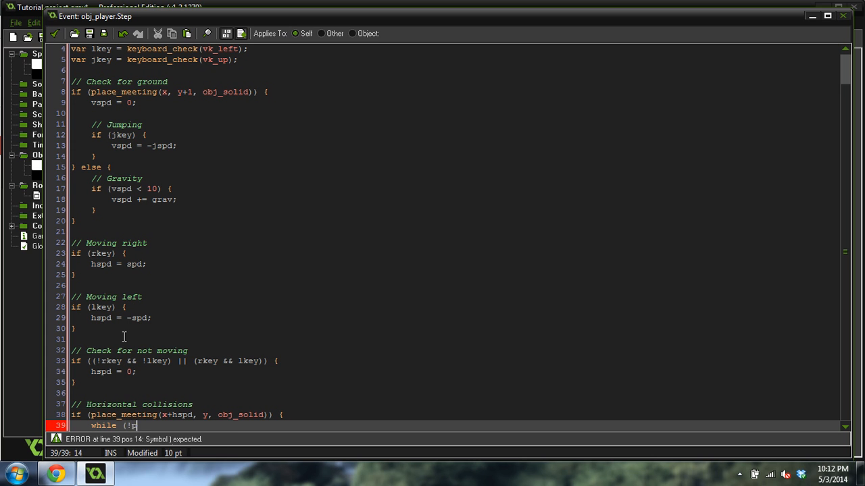
type("lace_meeting")
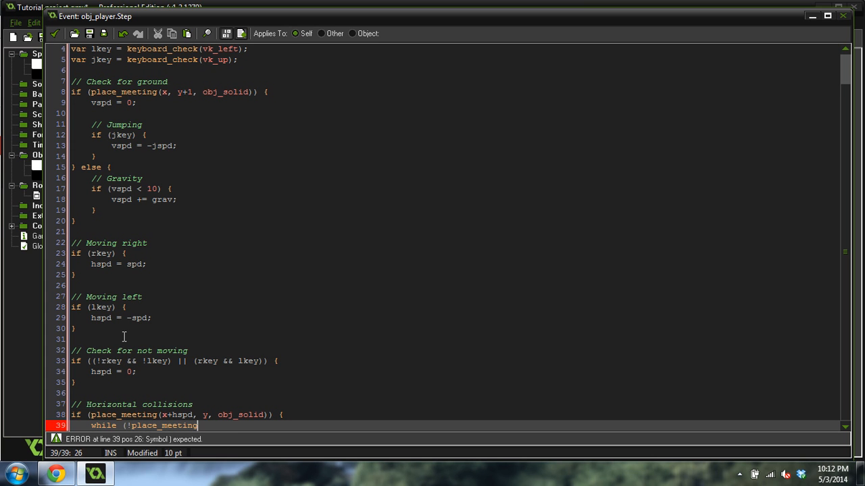
type("(x+")
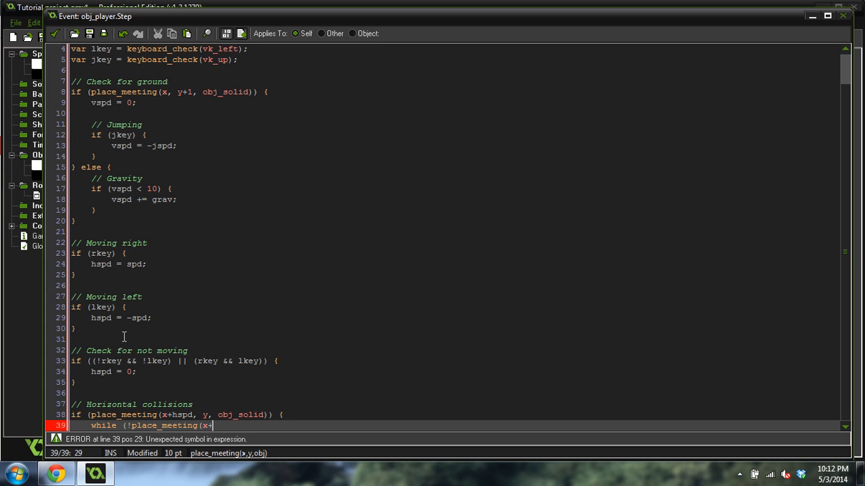
type("sign(hsp")
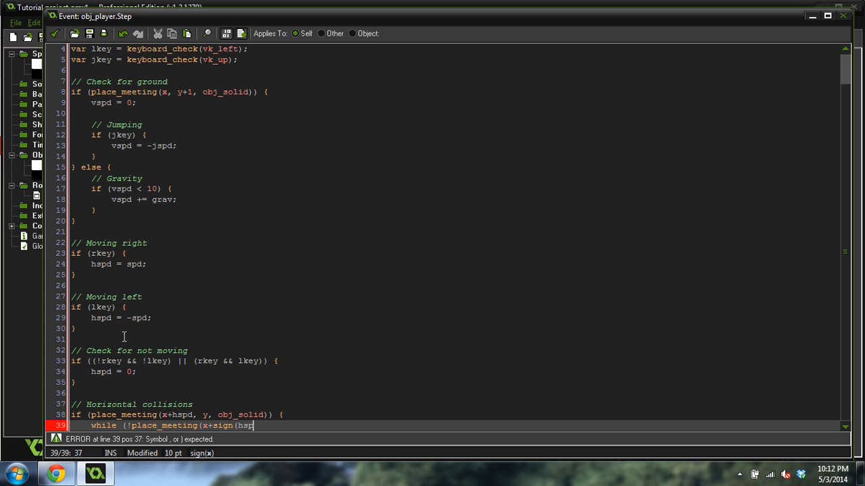
type("d),")
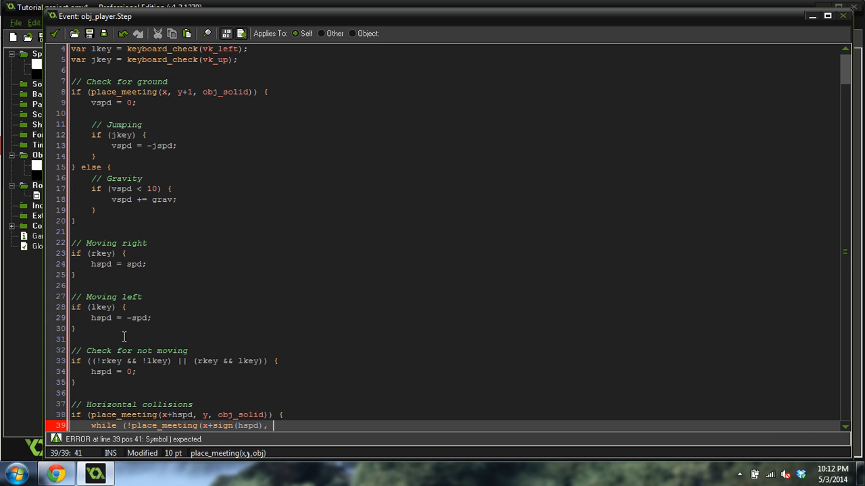
type("y, obj_solid)) {")
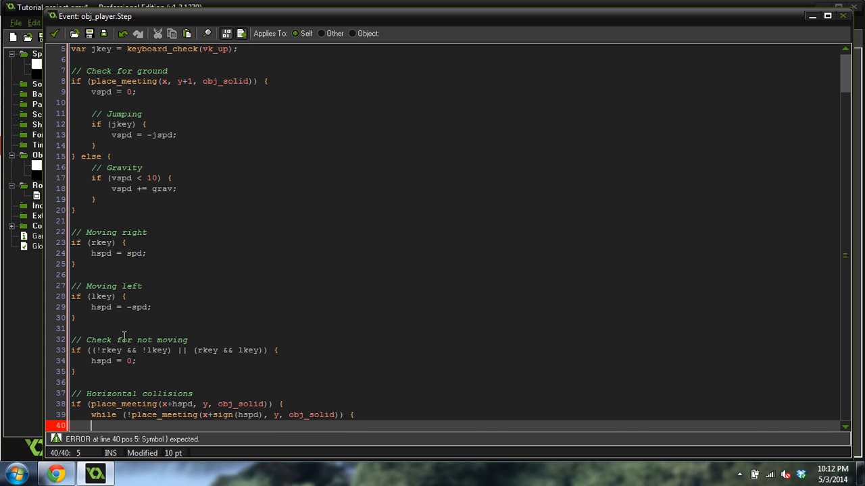
type("x+=")
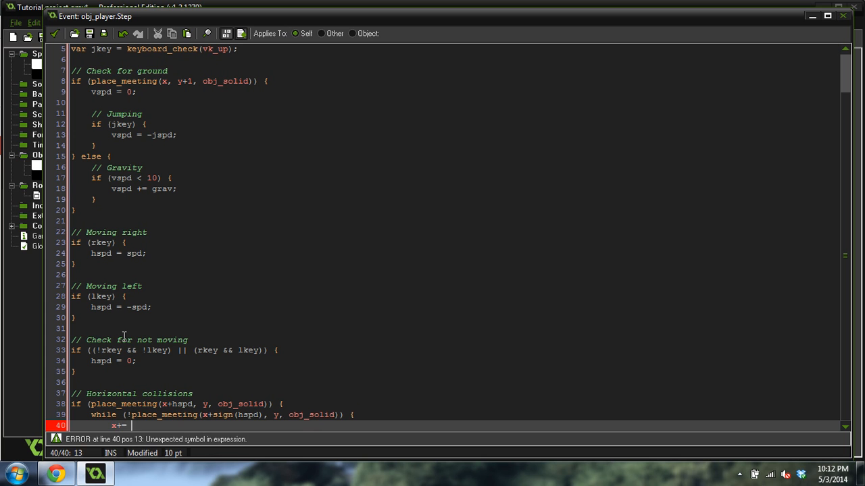
type("sign(hspd);")
type("// Move ho")
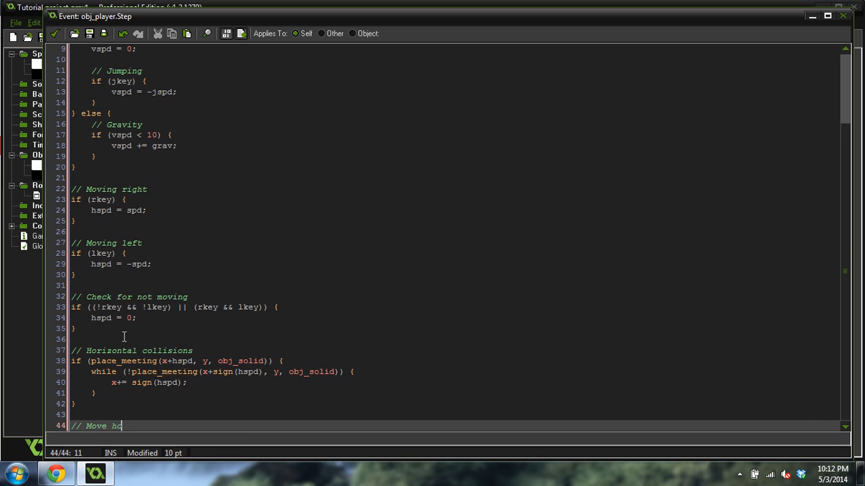
type("rizontally")
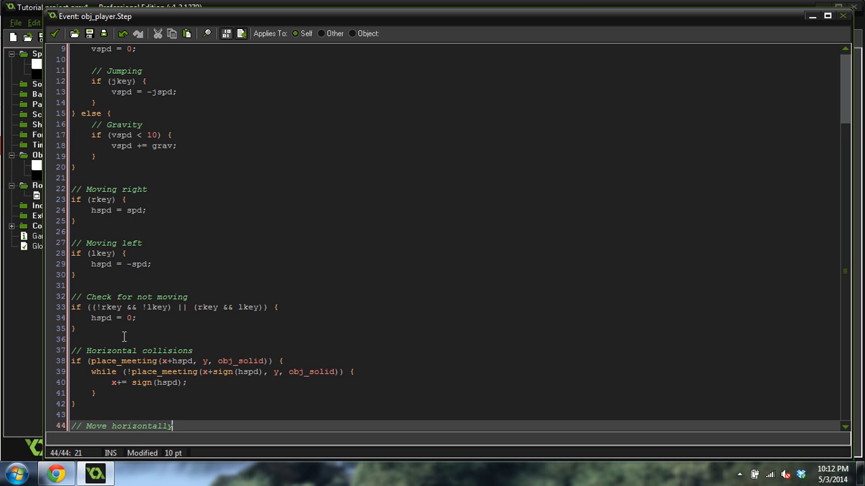
type("x += hspd;")
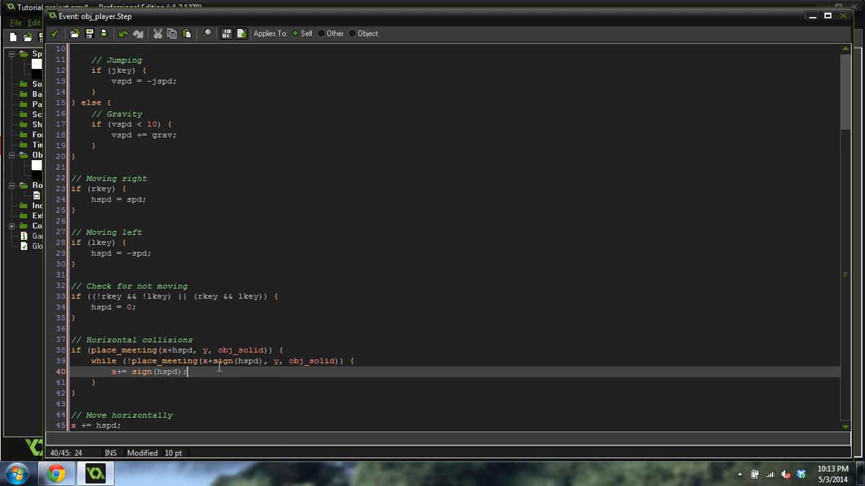
Step: Review the collision code and place the cursor after the inner while loop
double_click(238, 360)
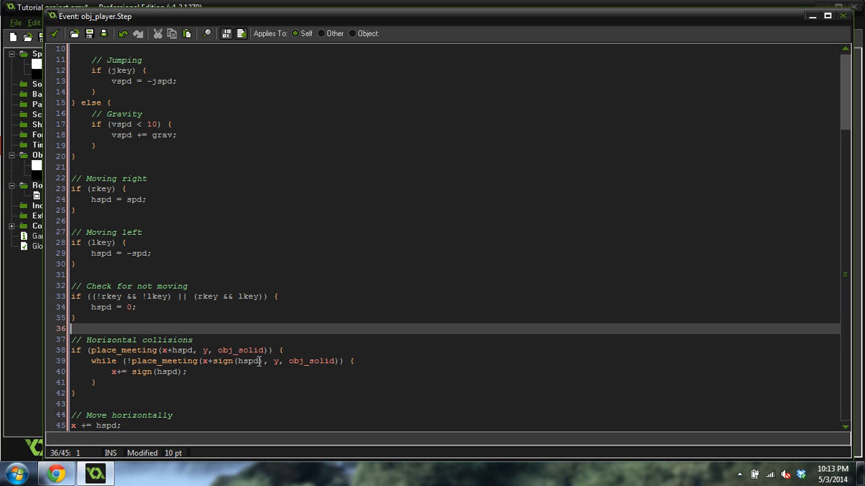
mouse_move(265, 370)
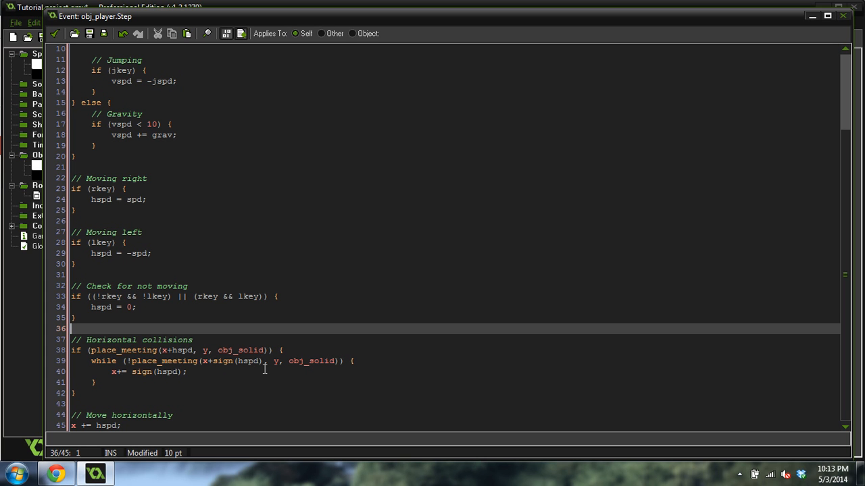
mouse_move(111, 372)
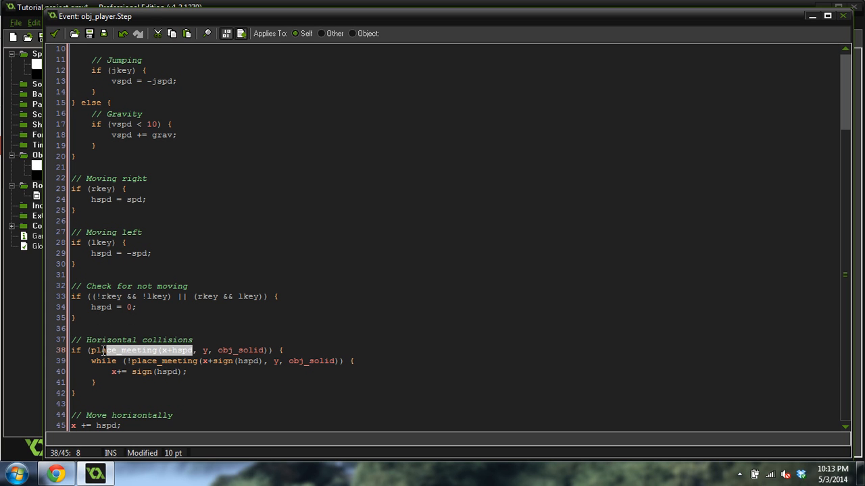
left_click(77, 317)
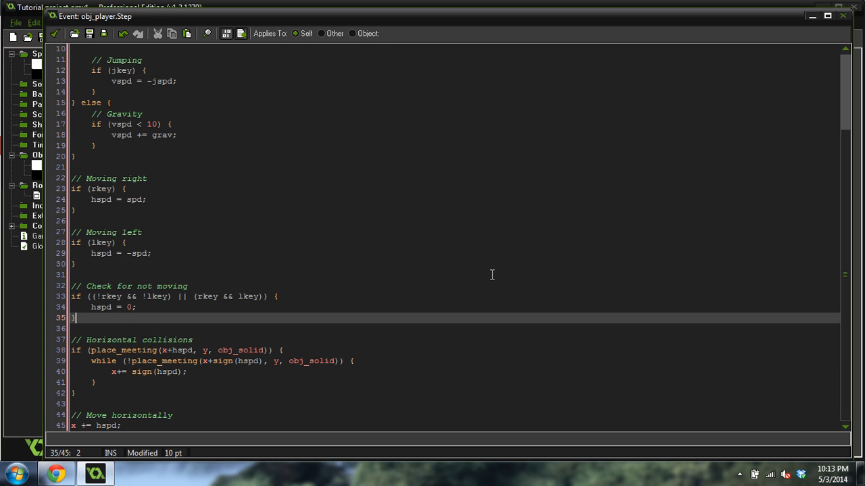
mouse_move(478, 281)
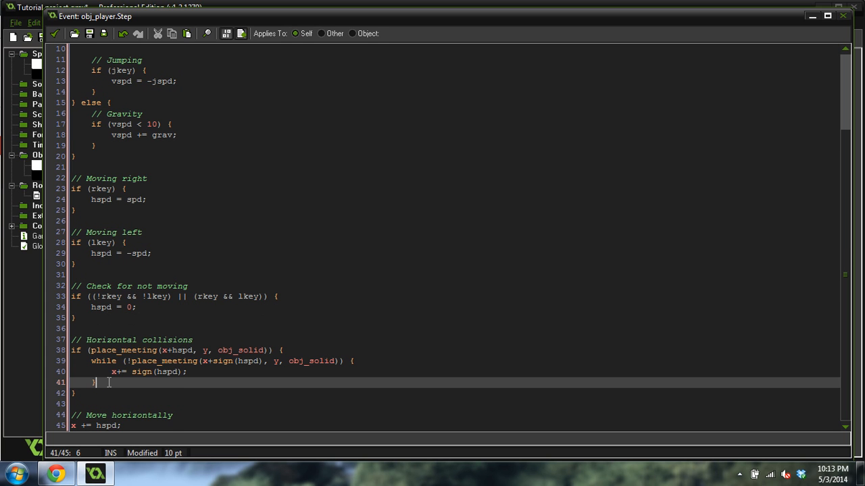
Step: Add a 'hspd = 0;' line after the horizontal collision while loop
type("vspd")
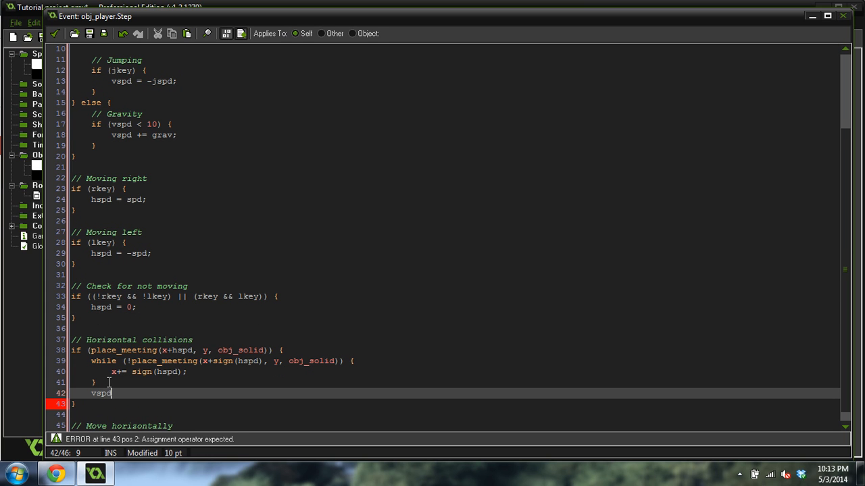
type("= 0;")
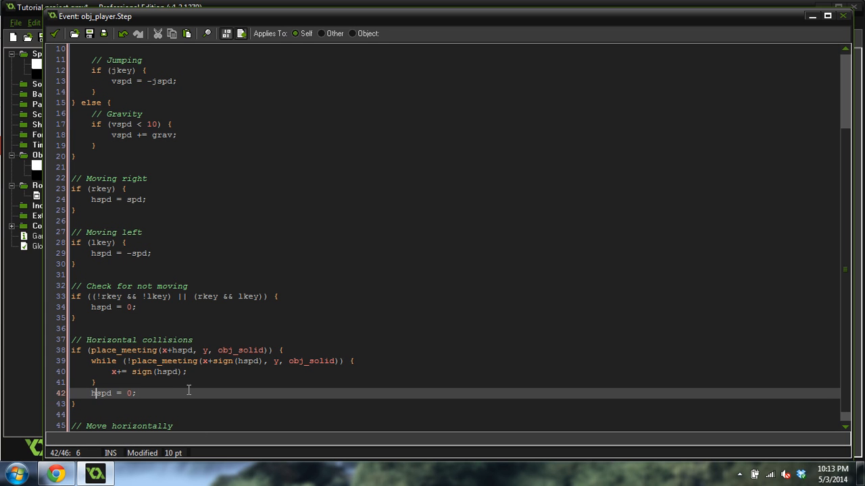
scroll("down", 3)
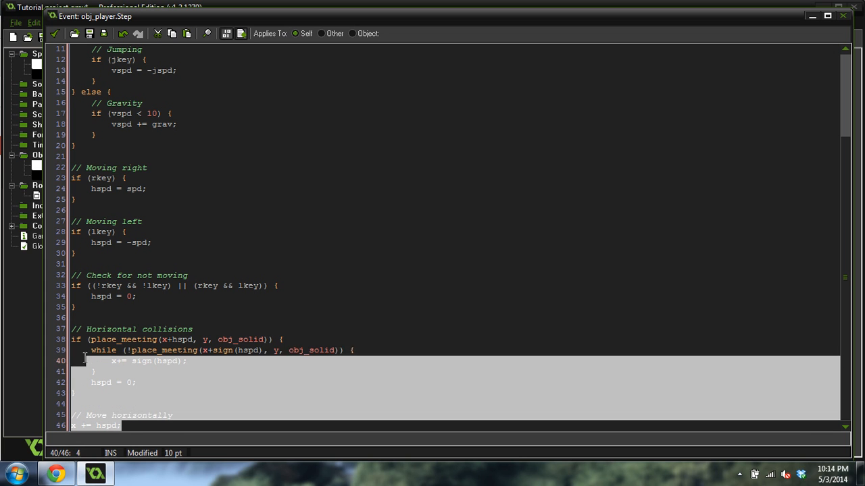
Step: Copy the horizontal collision and move code and rename its comment to vertical collisions
left_click(74, 329)
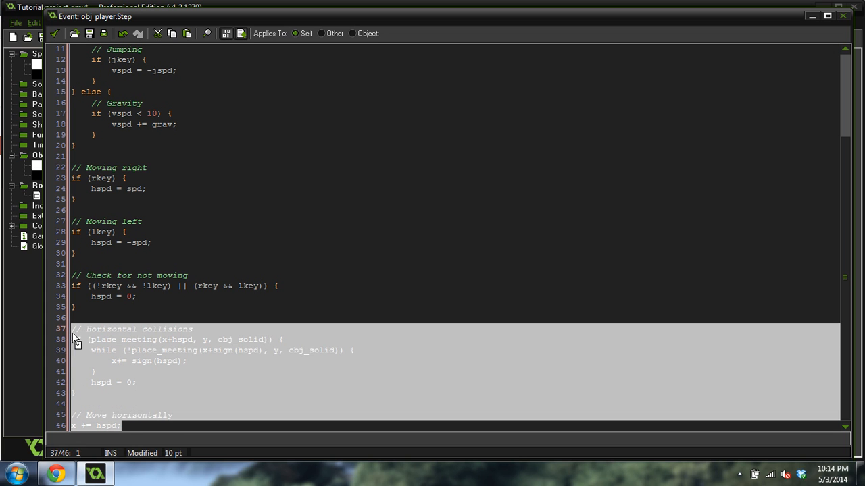
left_click(188, 275)
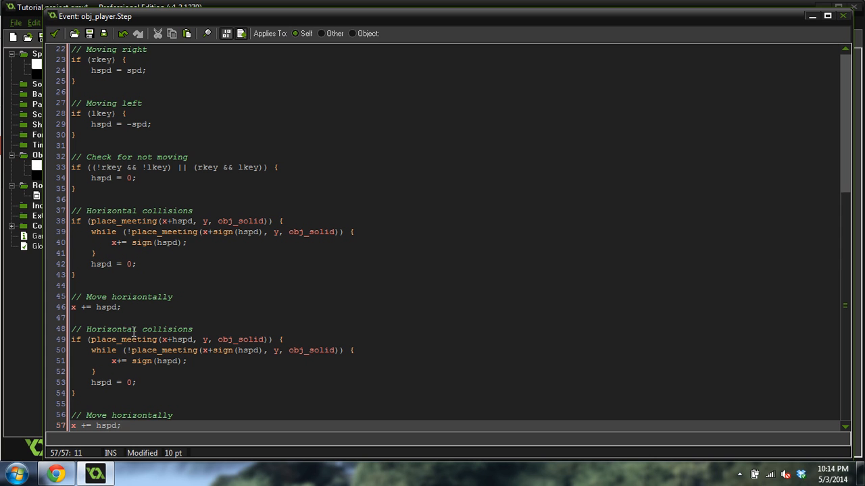
left_click(124, 329)
type("Vertic")
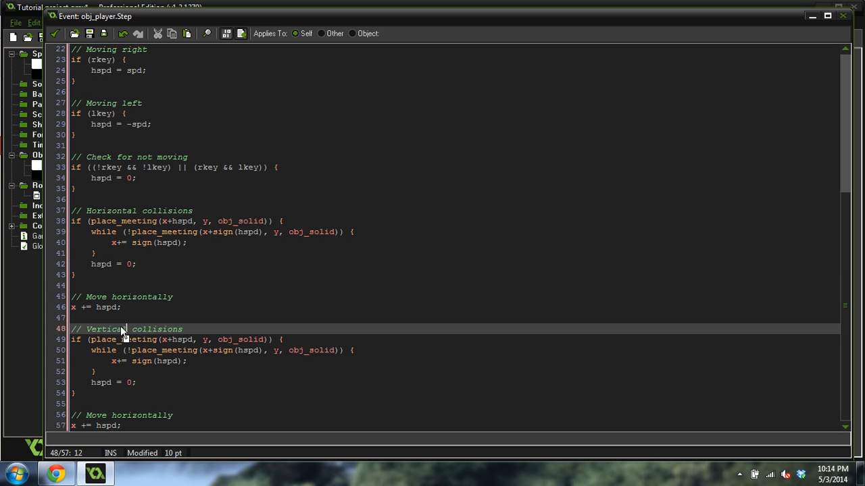
Step: Swap the copied horizontal terms for vspd and y, nudging with y += sign(vspd)
double_click(141, 416)
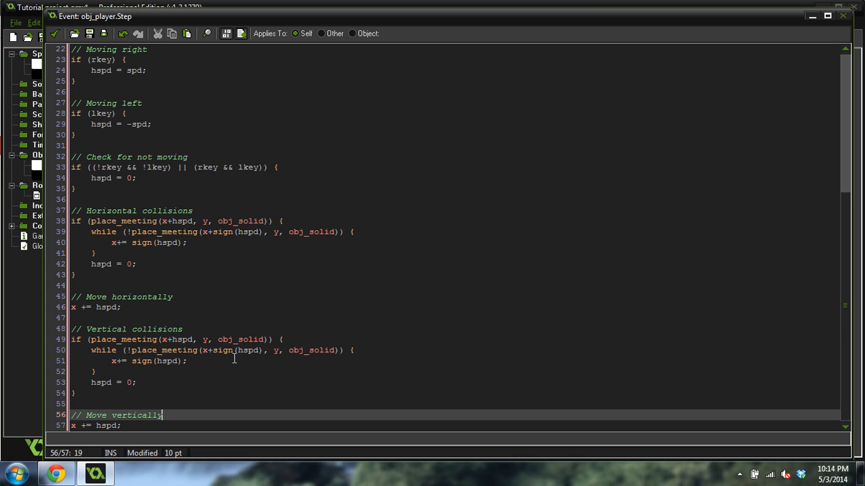
double_click(181, 339)
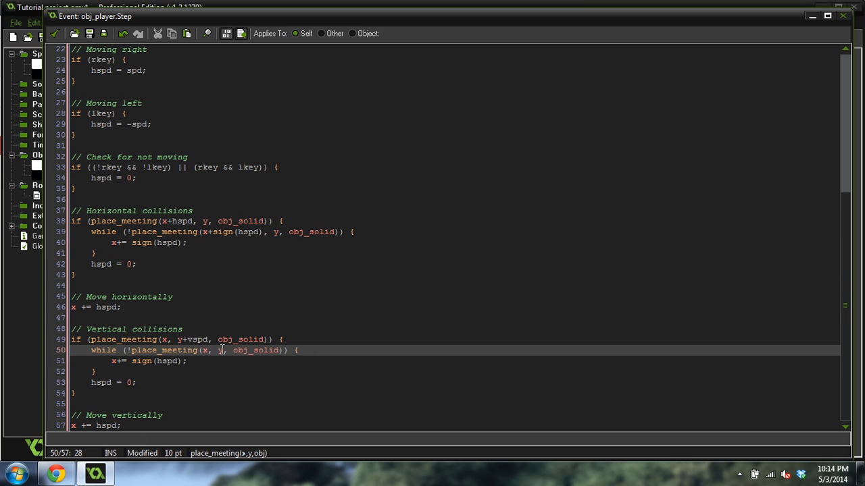
type("+vsi")
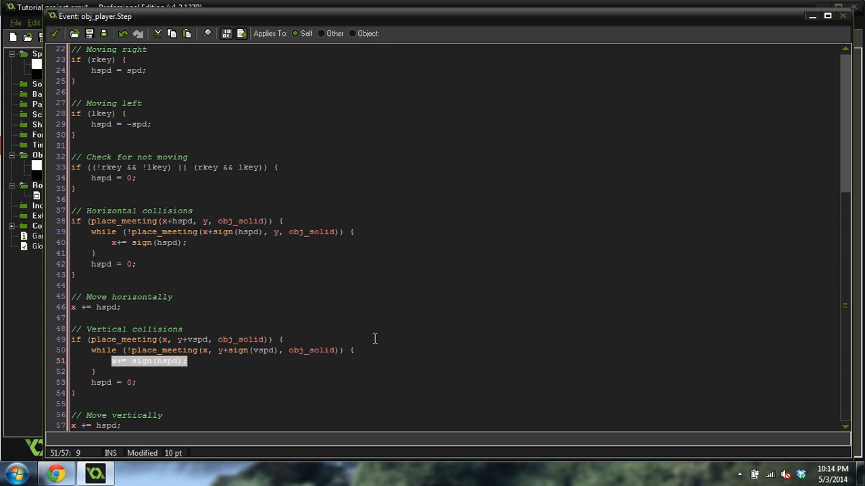
type("y +=")
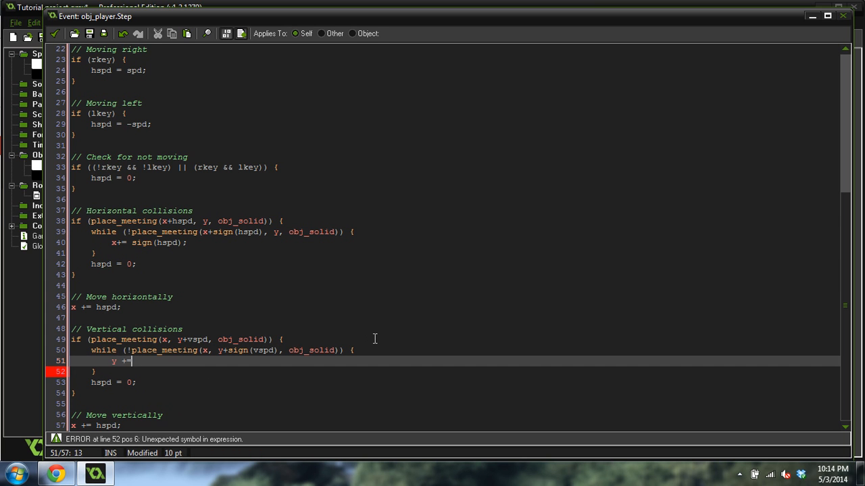
type("sign(vspd")
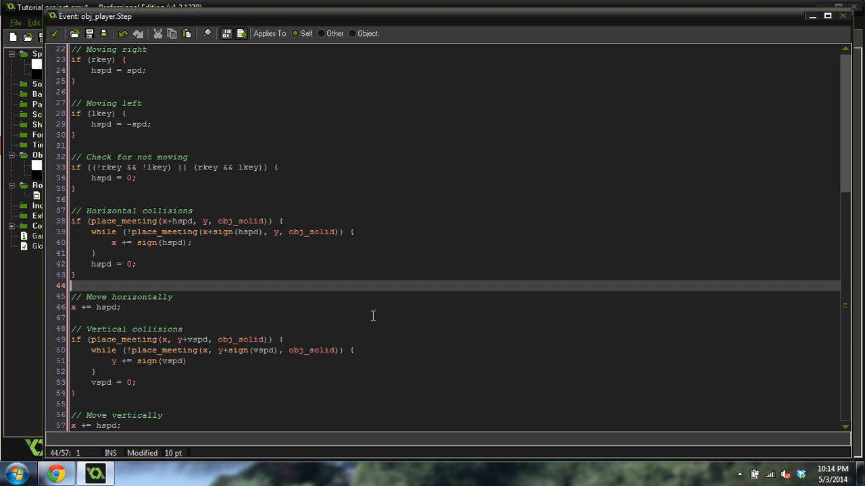
mouse_move(164, 316)
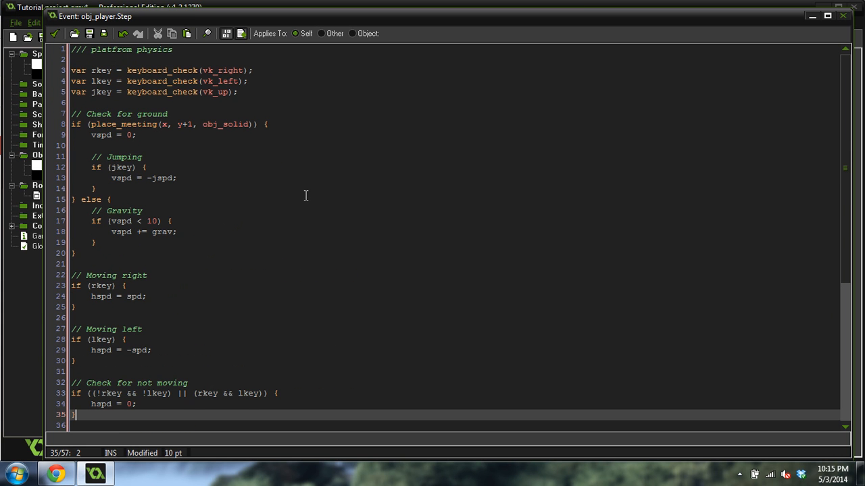
Step: Scroll through the finished Step code and clear the text selection
scroll("down", 3)
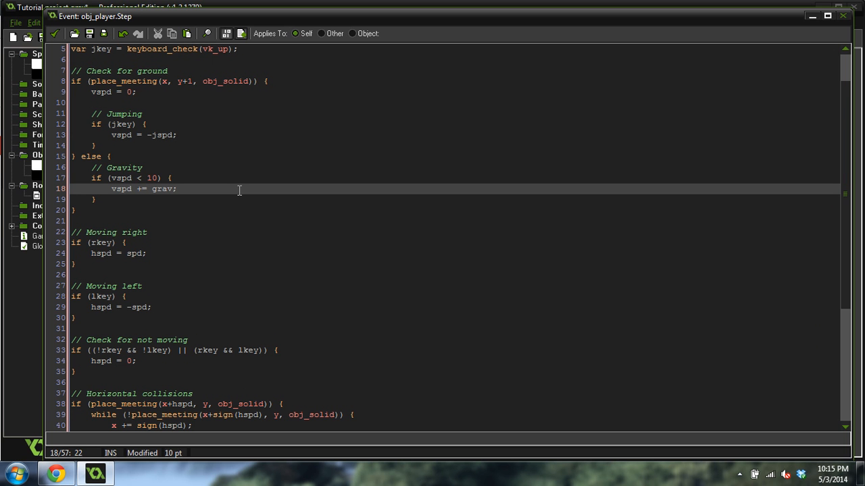
mouse_move(359, 288)
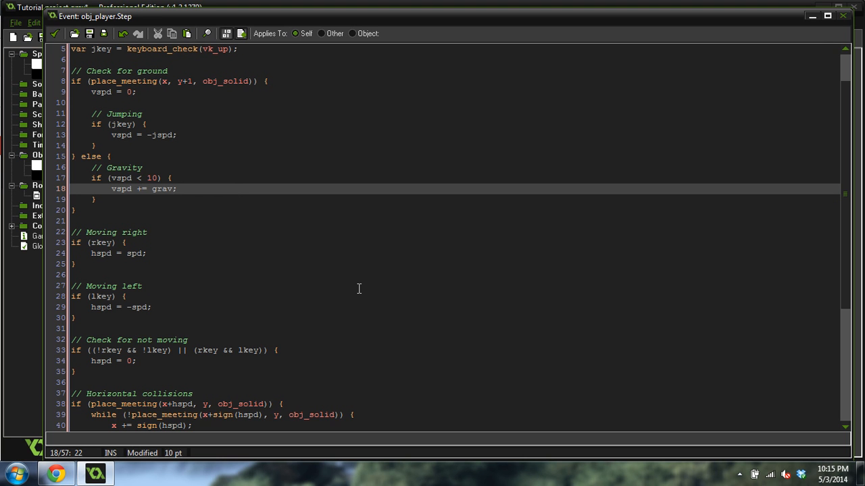
mouse_move(214, 289)
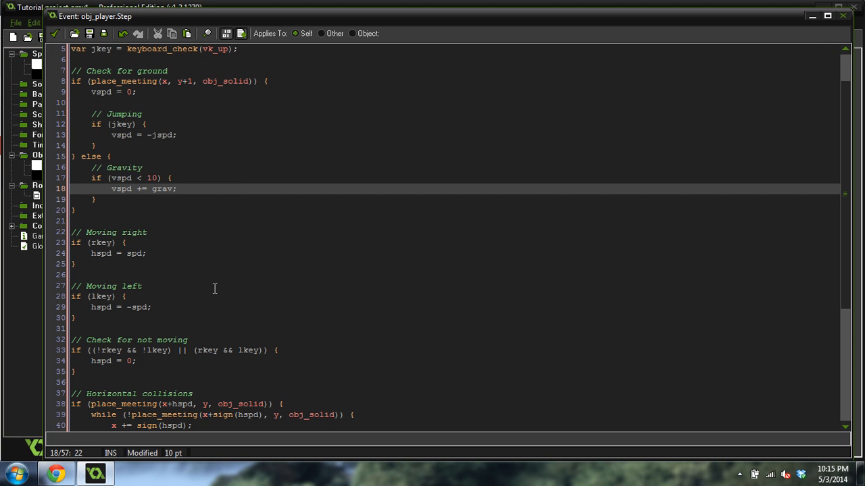
scroll("up", 3)
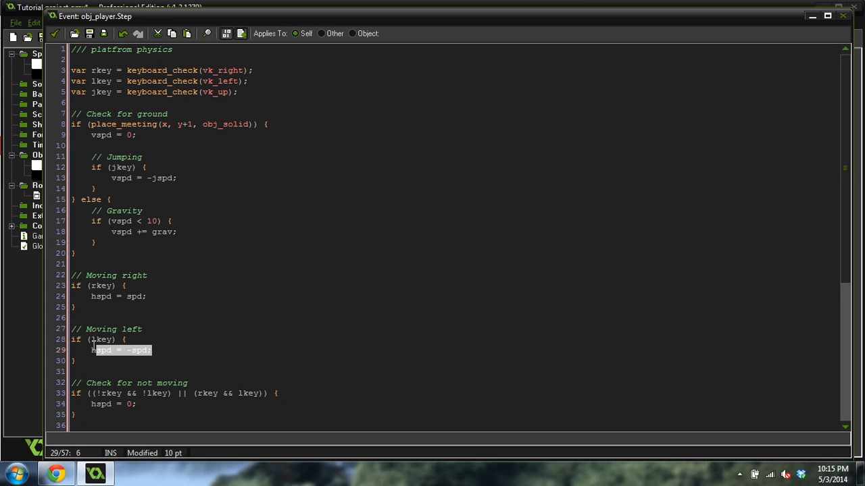
left_click(125, 285)
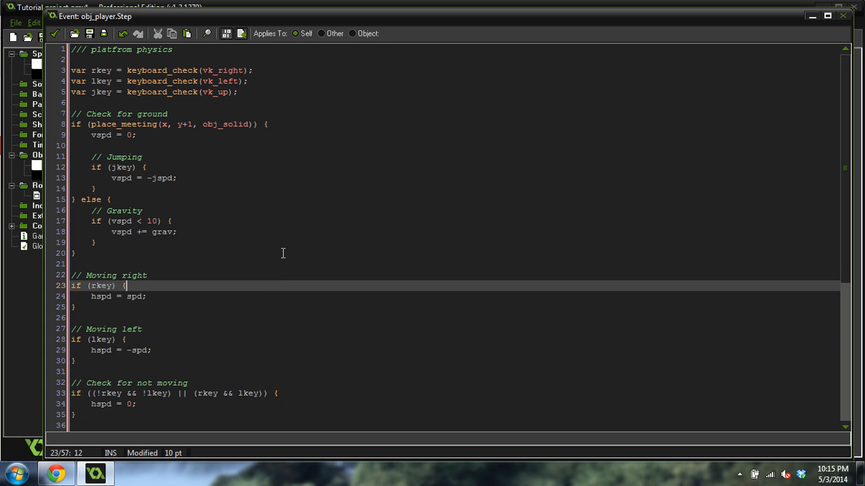
scroll("down", 3)
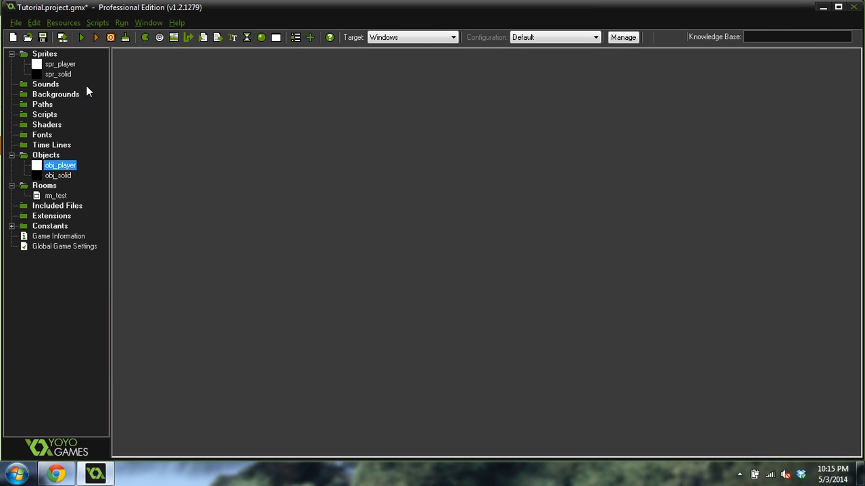
left_click(80, 37)
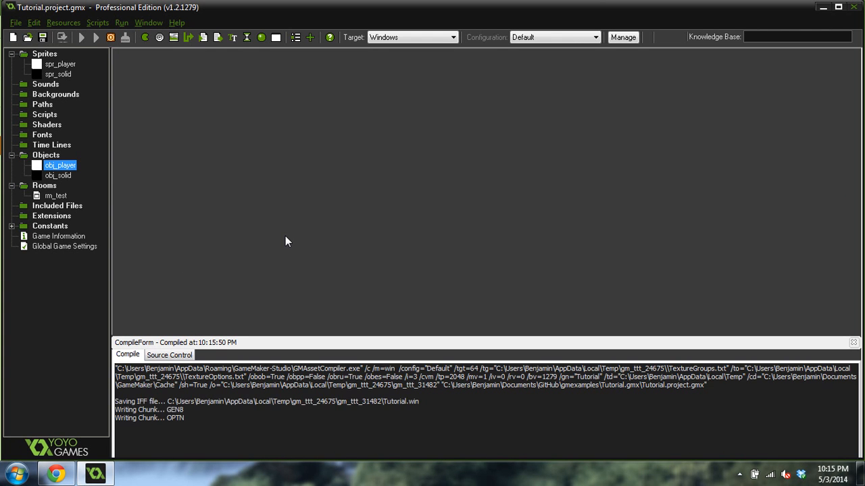
left_click(81, 38)
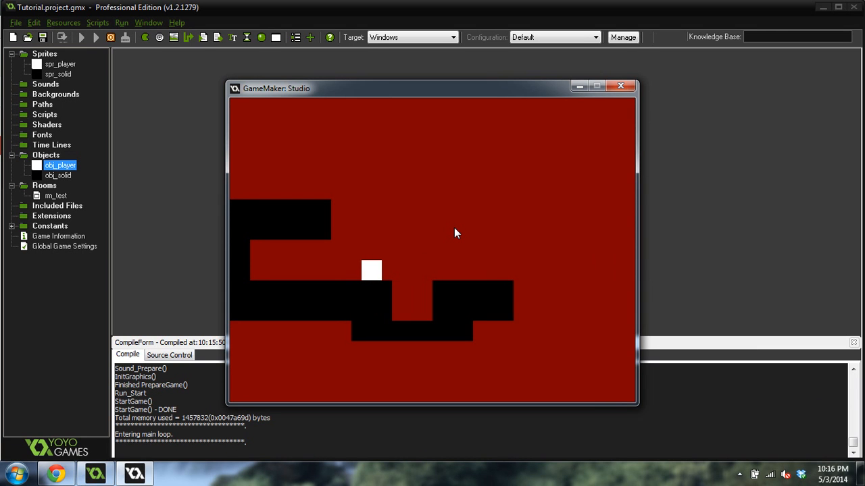
left_click(619, 86)
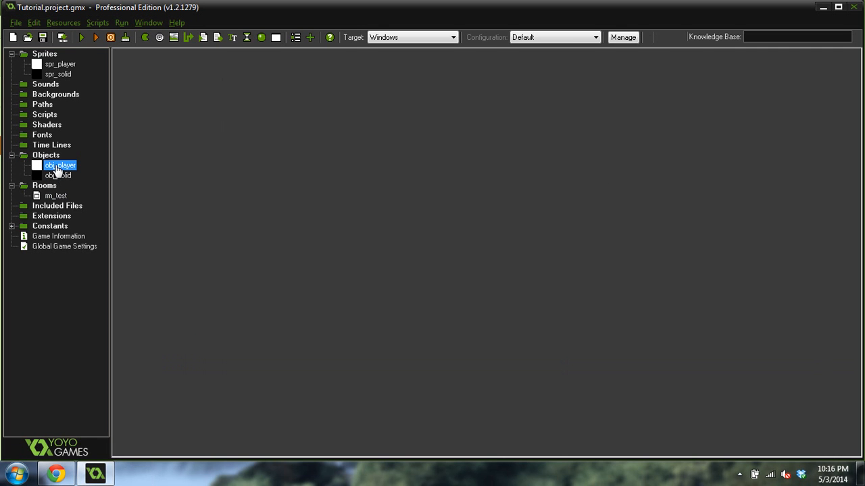
Step: Reopen obj_player's Step event code and scroll through it for review
double_click(61, 165)
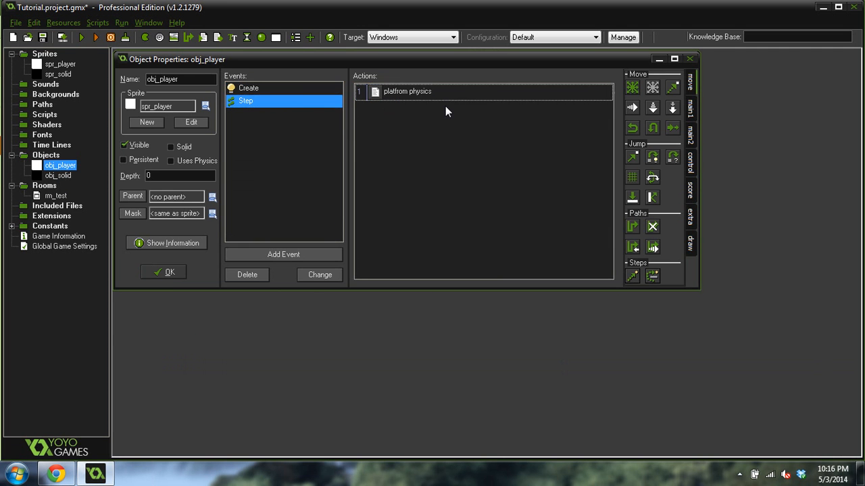
double_click(407, 91)
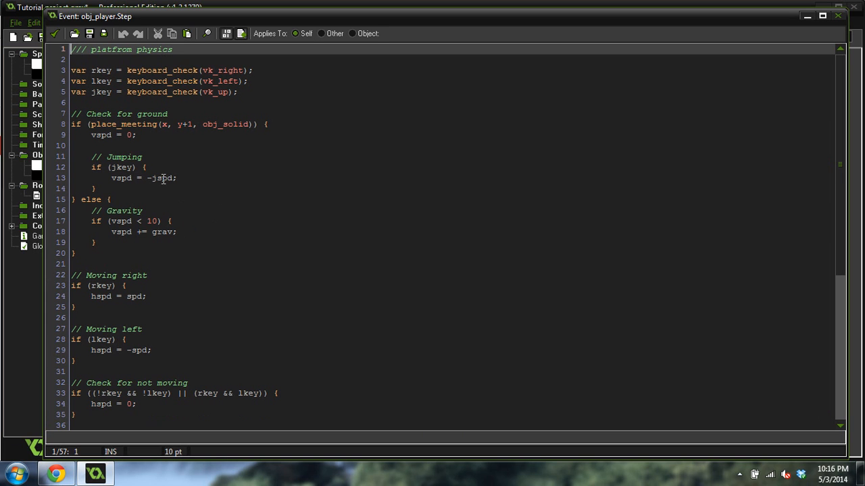
mouse_move(119, 141)
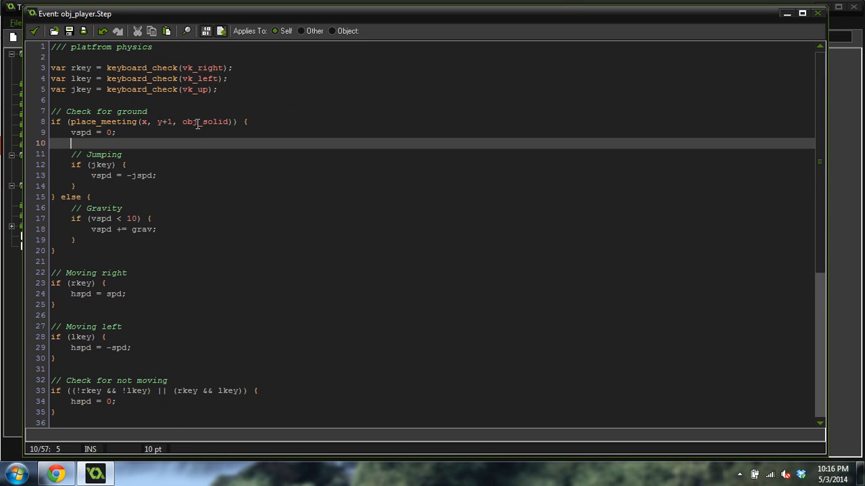
scroll("down", 3)
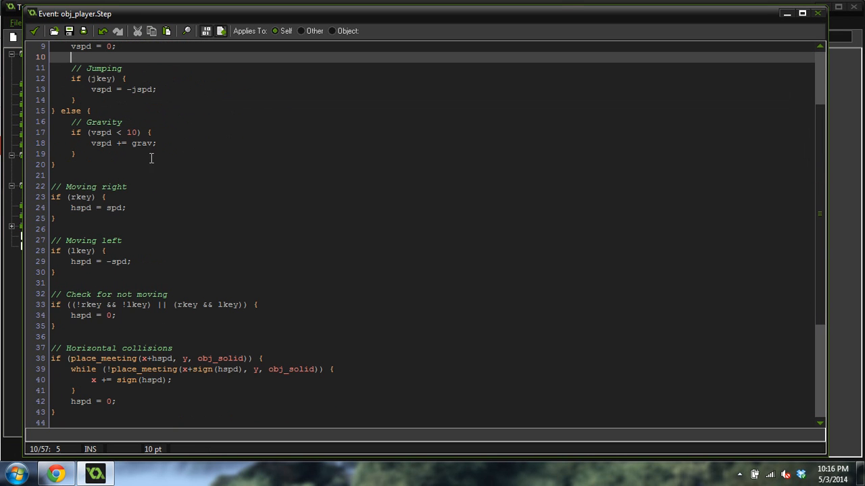
double_click(81, 208)
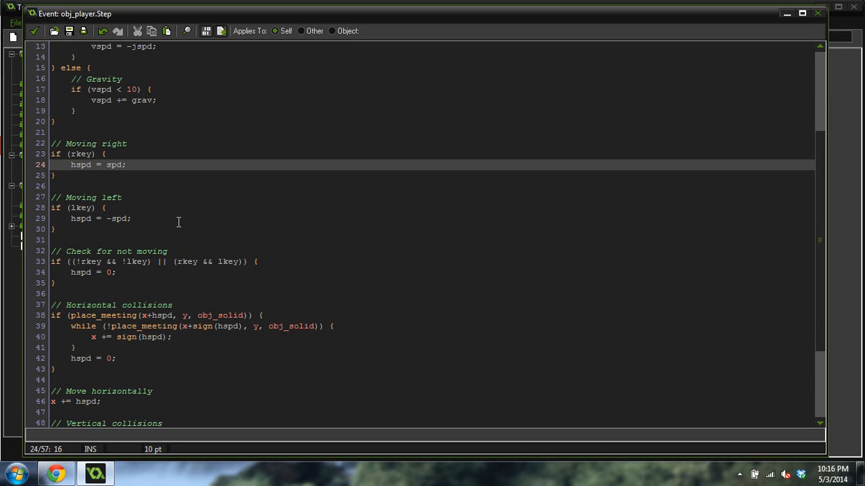
scroll("down", 3)
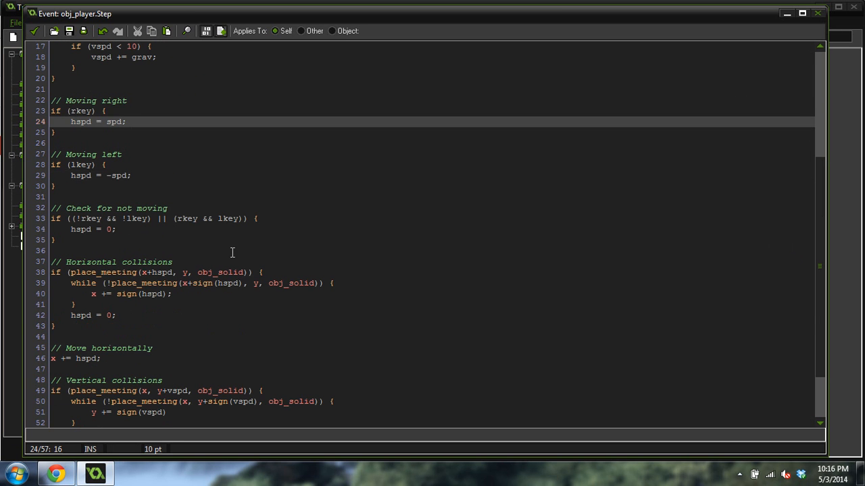
scroll("down", 3)
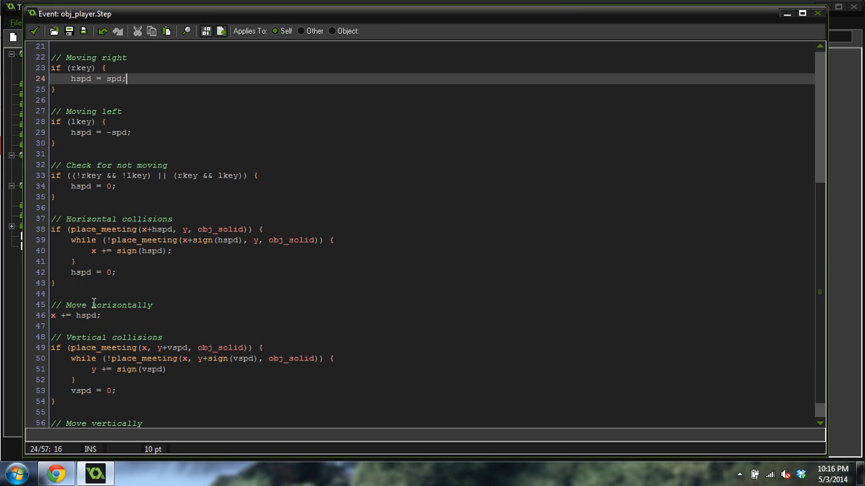
scroll("down", 3)
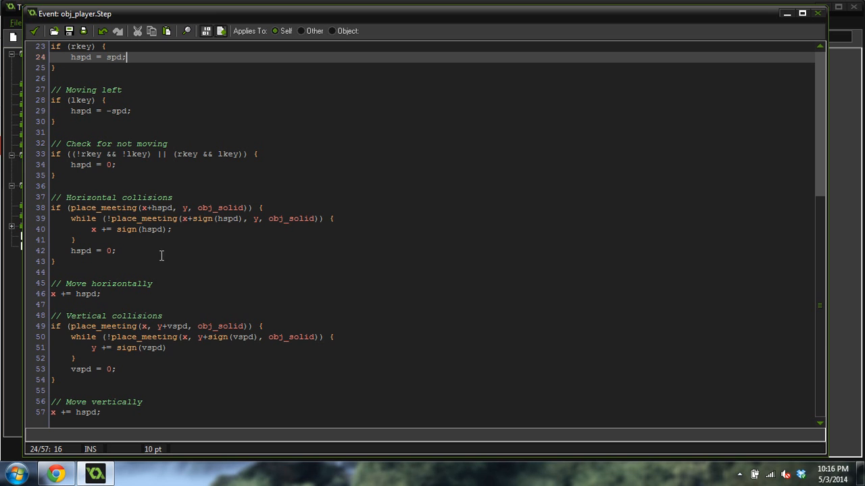
mouse_move(219, 226)
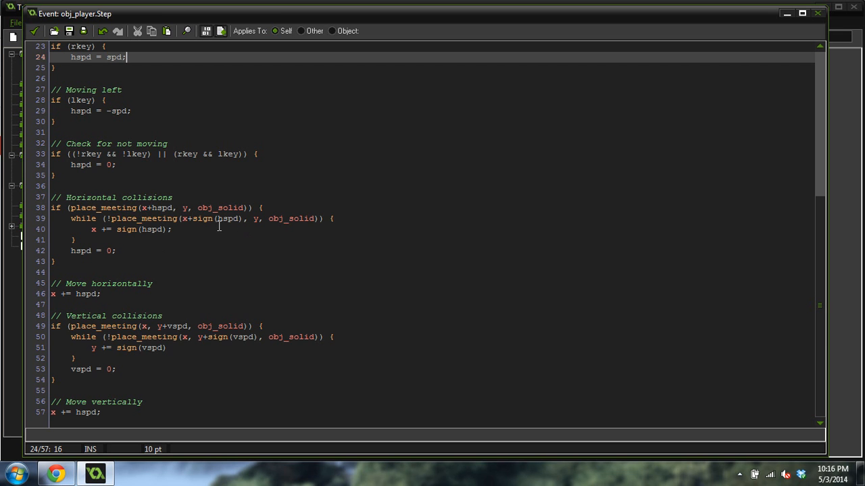
mouse_move(181, 327)
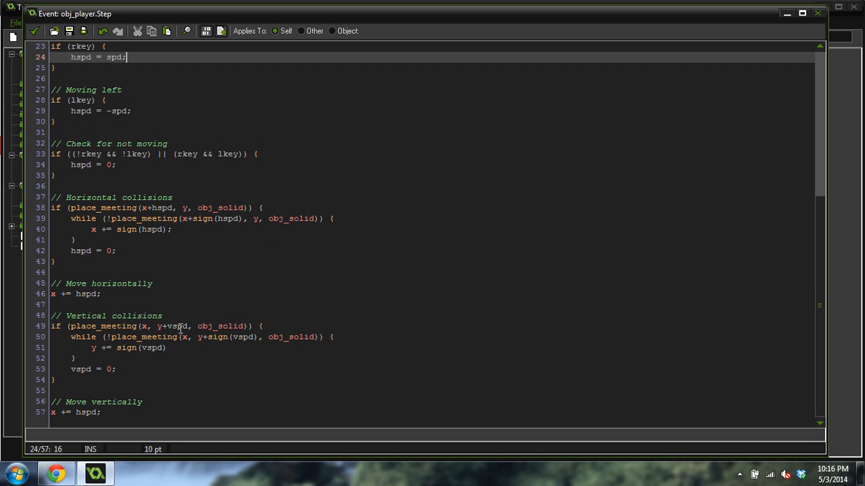
mouse_move(101, 354)
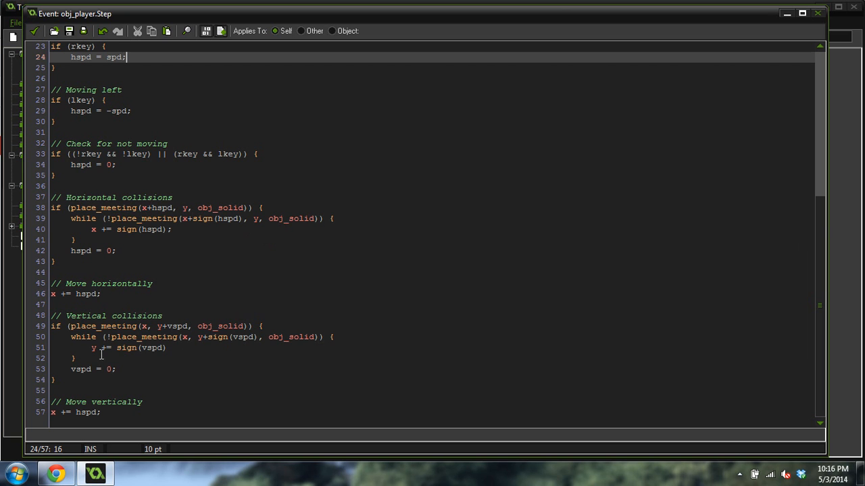
mouse_move(133, 386)
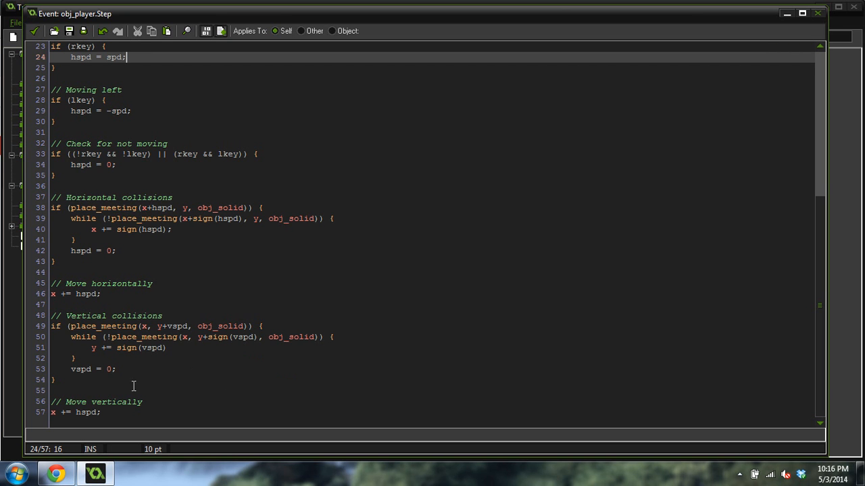
left_click(148, 358)
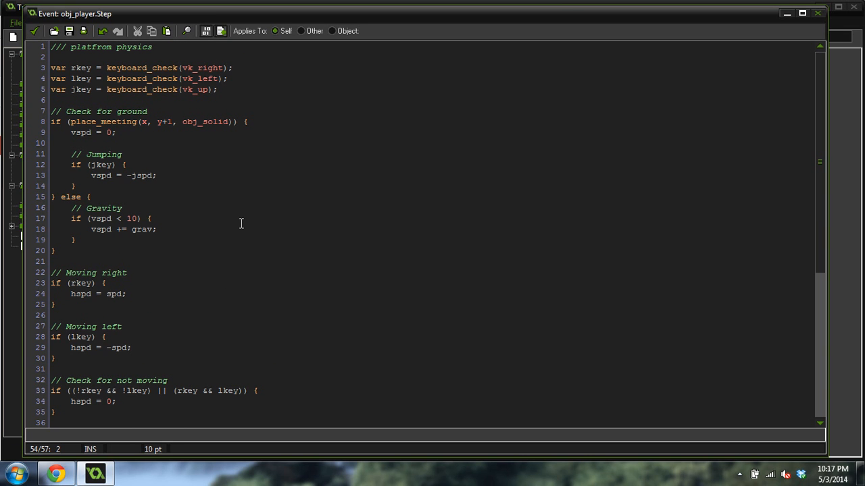
mouse_move(235, 229)
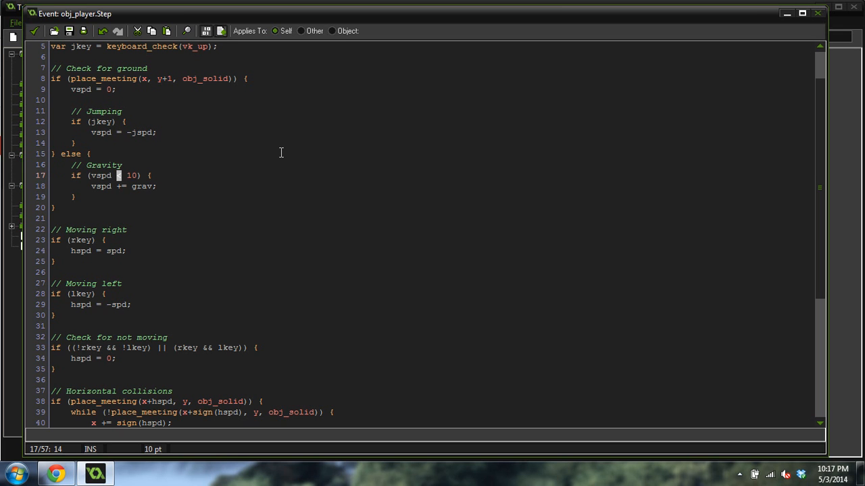
mouse_move(235, 189)
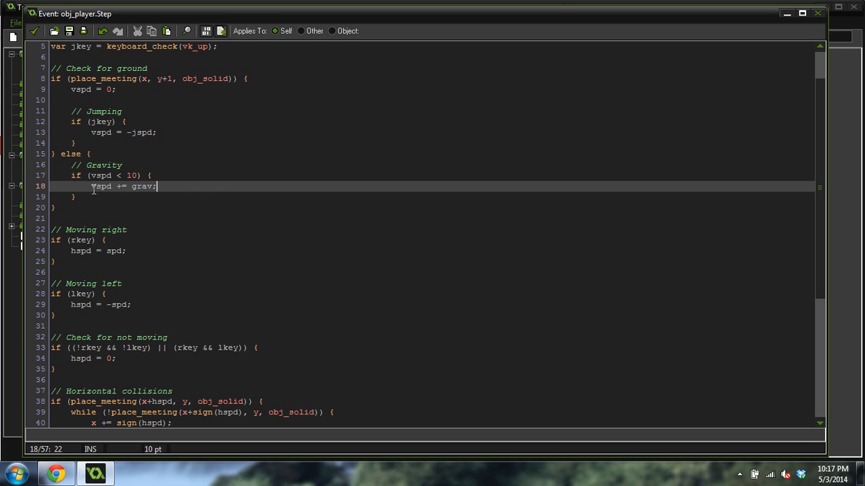
mouse_move(173, 195)
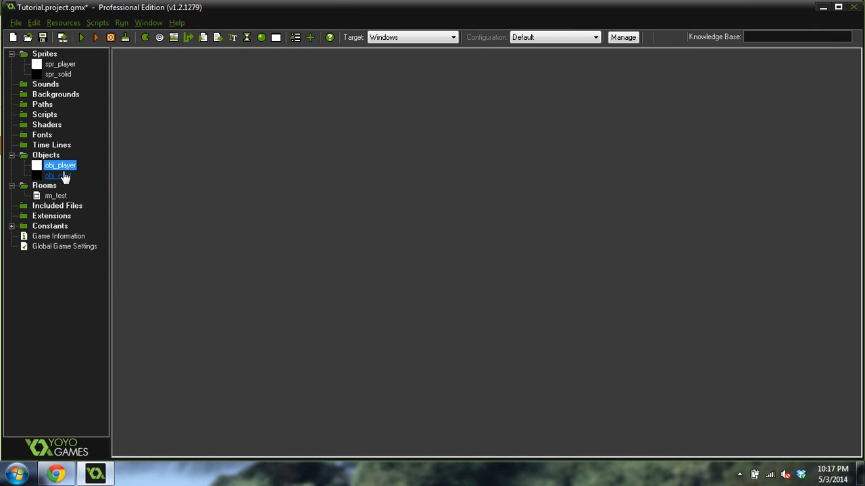
Step: Inspect obj_player's variable initialization action, then run the game and close its window
double_click(59, 165)
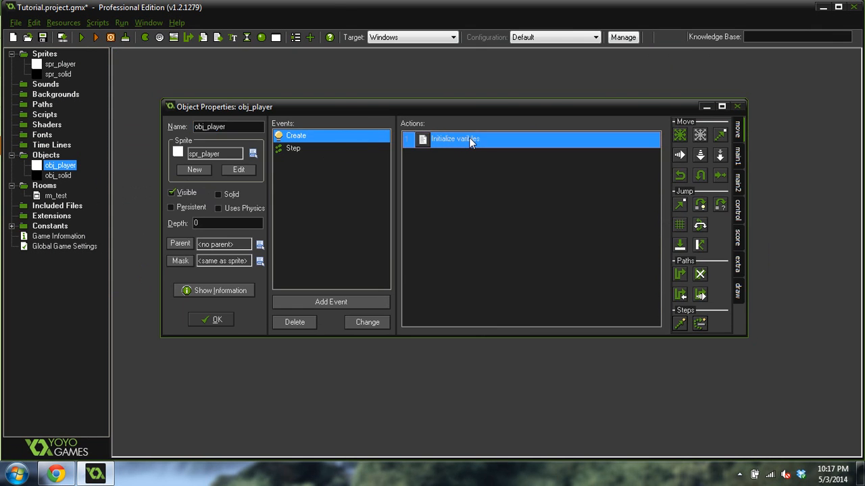
double_click(455, 138)
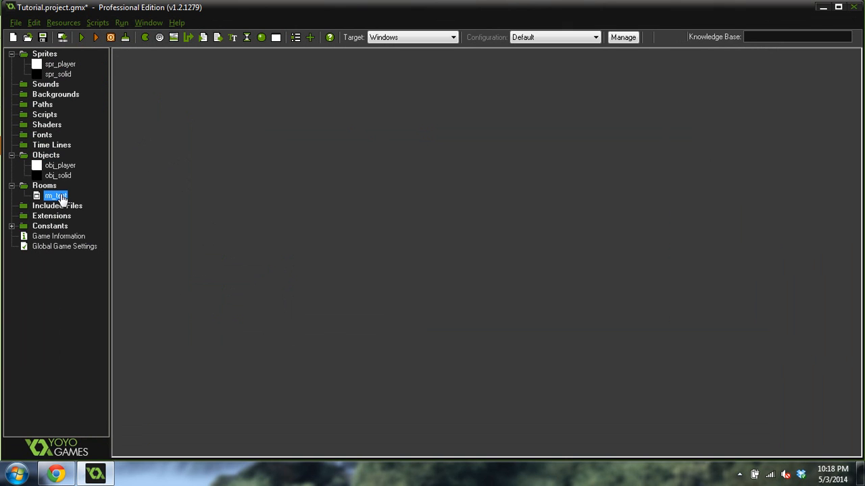
double_click(55, 195)
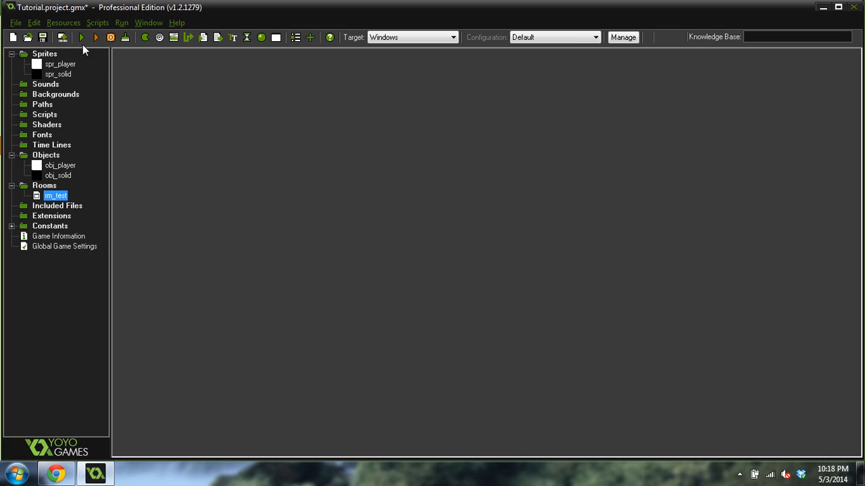
left_click(81, 37)
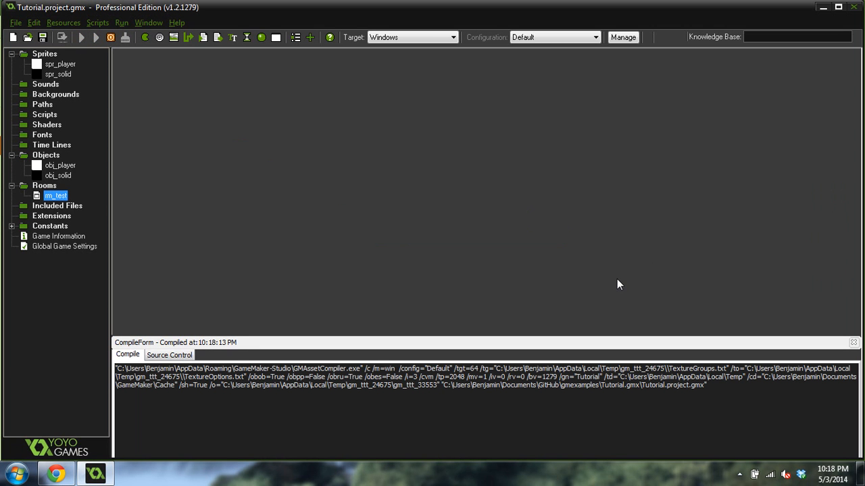
mouse_move(431, 228)
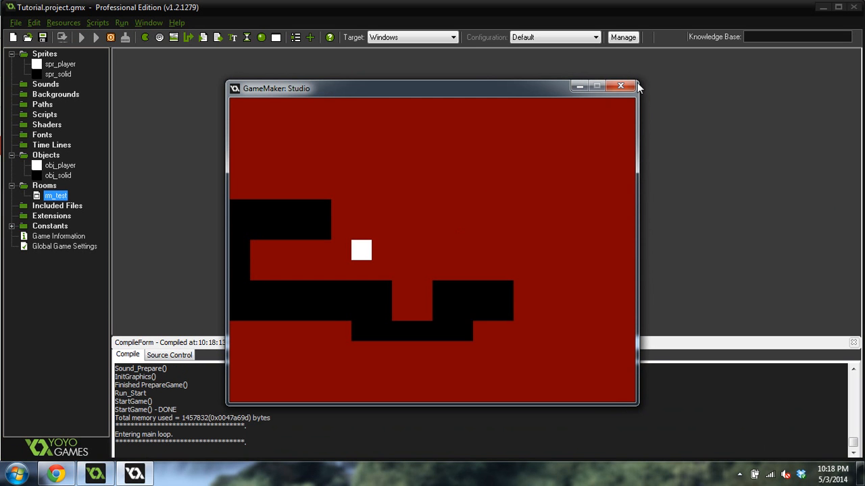
left_click(619, 86)
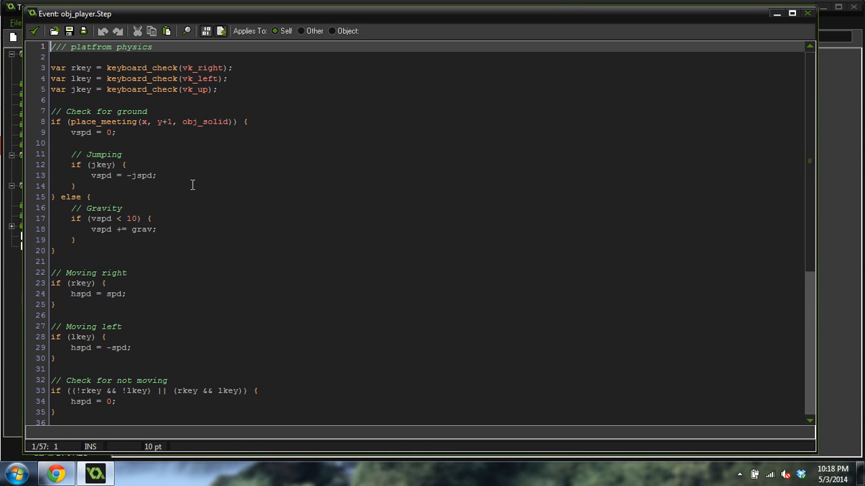
Step: Scroll down to the Move vertically line and change it to use vspd
scroll("down", 3)
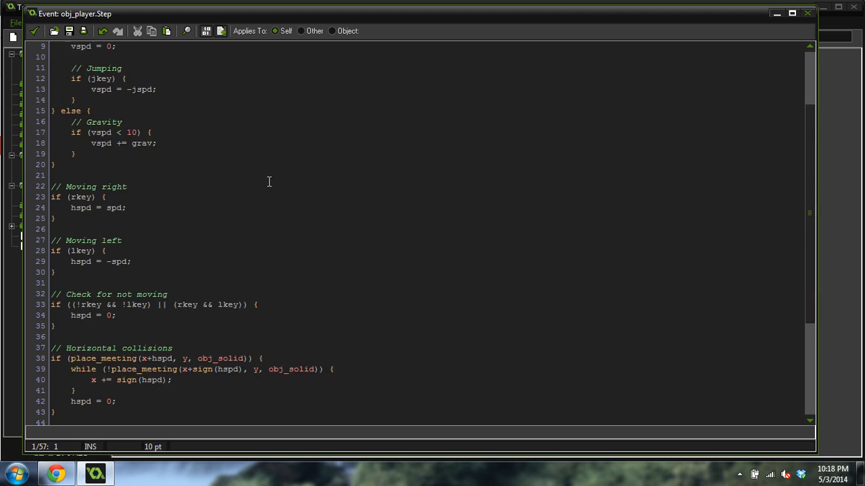
scroll("down", 3)
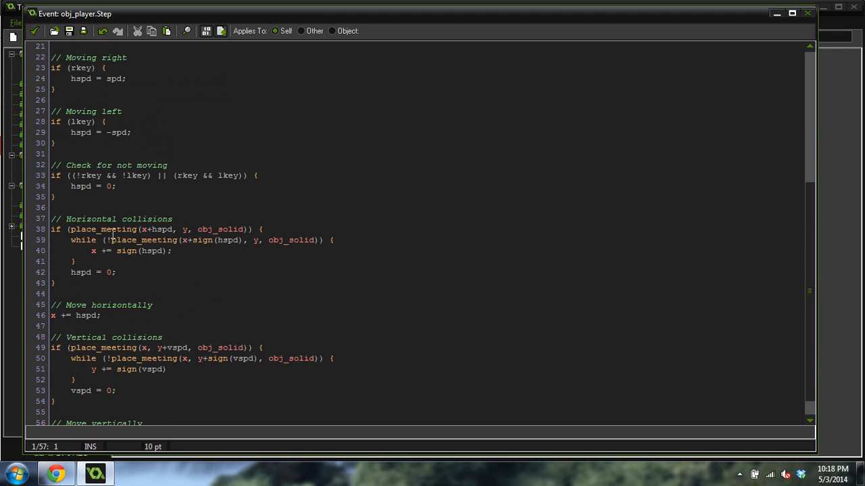
scroll("down", 3)
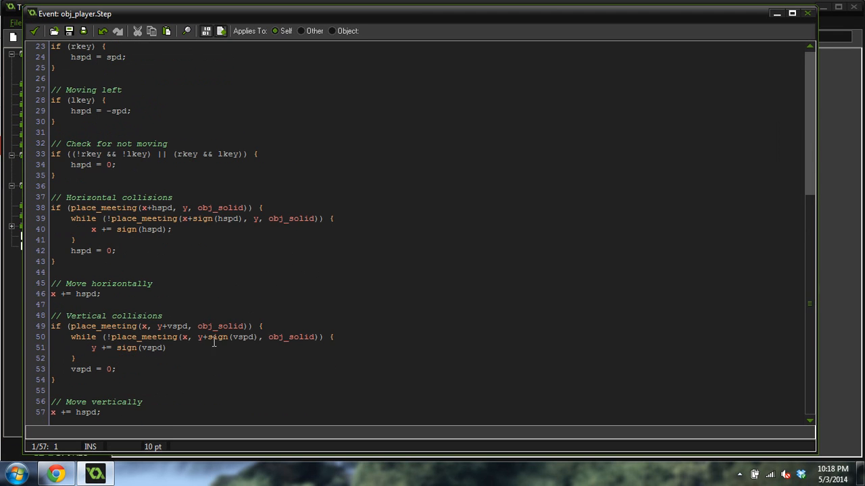
mouse_move(264, 252)
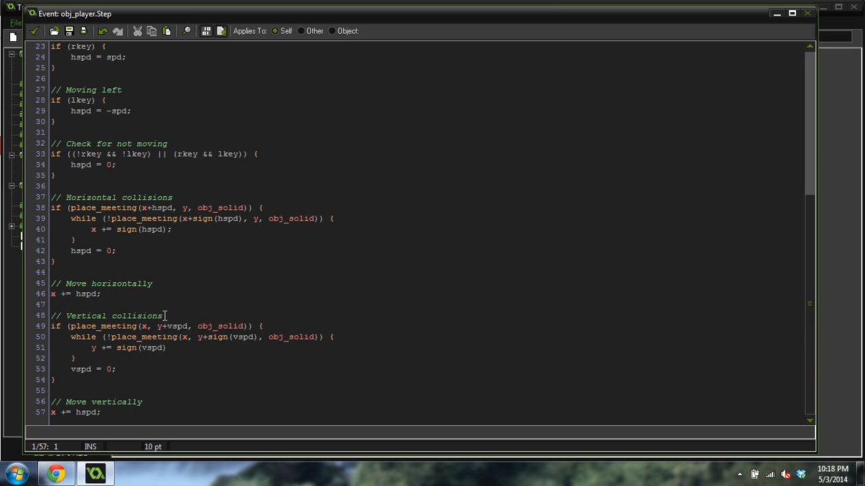
mouse_move(174, 281)
type("y")
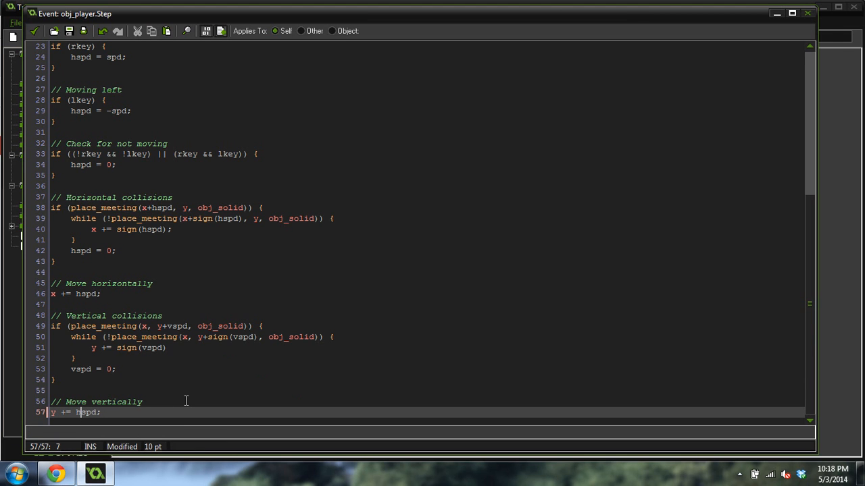
type("vspd")
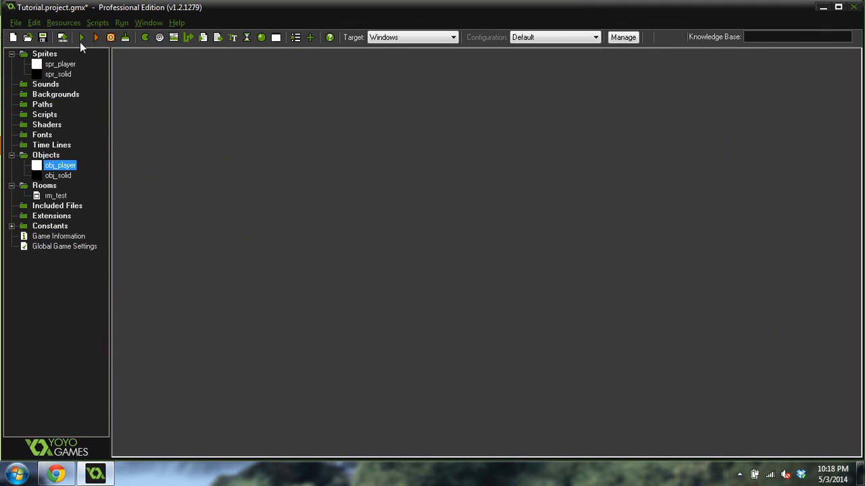
Step: Launch the game again to test the corrected vertical movement on the black platforms
left_click(81, 37)
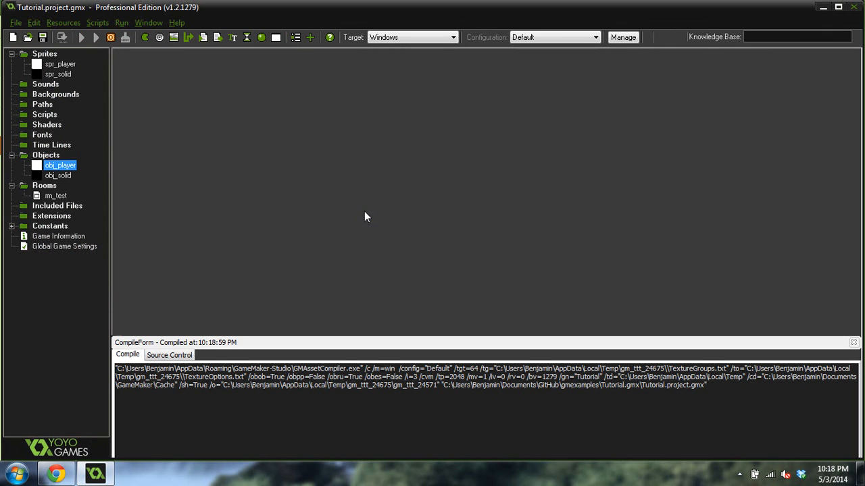
mouse_move(522, 314)
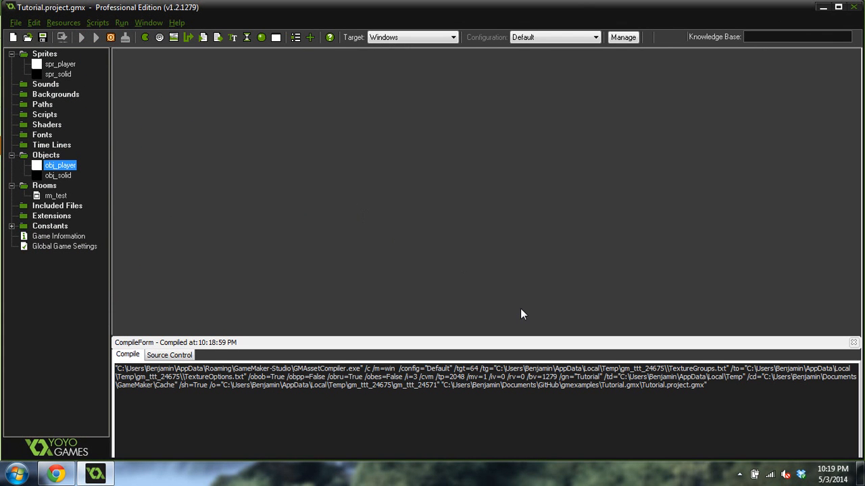
mouse_move(445, 219)
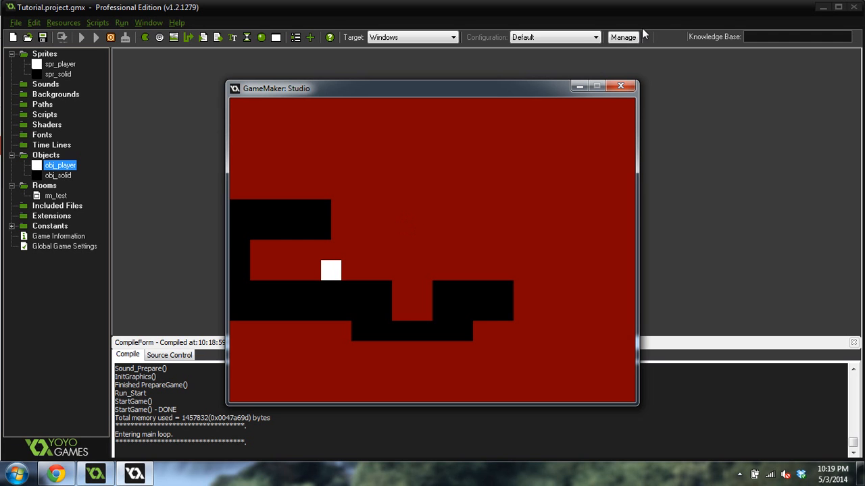
mouse_move(641, 108)
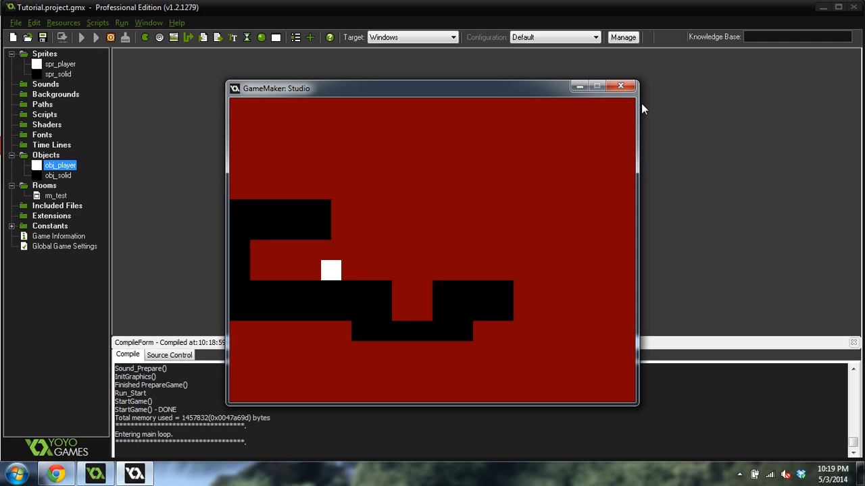